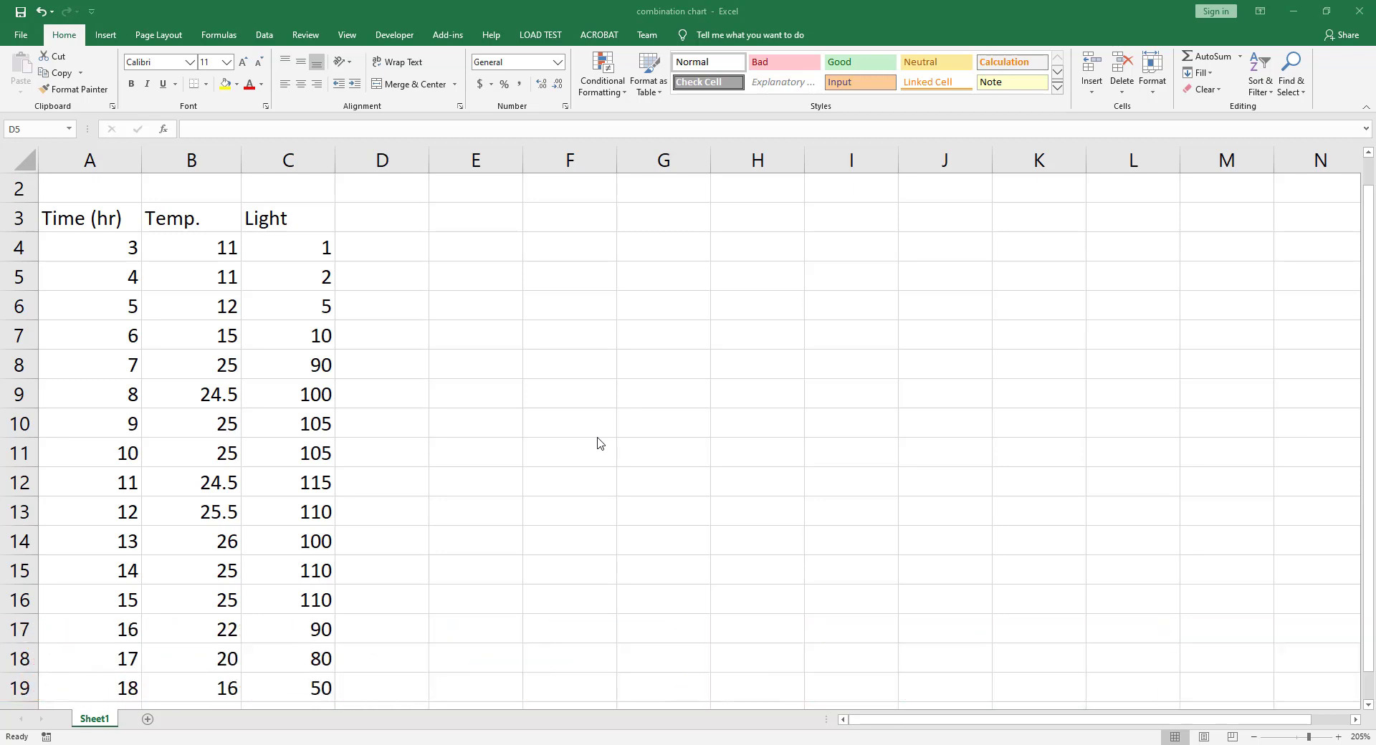
pyautogui.moveTo(364, 371)
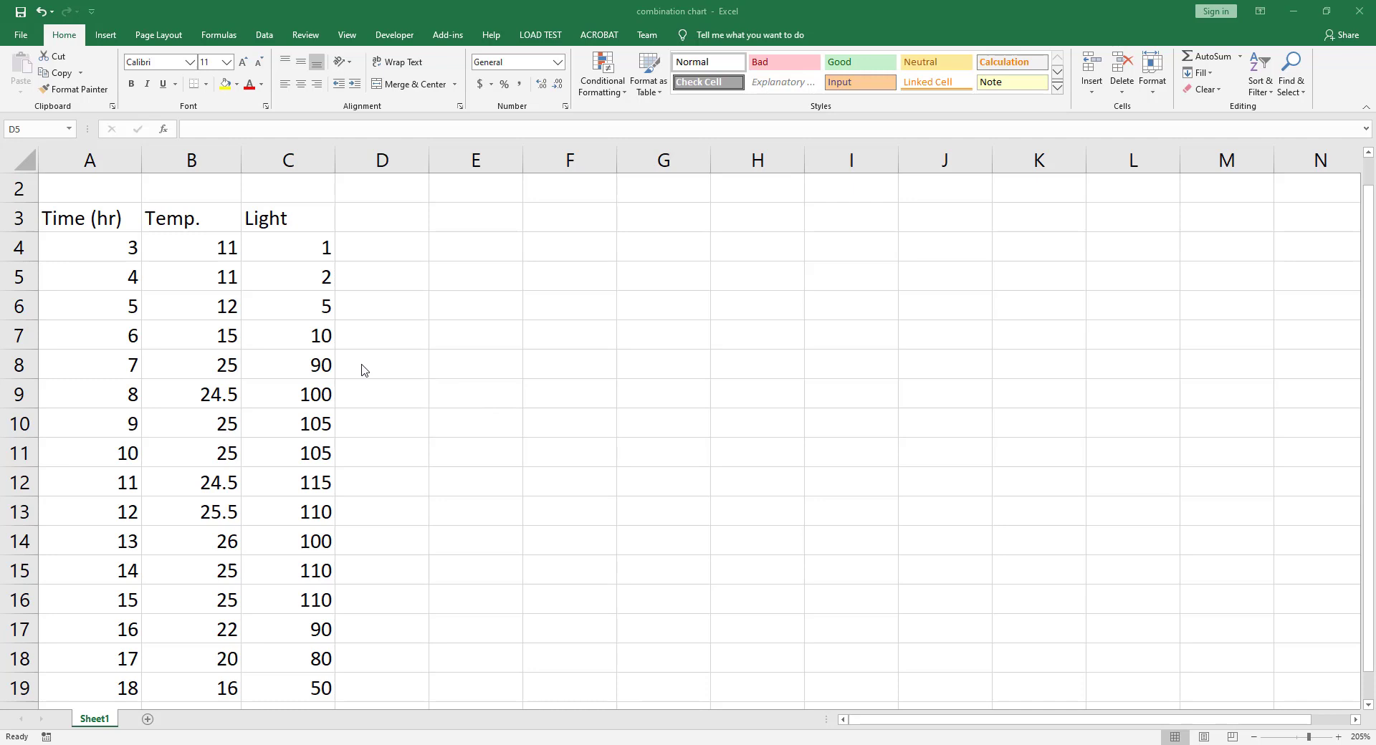
pyautogui.moveTo(166, 275)
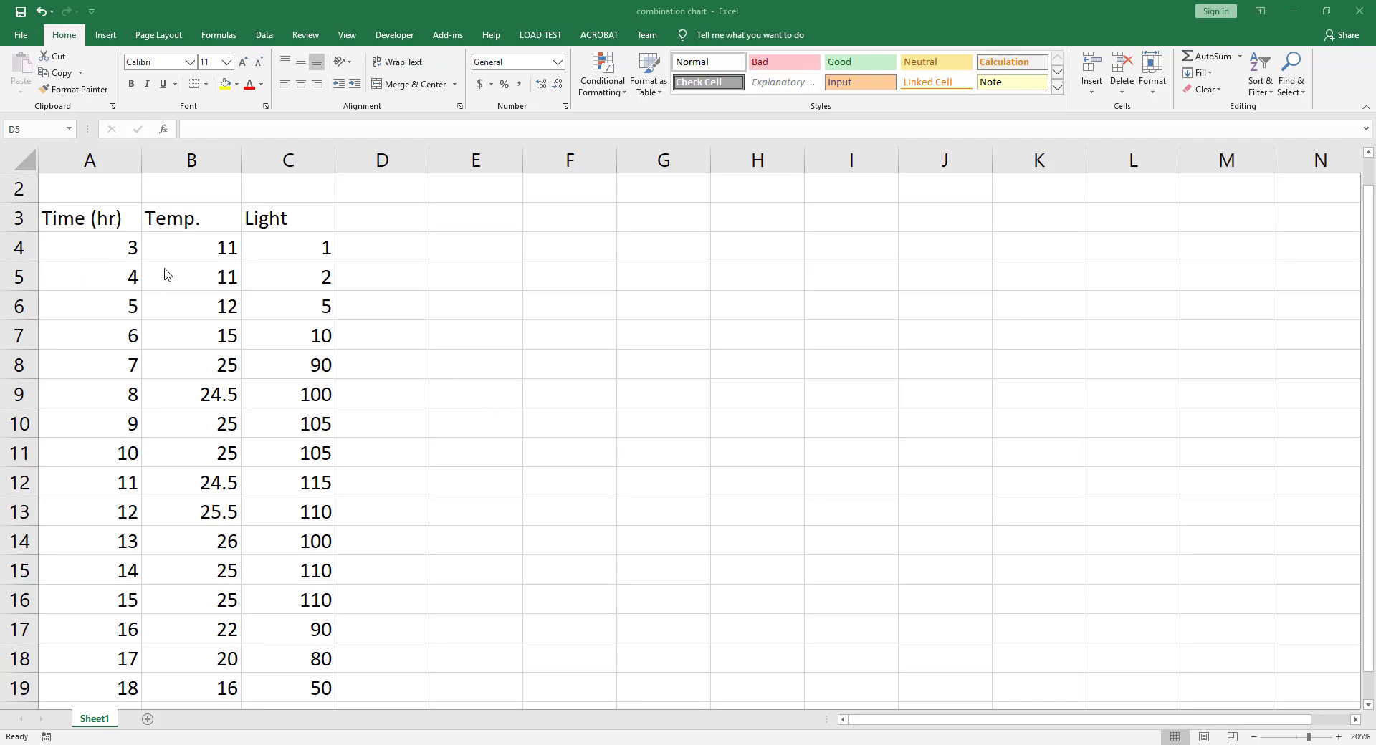
pyautogui.moveTo(214, 273)
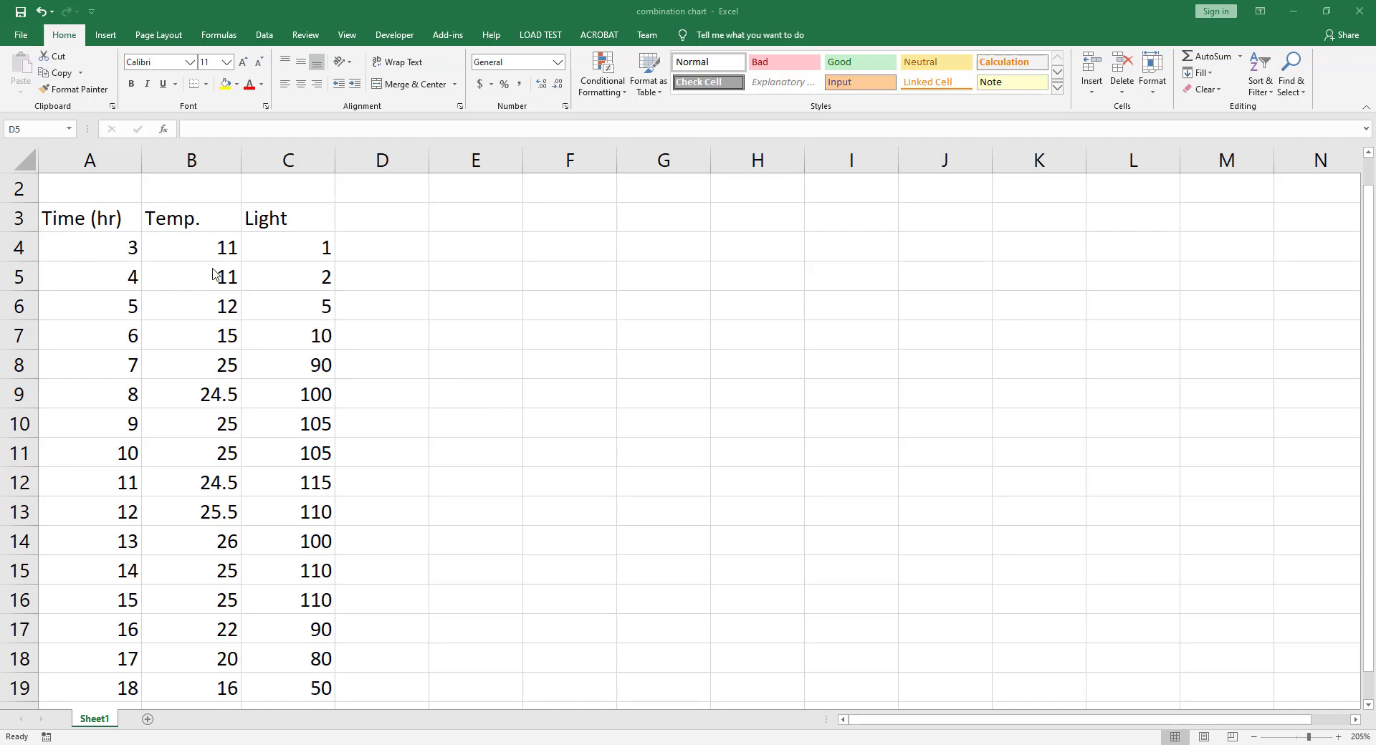
pyautogui.moveTo(139, 293)
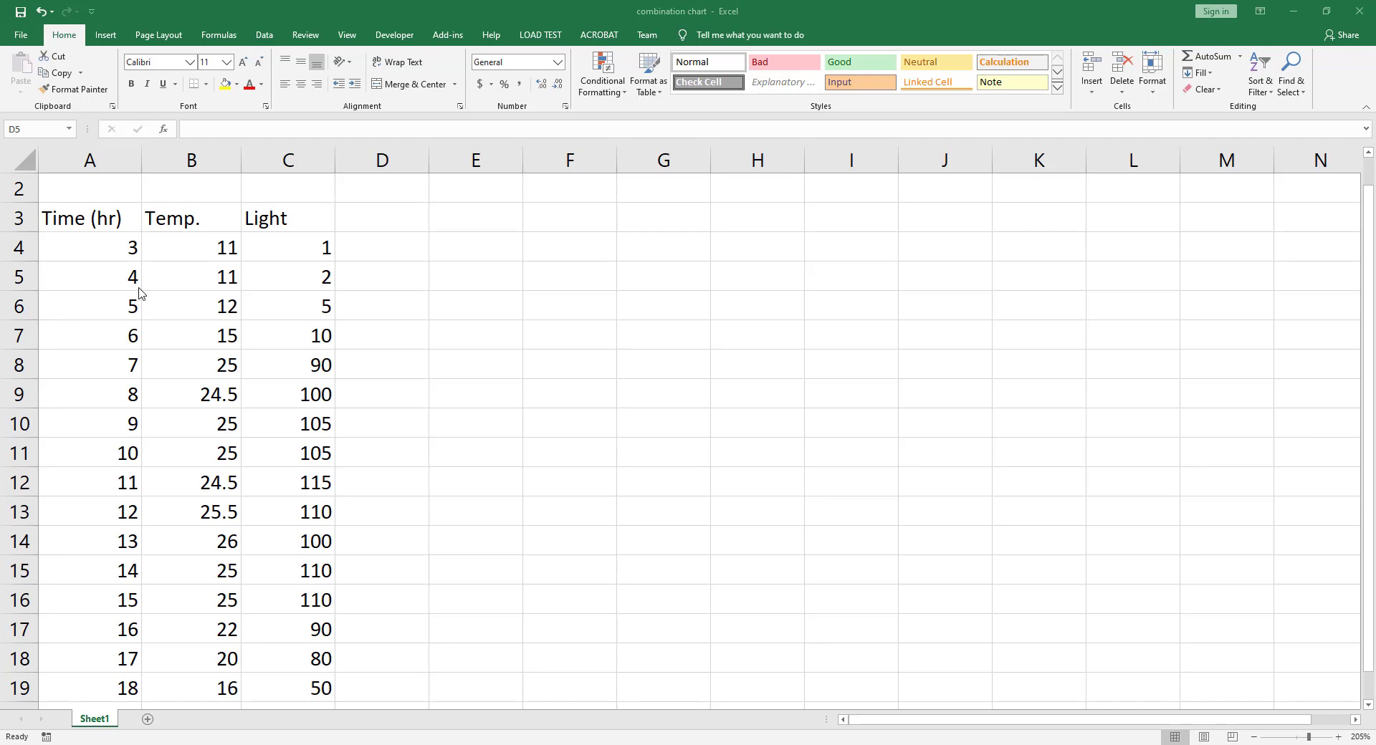
pyautogui.moveTo(95, 239)
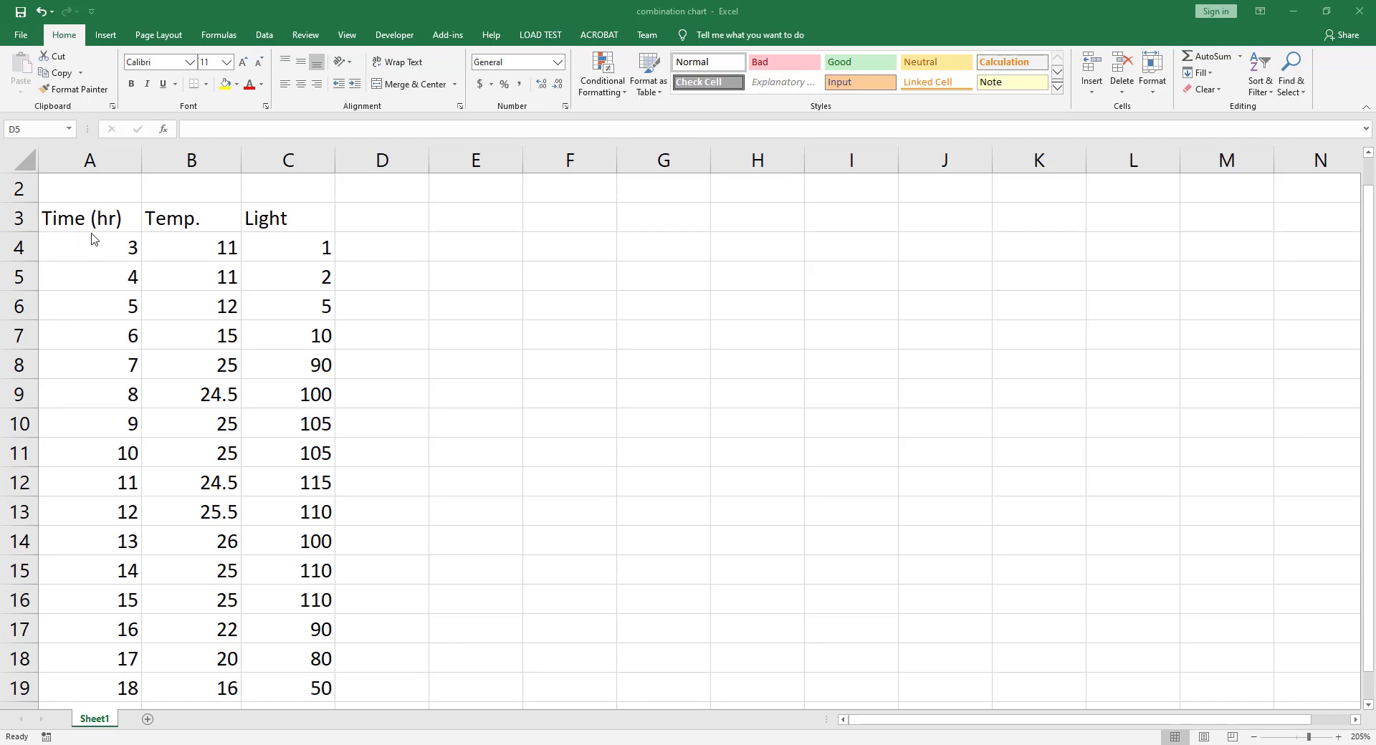
pyautogui.moveTo(187, 465)
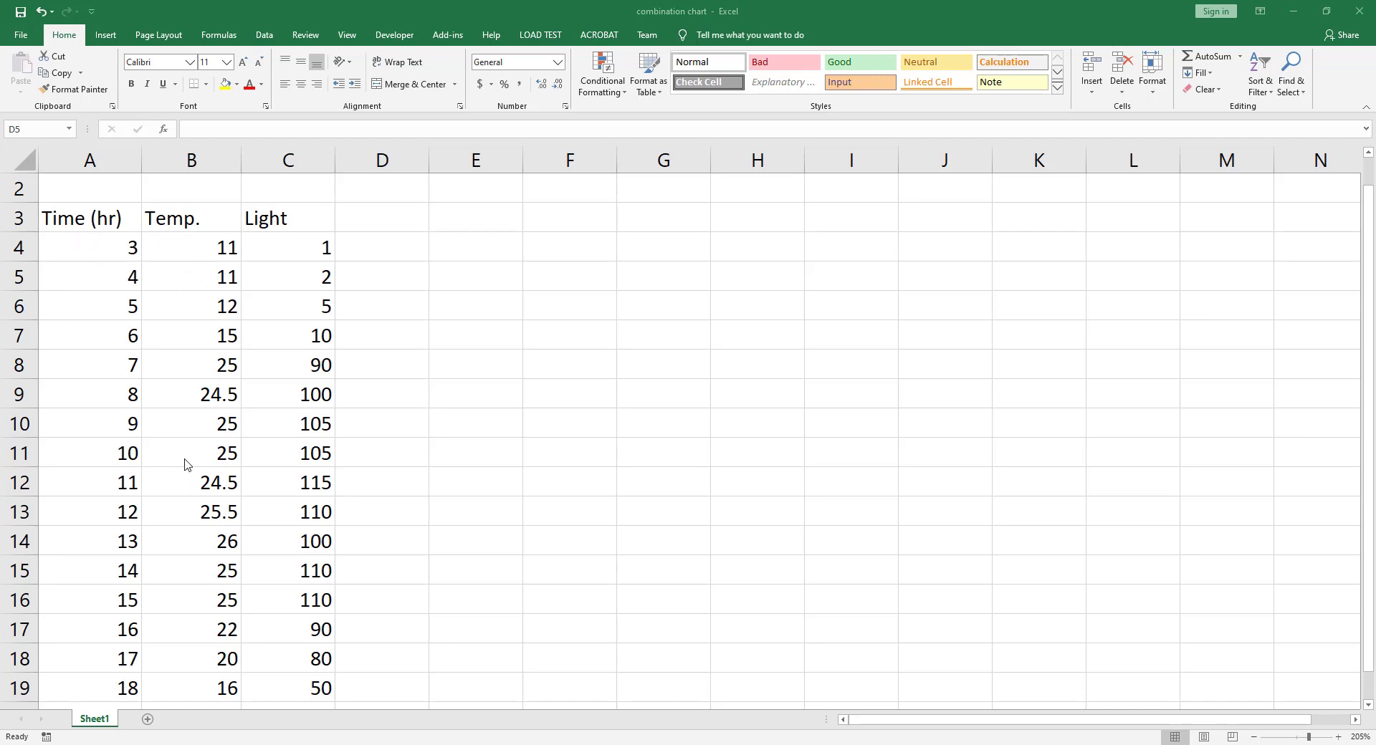
pyautogui.moveTo(338, 370)
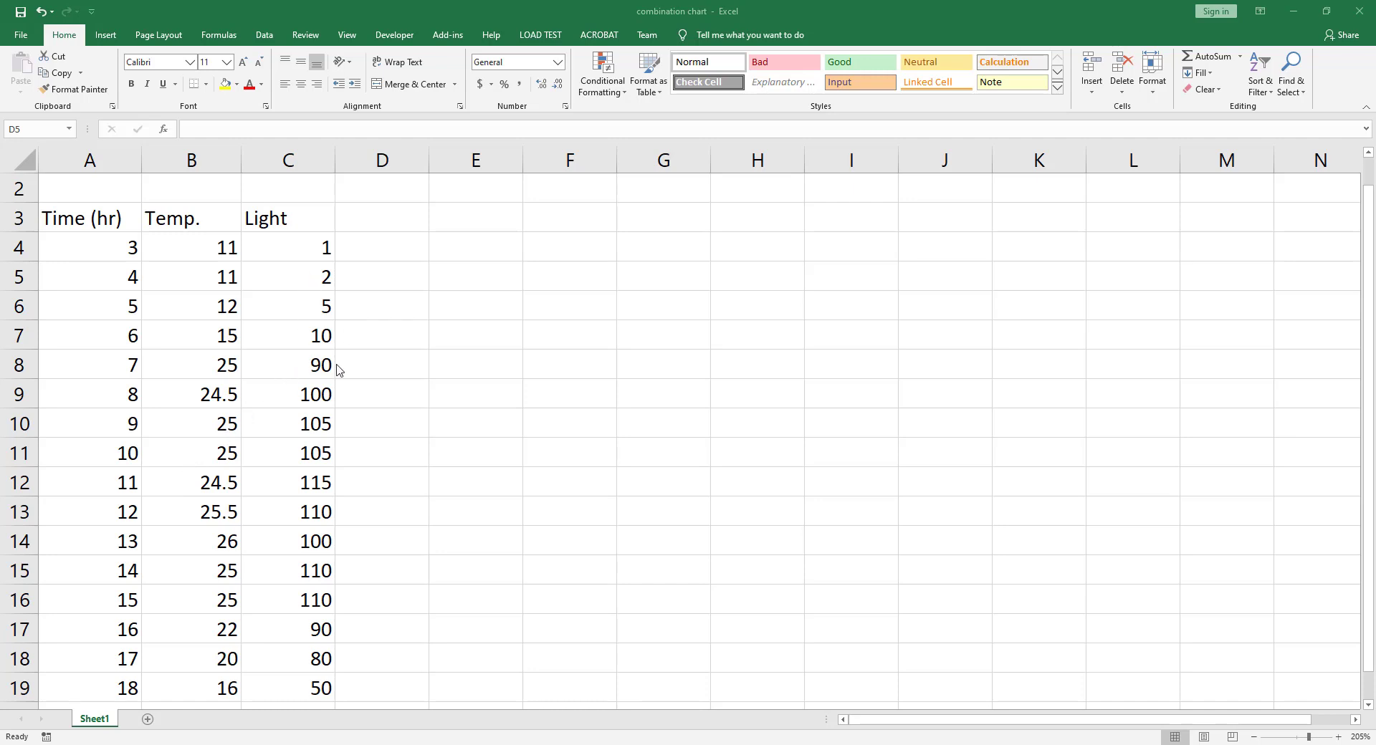
pyautogui.moveTo(303, 258)
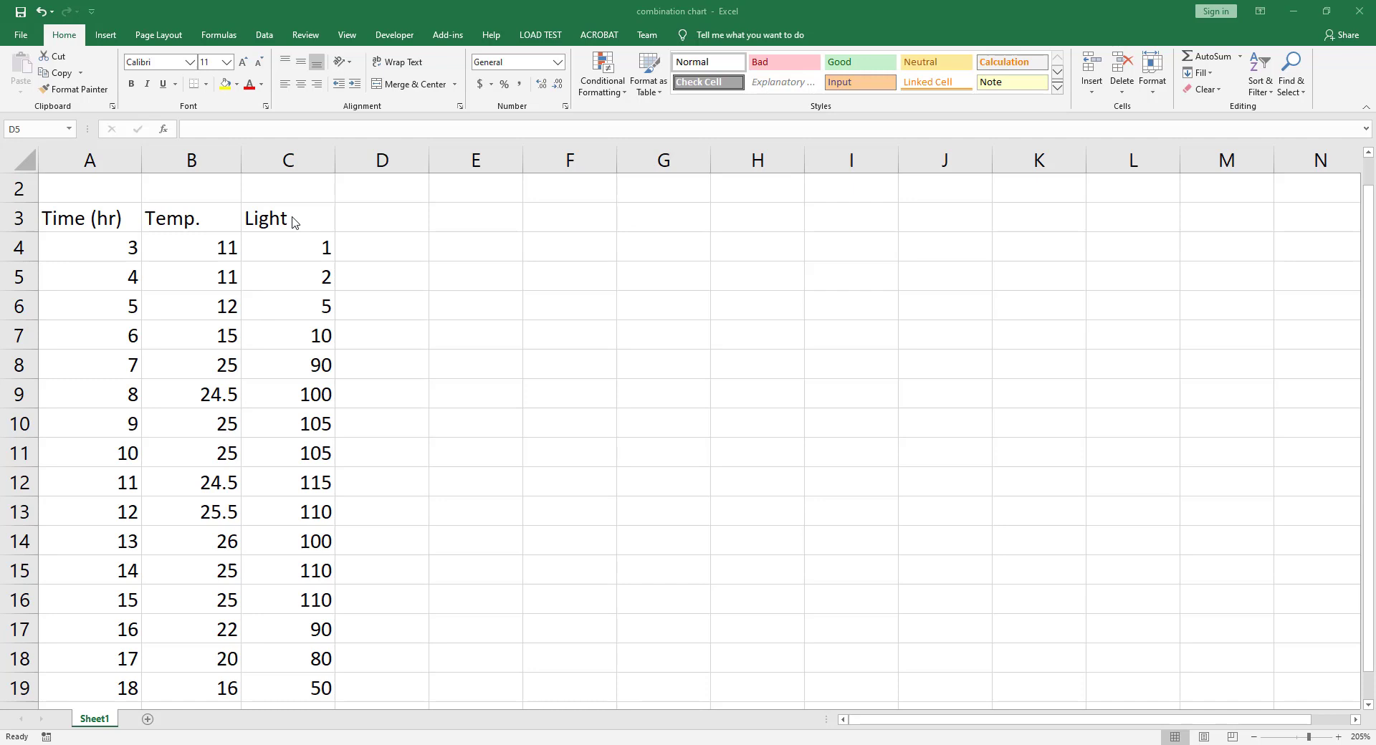
pyautogui.moveTo(283, 248)
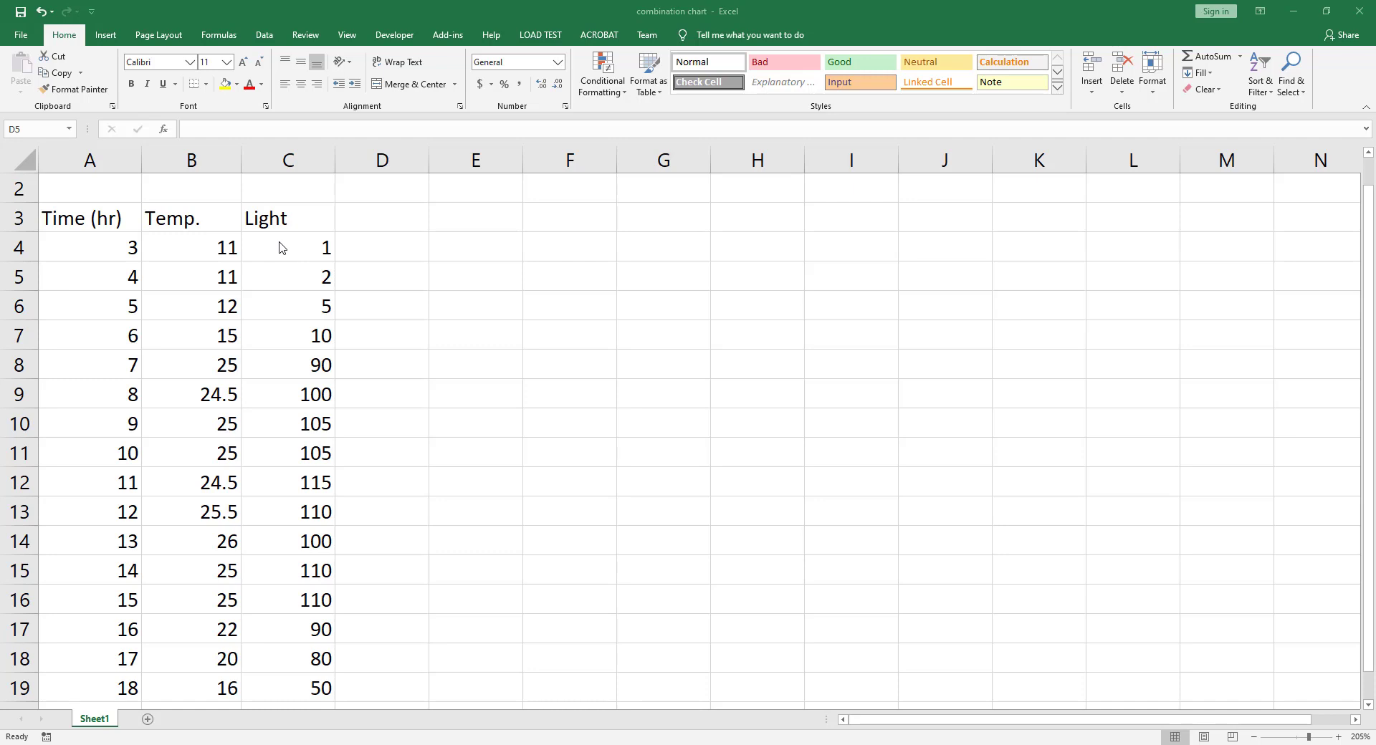
# Select the Time, Temp. and Light table A3:C19, headers included, as chart data
pyautogui.click(381, 277)
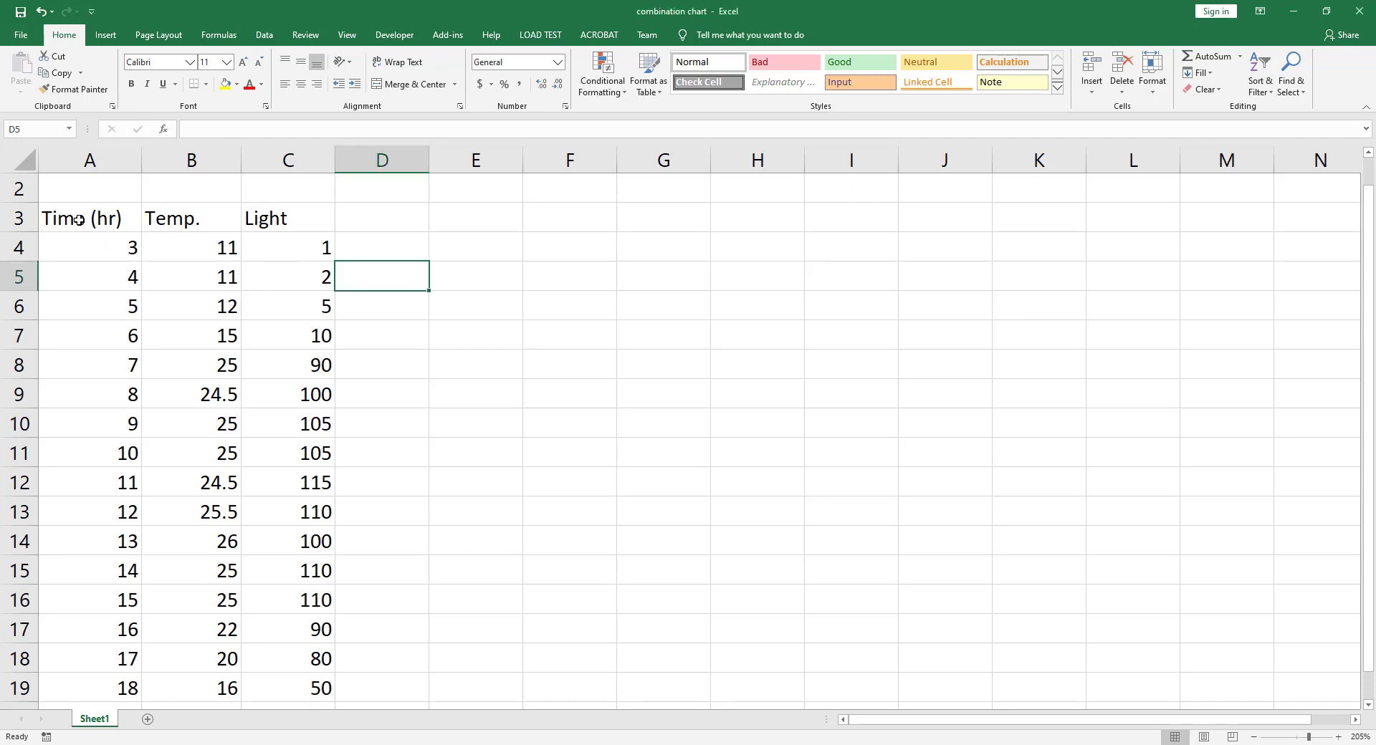
pyautogui.moveTo(81, 218); pyautogui.dragTo(286, 218)
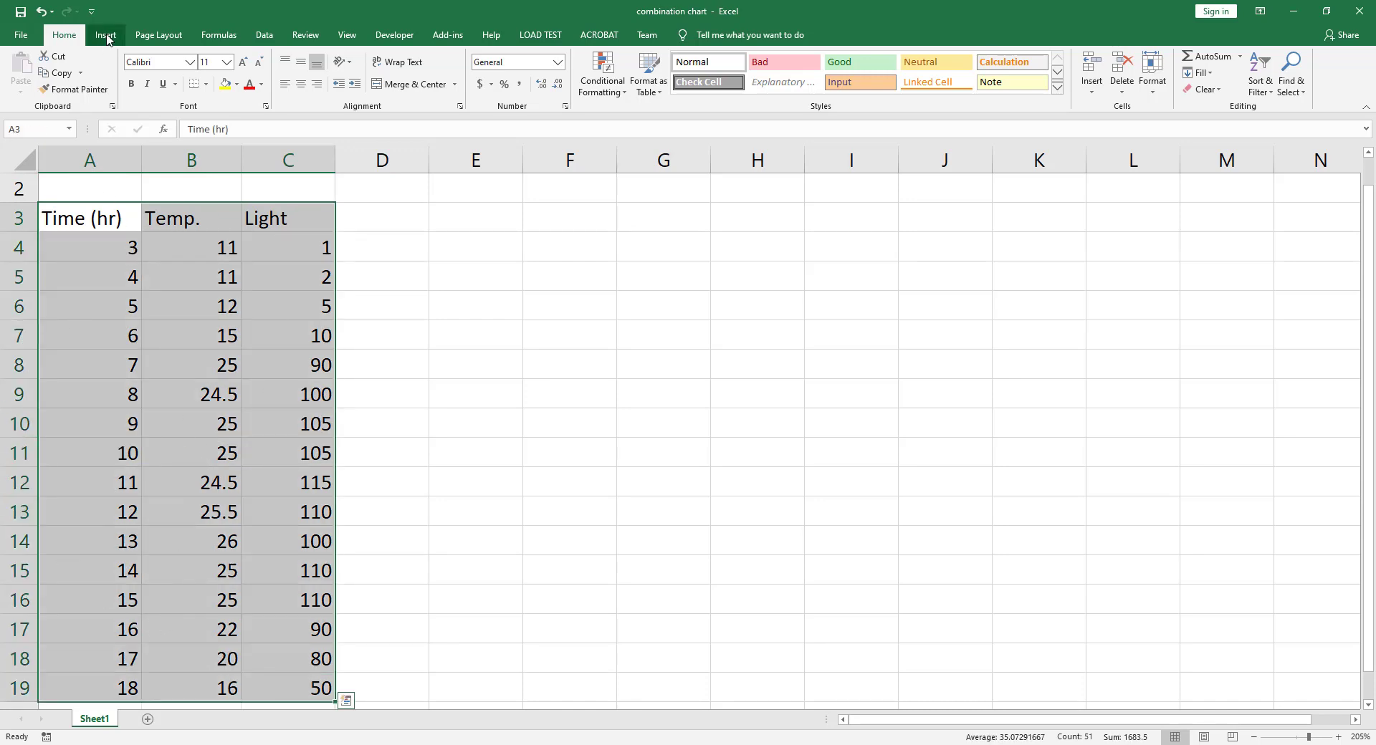
pyautogui.click(105, 34)
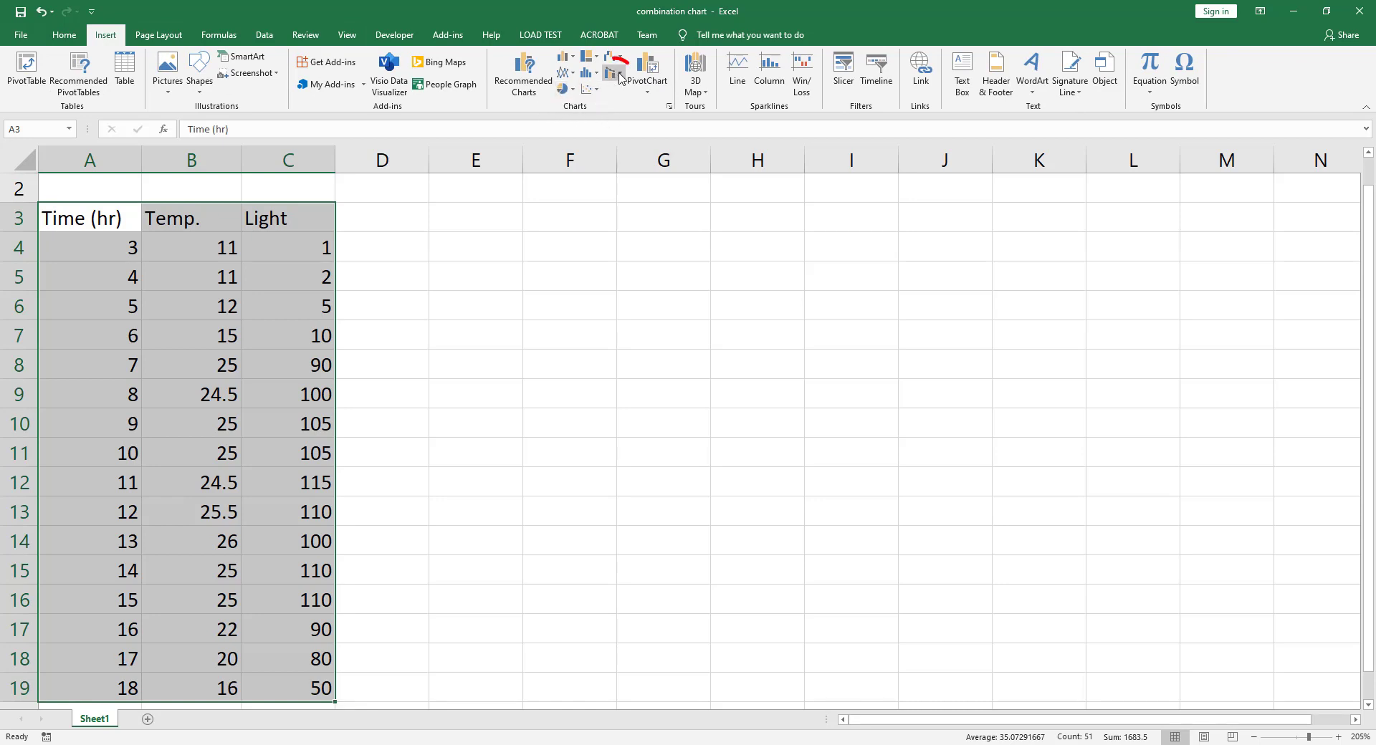
# Insert a Clustered Column – Line on Secondary Axis combo chart from the table
pyautogui.click(612, 74)
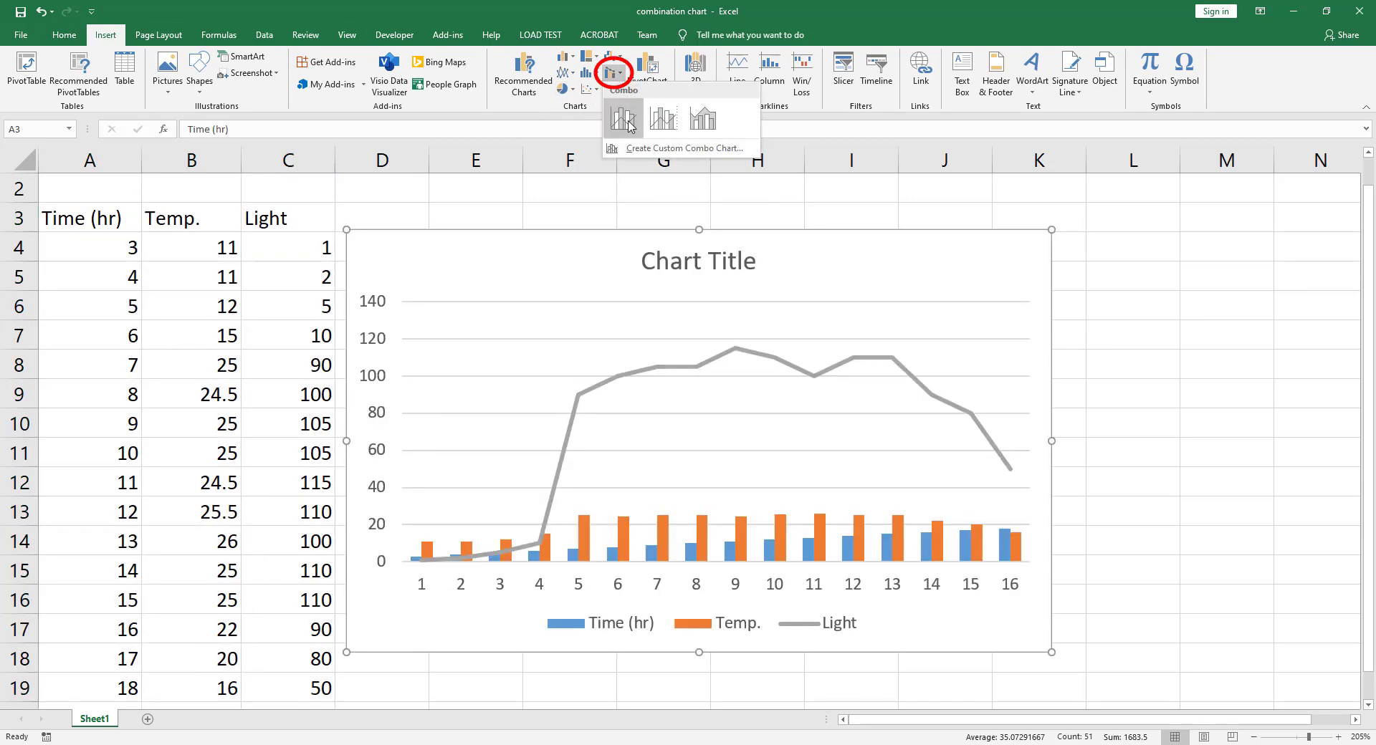
pyautogui.moveTo(663, 119)
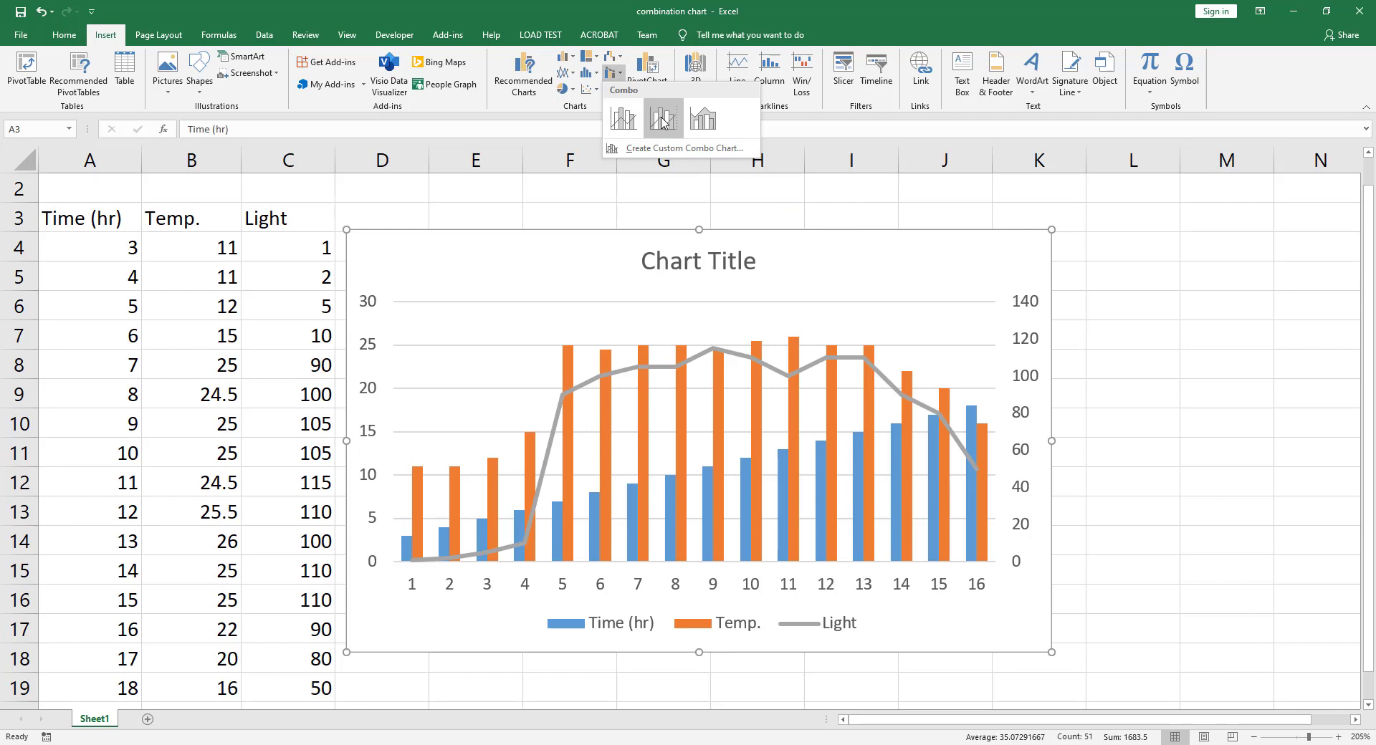
pyautogui.click(663, 120)
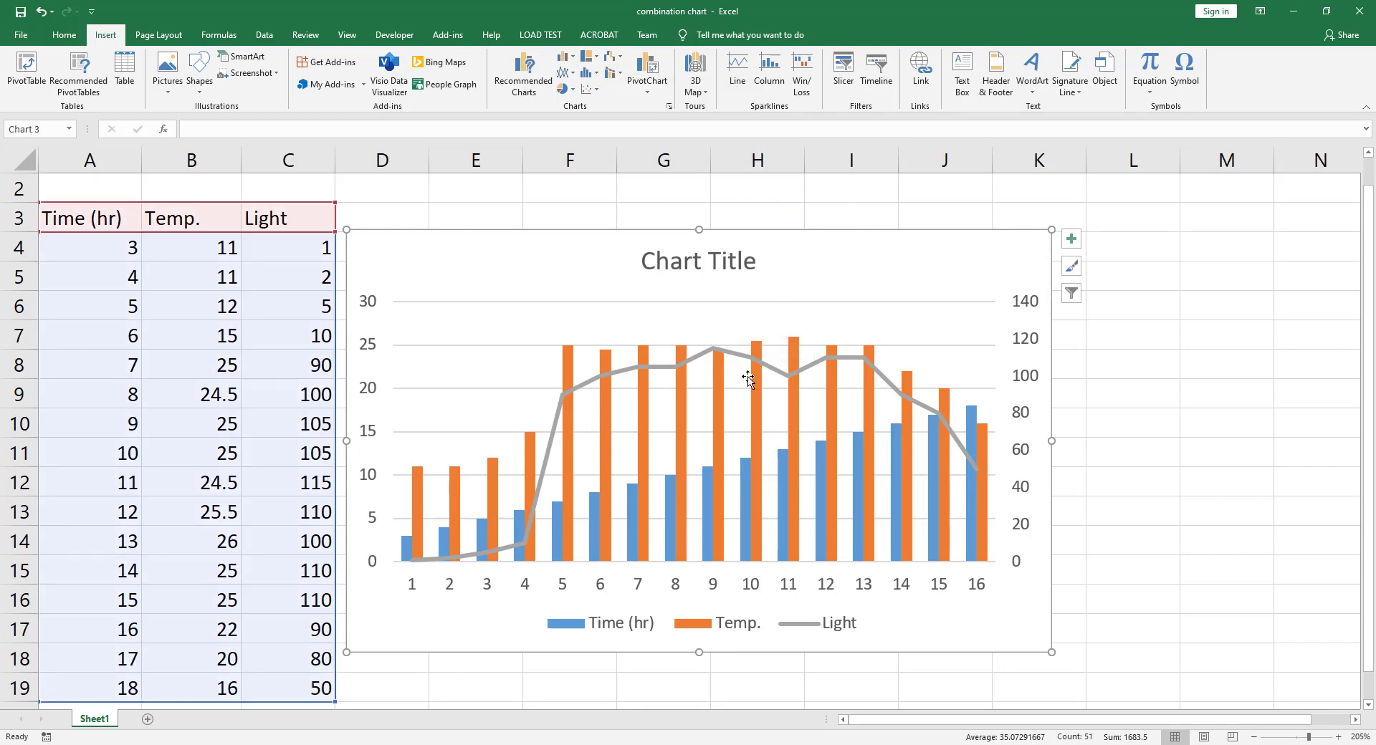
pyautogui.moveTo(637, 516)
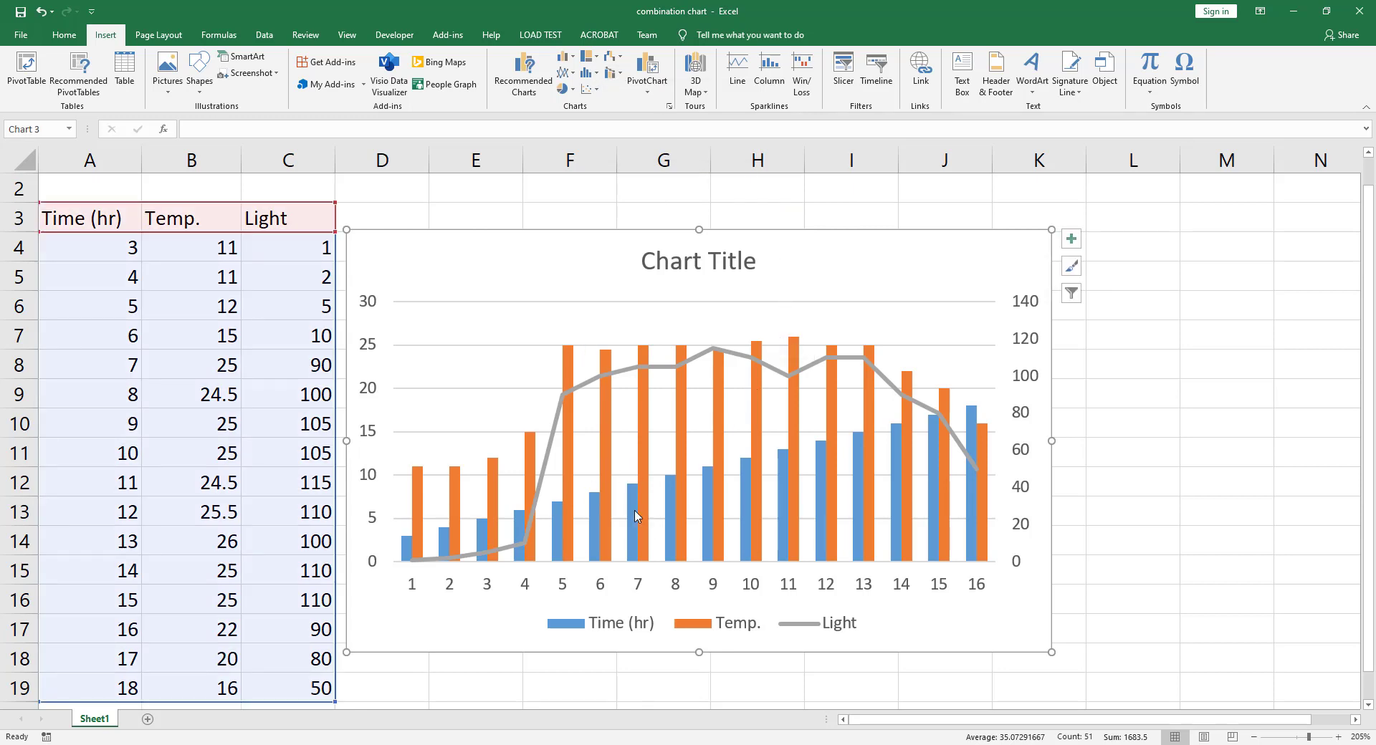
pyautogui.moveTo(542, 369)
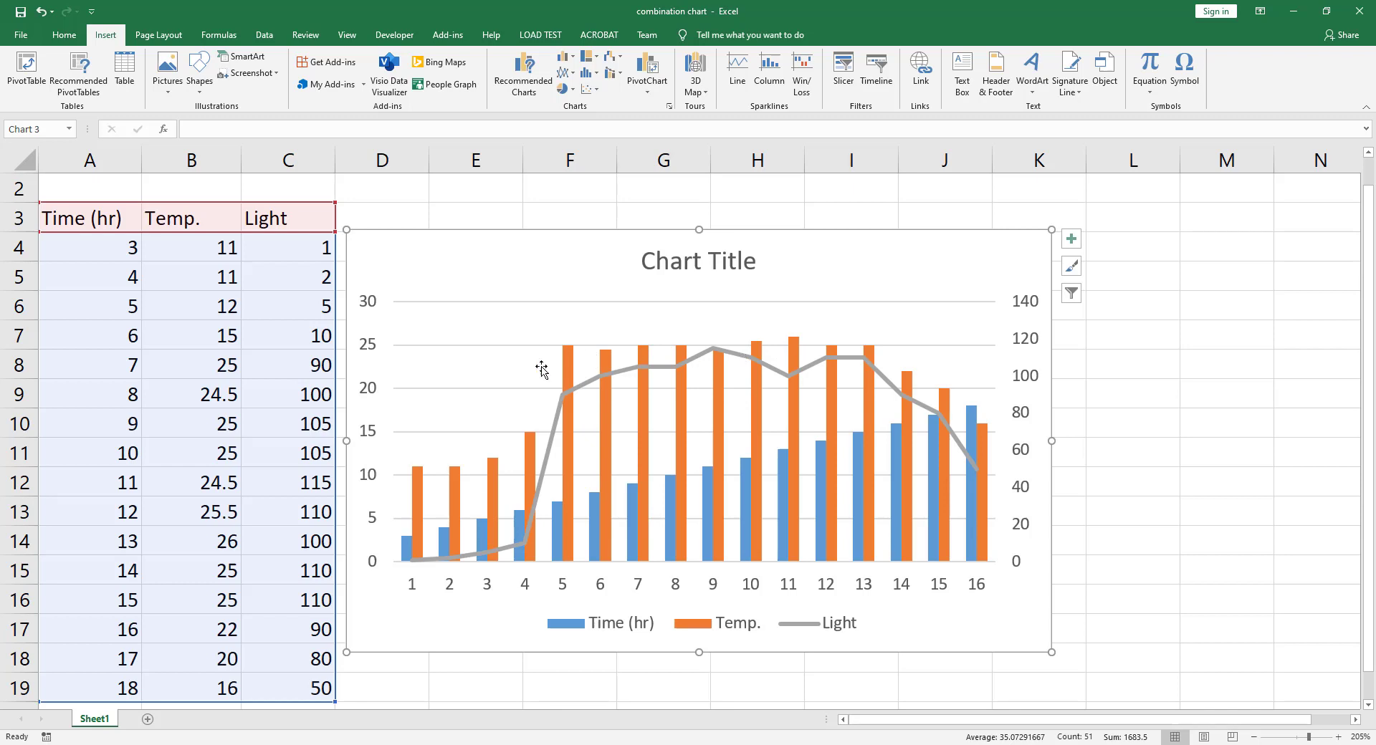
pyautogui.moveTo(358, 420)
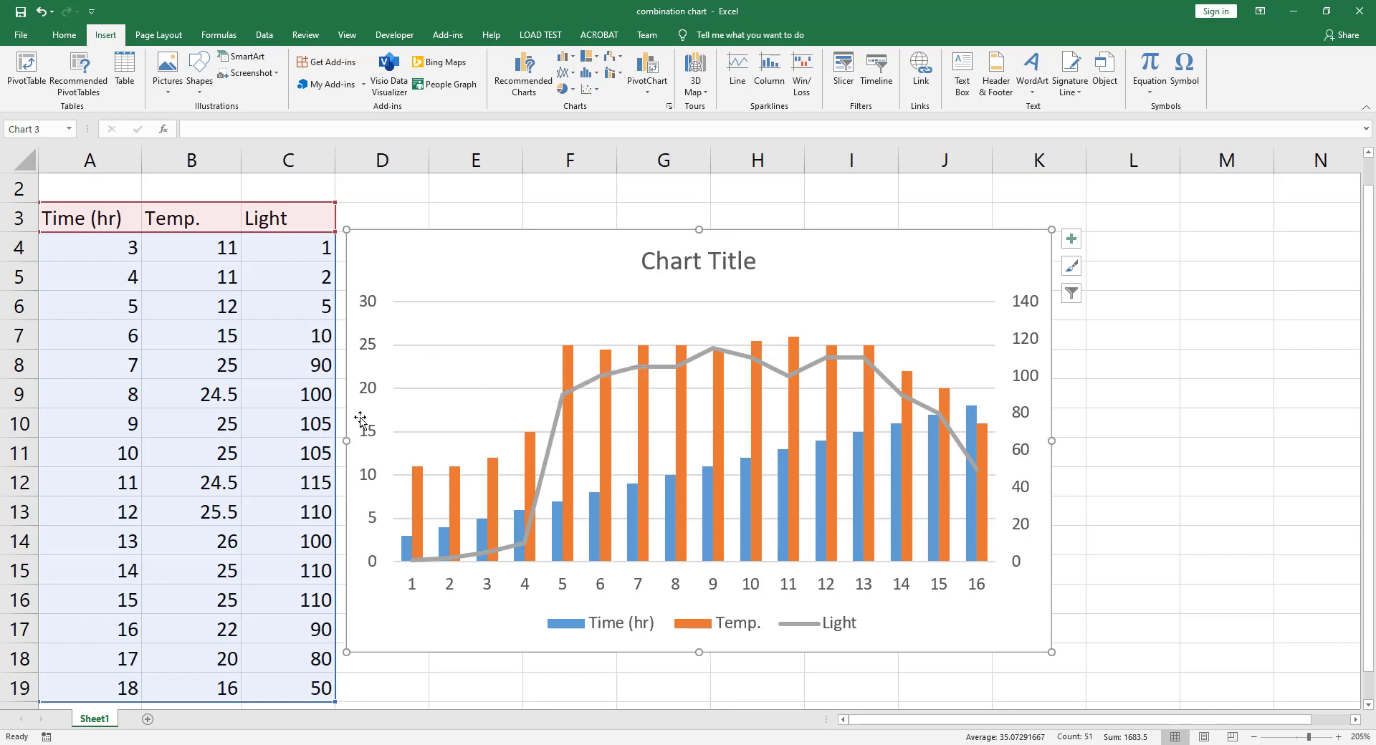
pyautogui.moveTo(767, 377)
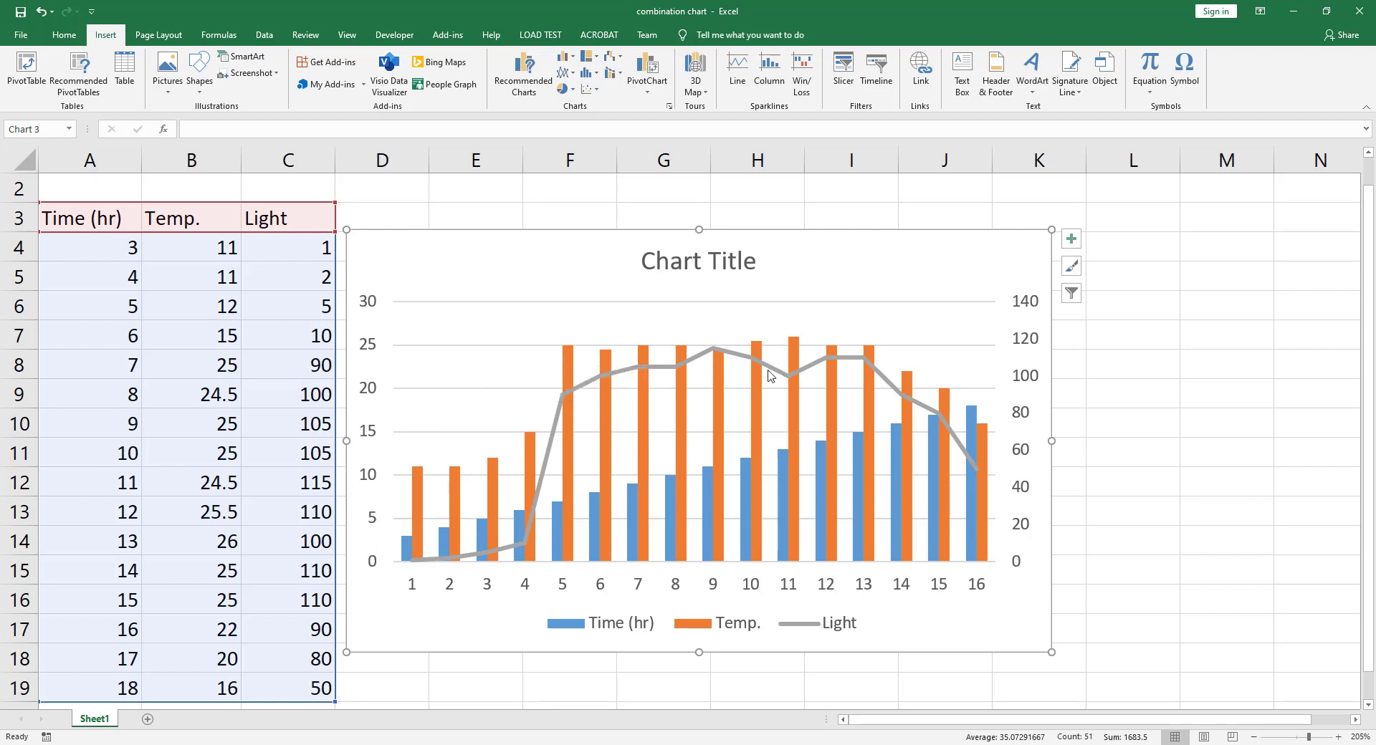
pyautogui.moveTo(833, 367)
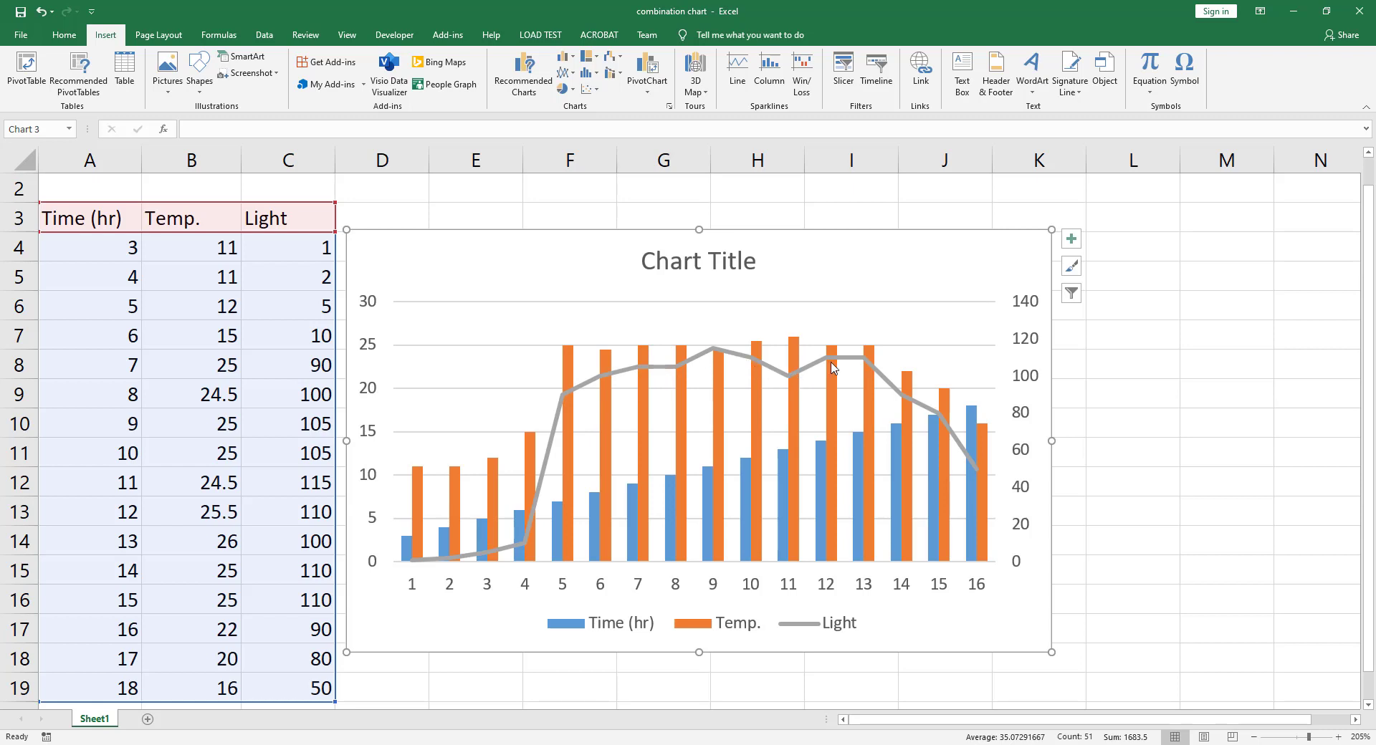
pyautogui.moveTo(1026, 582)
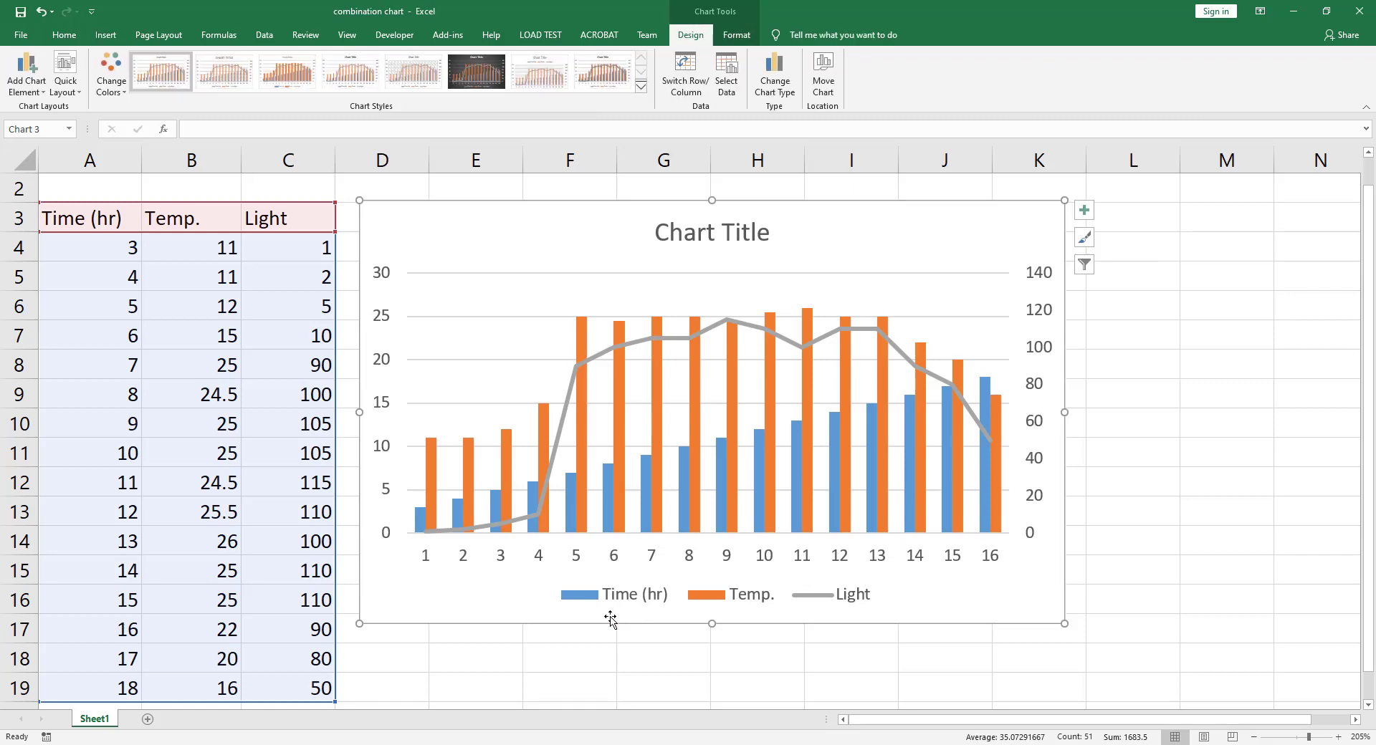
pyautogui.moveTo(572, 593)
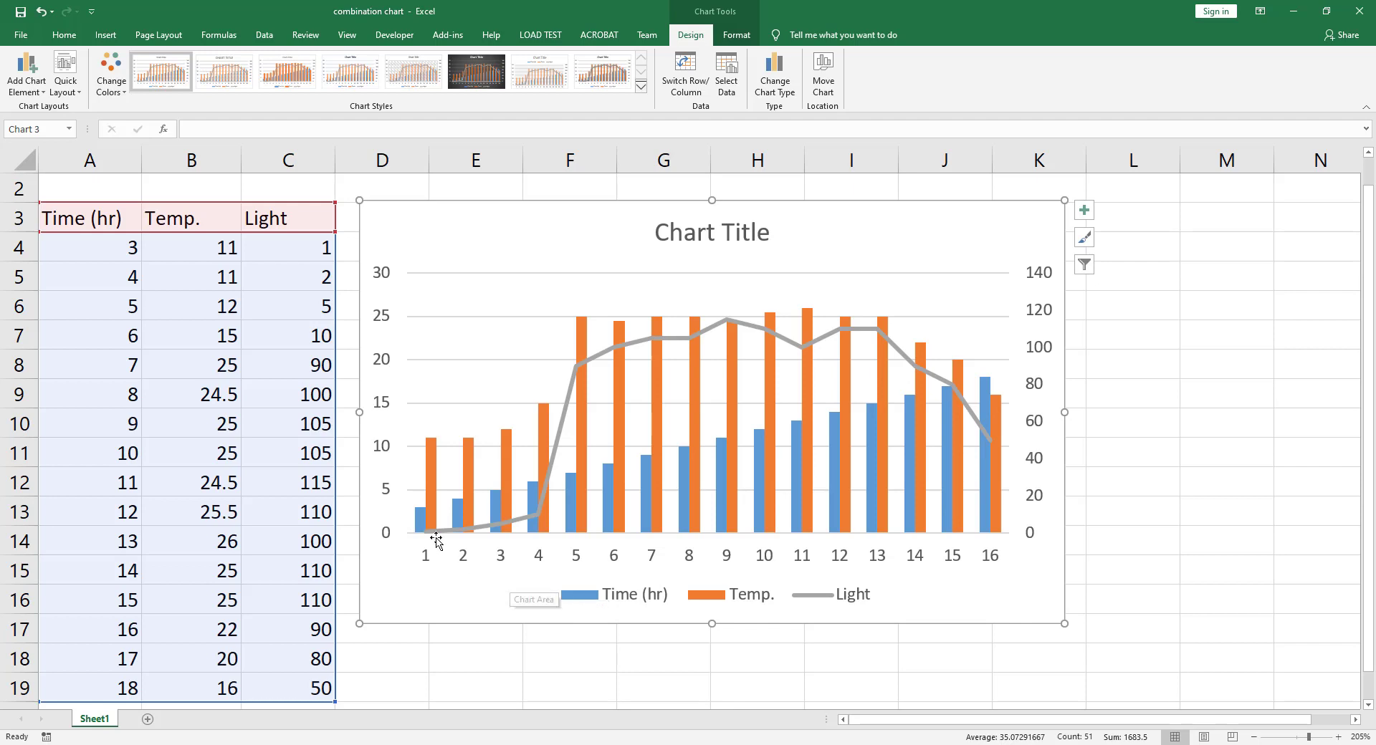
pyautogui.moveTo(436, 499)
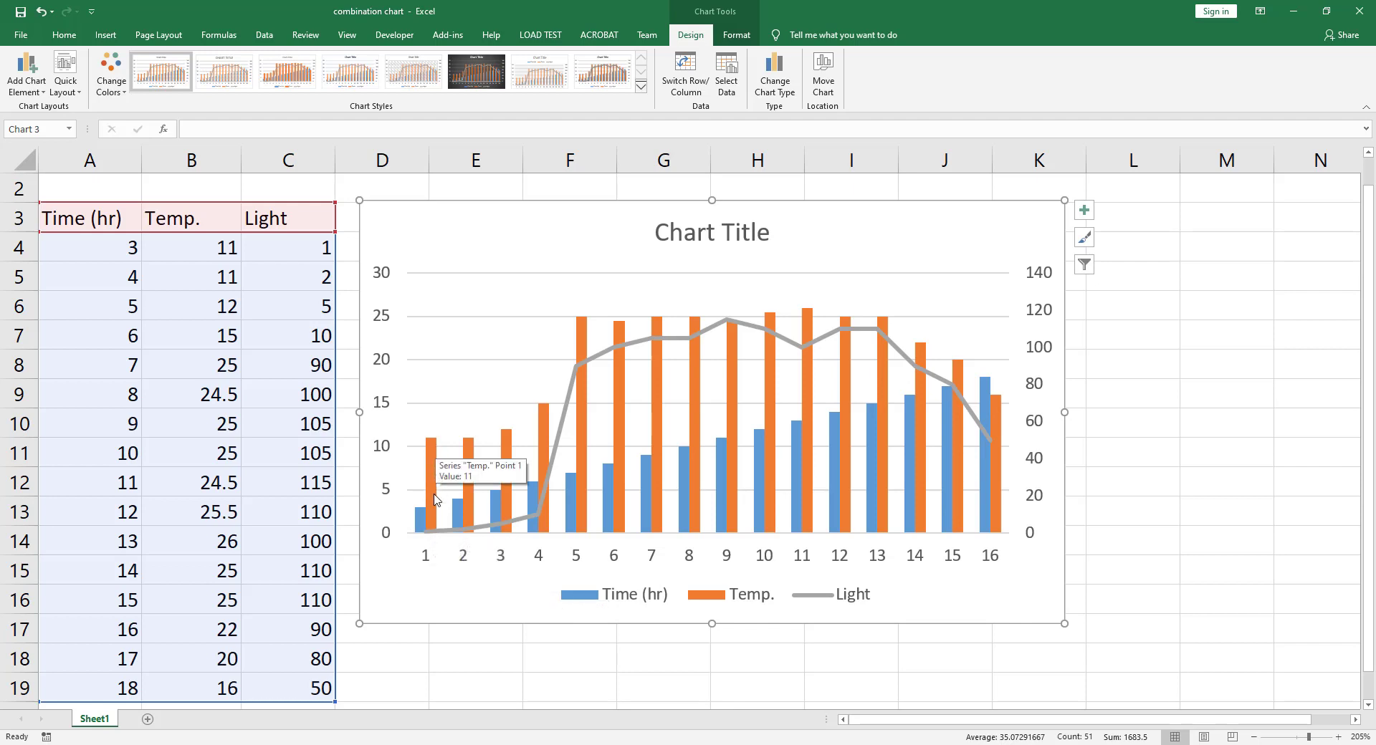
pyautogui.moveTo(434, 525)
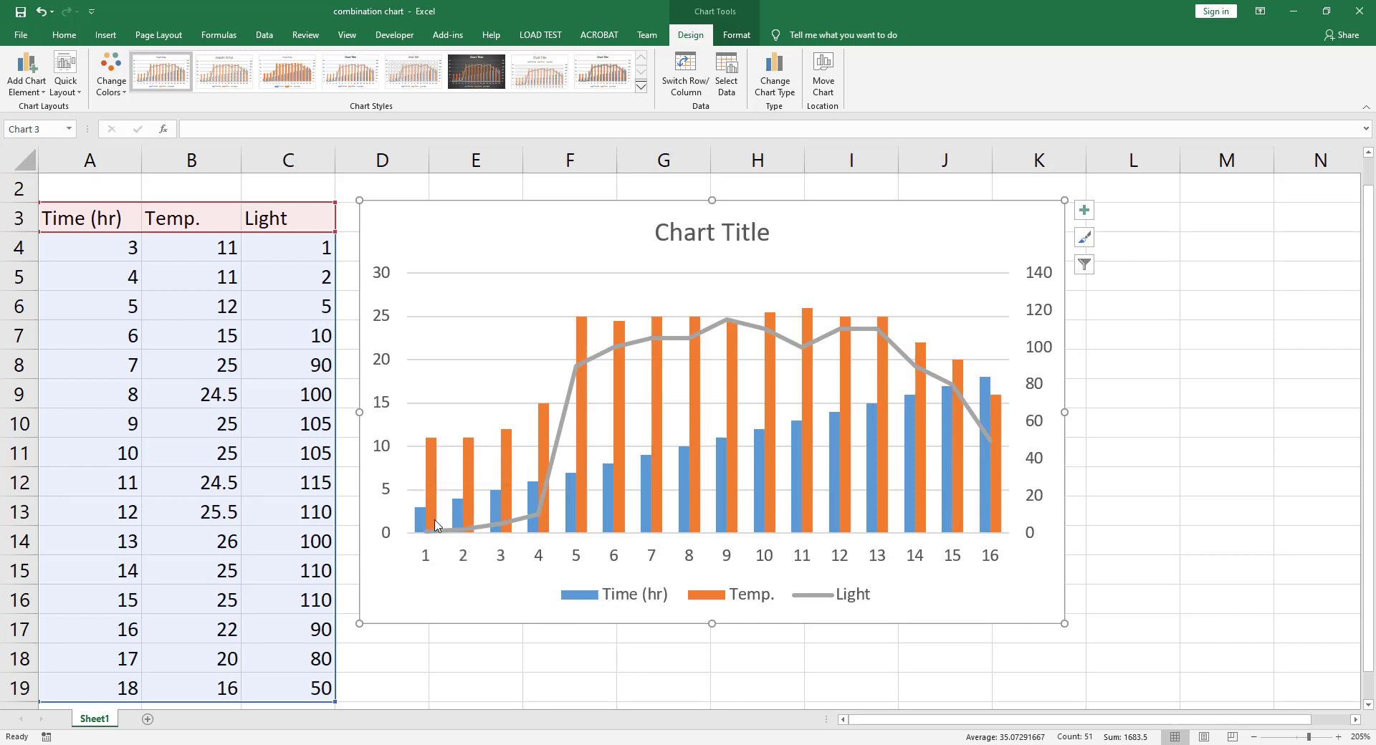
pyautogui.moveTo(417, 530)
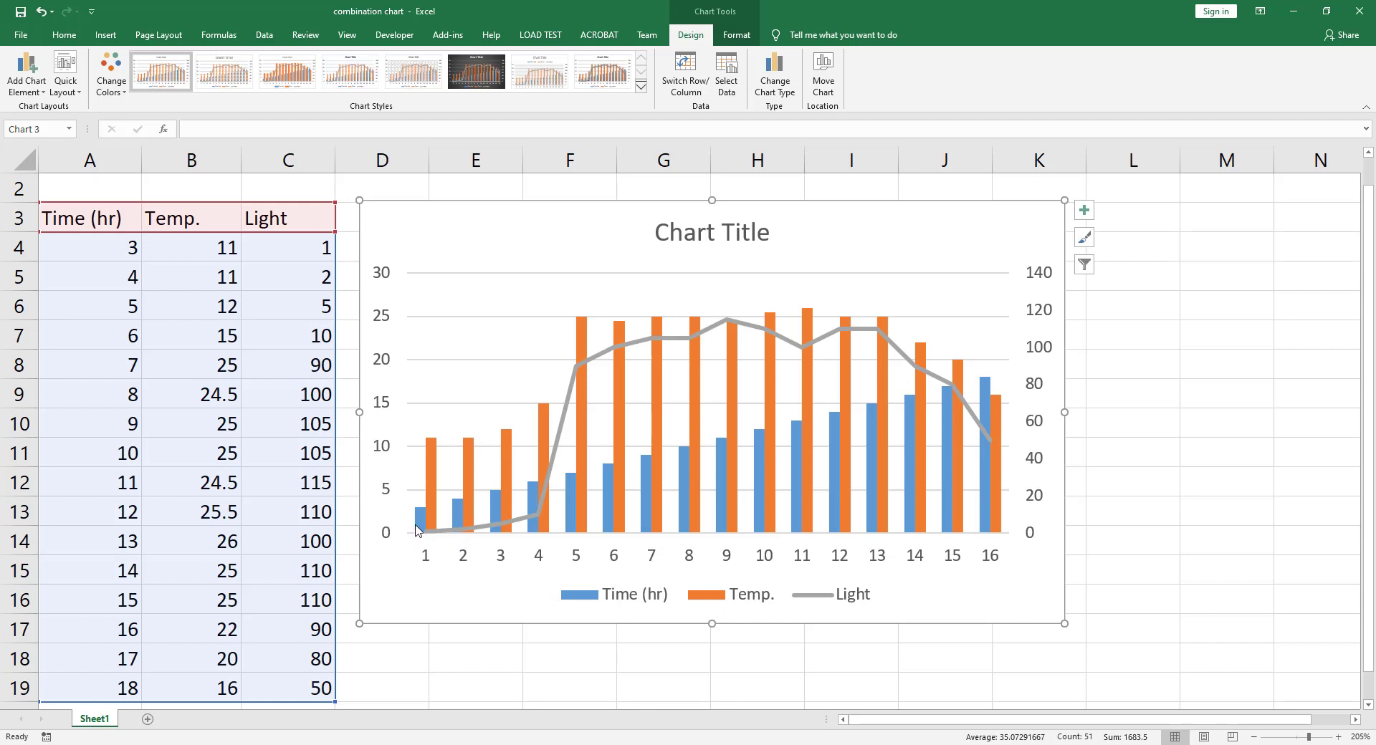
pyautogui.moveTo(349, 485)
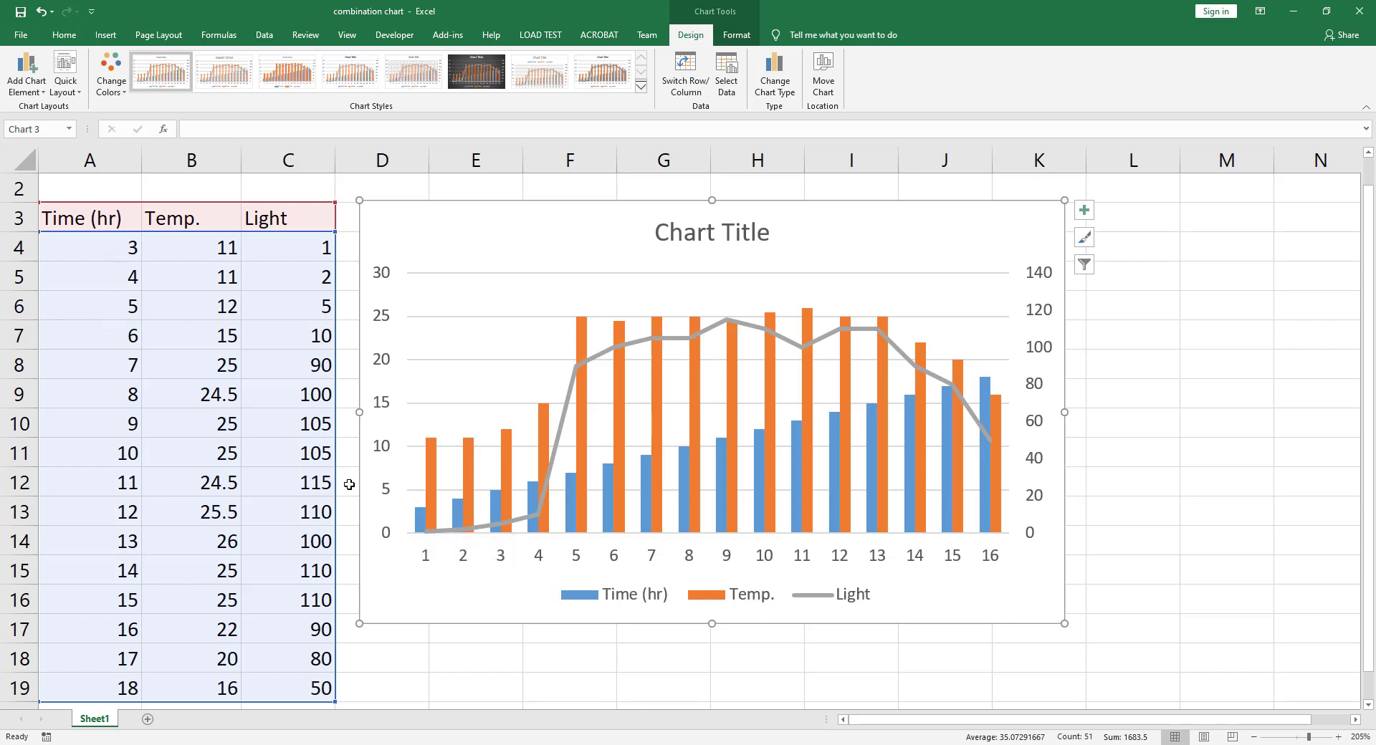
pyautogui.moveTo(421, 539)
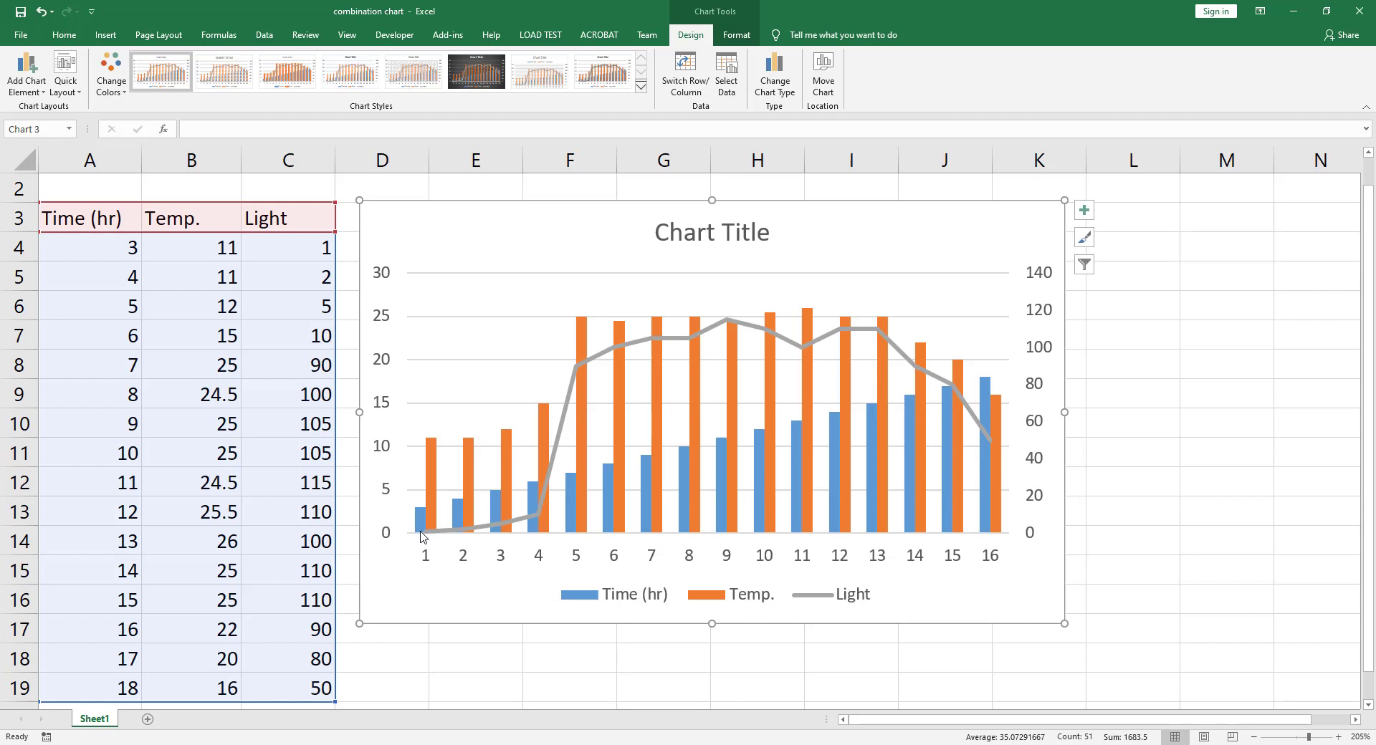
pyautogui.moveTo(801, 601)
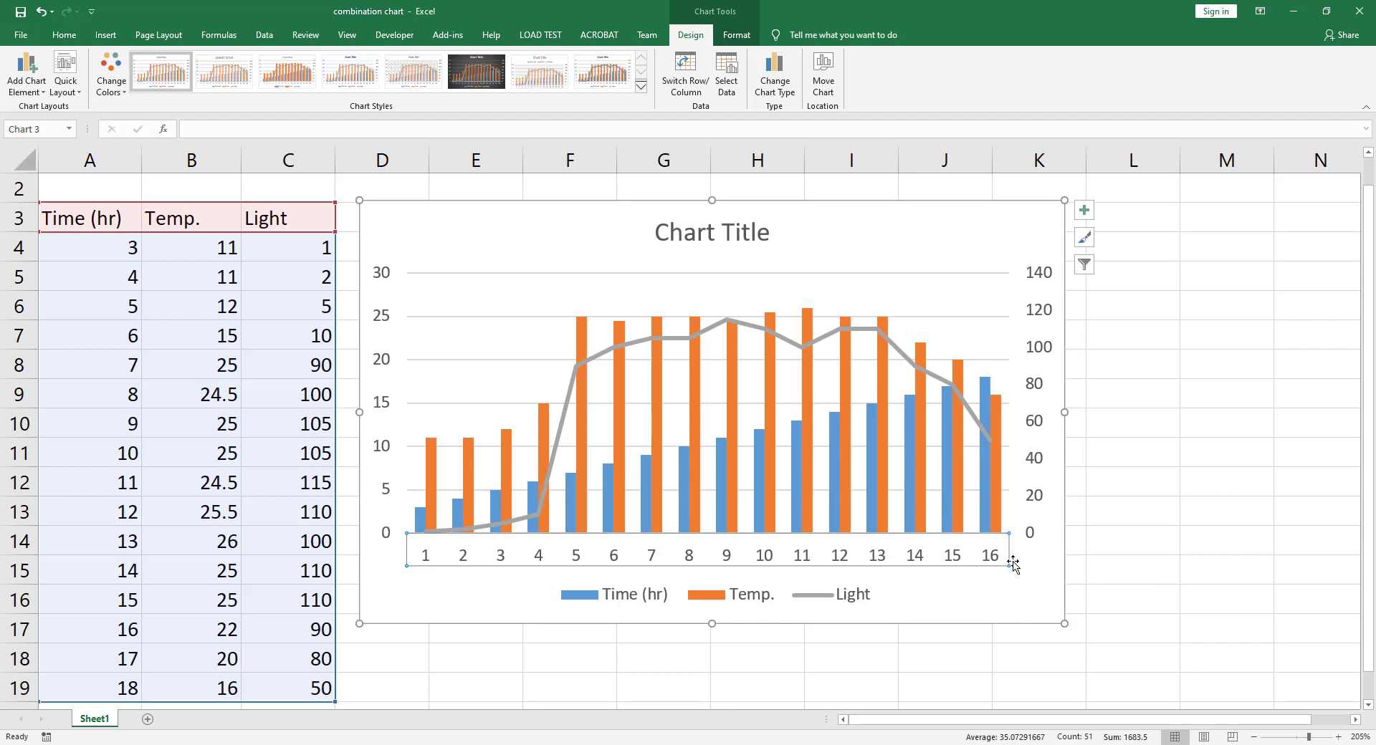
pyautogui.moveTo(432, 560)
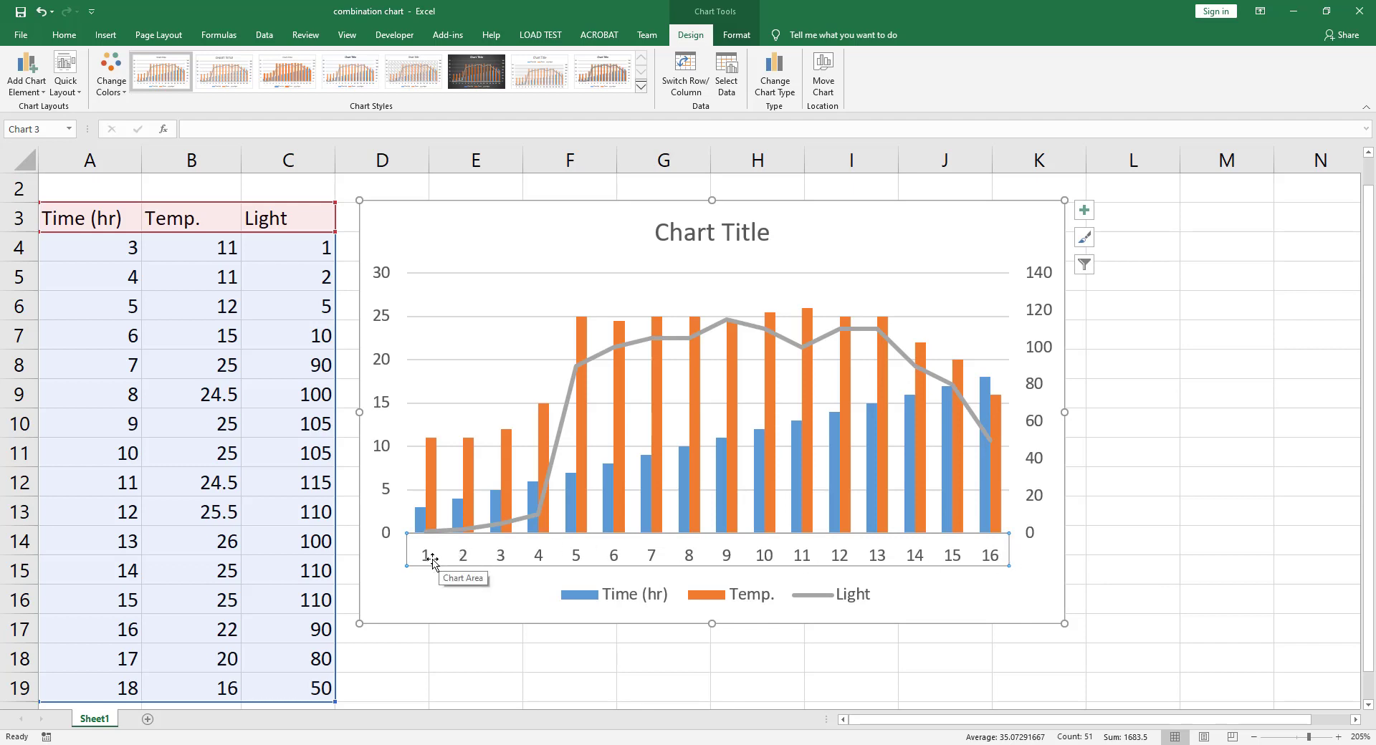
pyautogui.moveTo(427, 563)
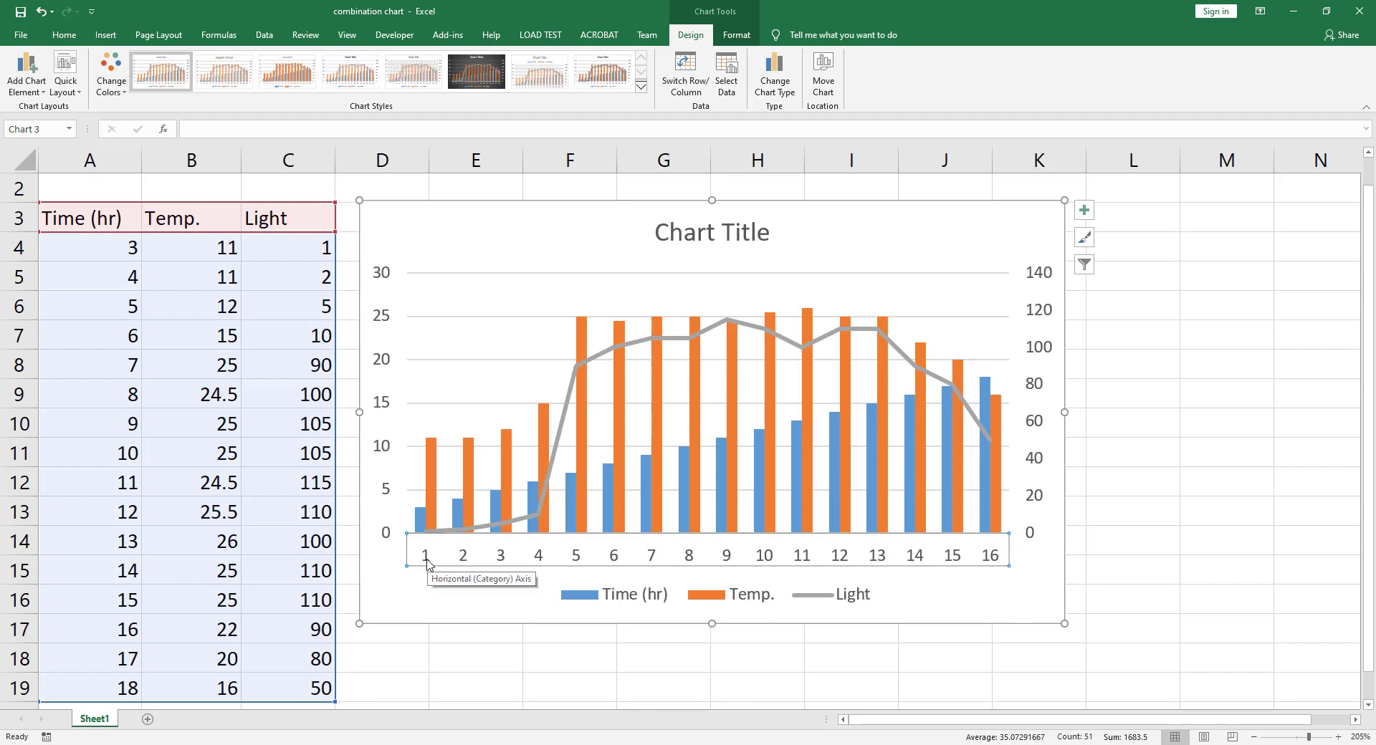
pyautogui.moveTo(412, 564)
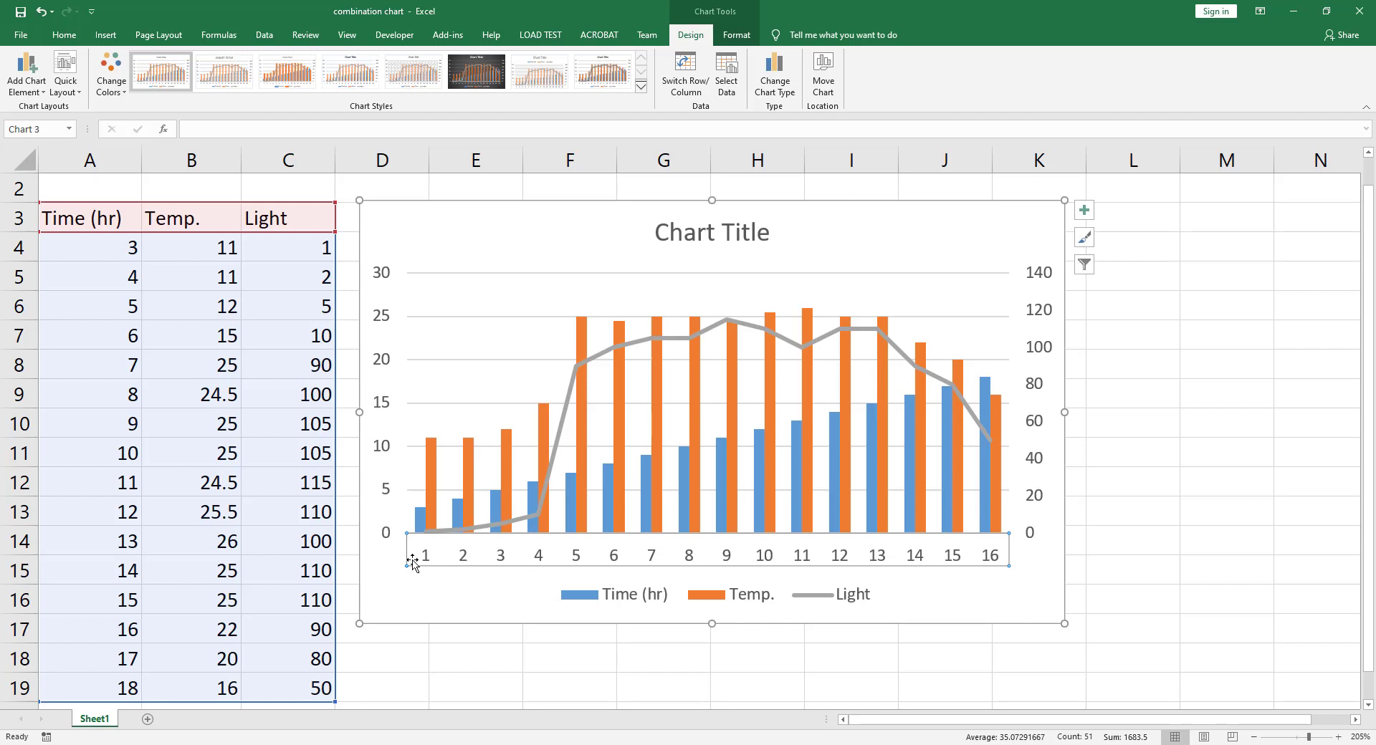
pyautogui.moveTo(979, 585)
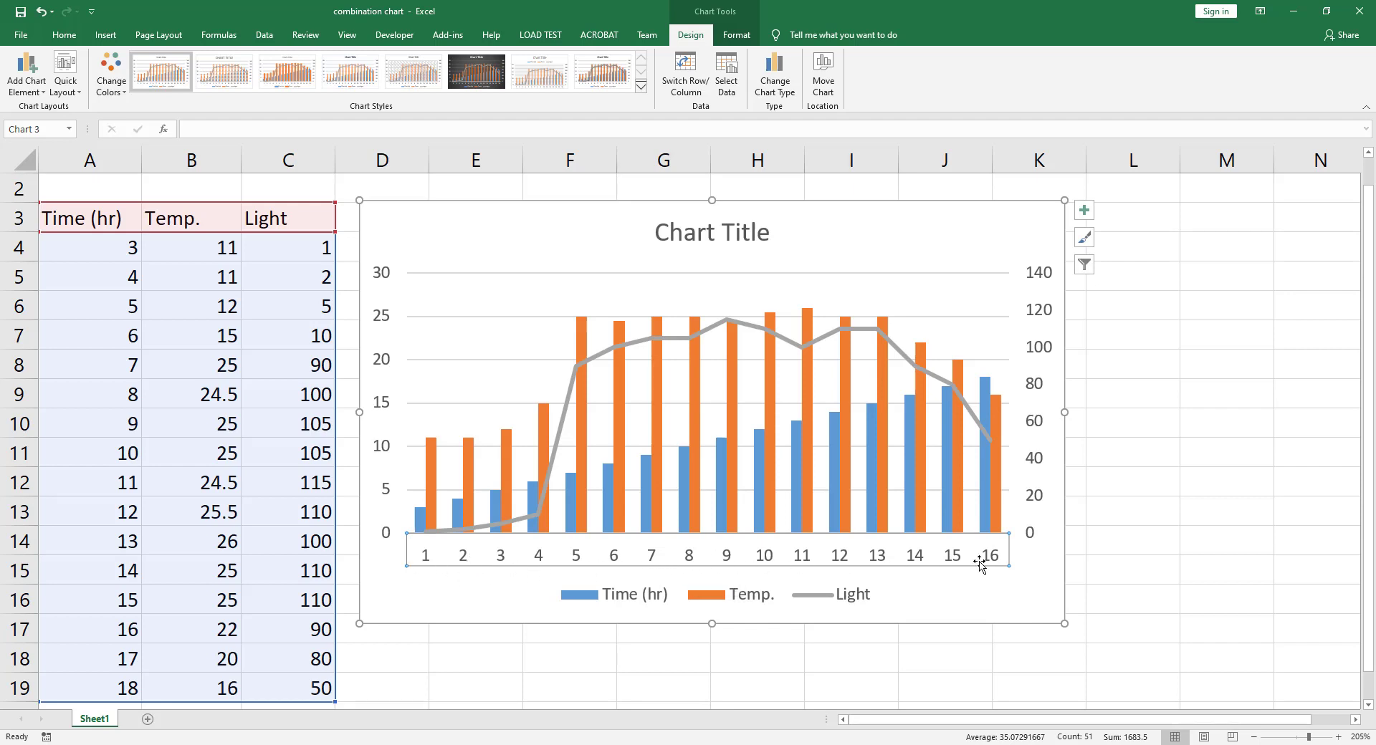
pyautogui.moveTo(835, 562)
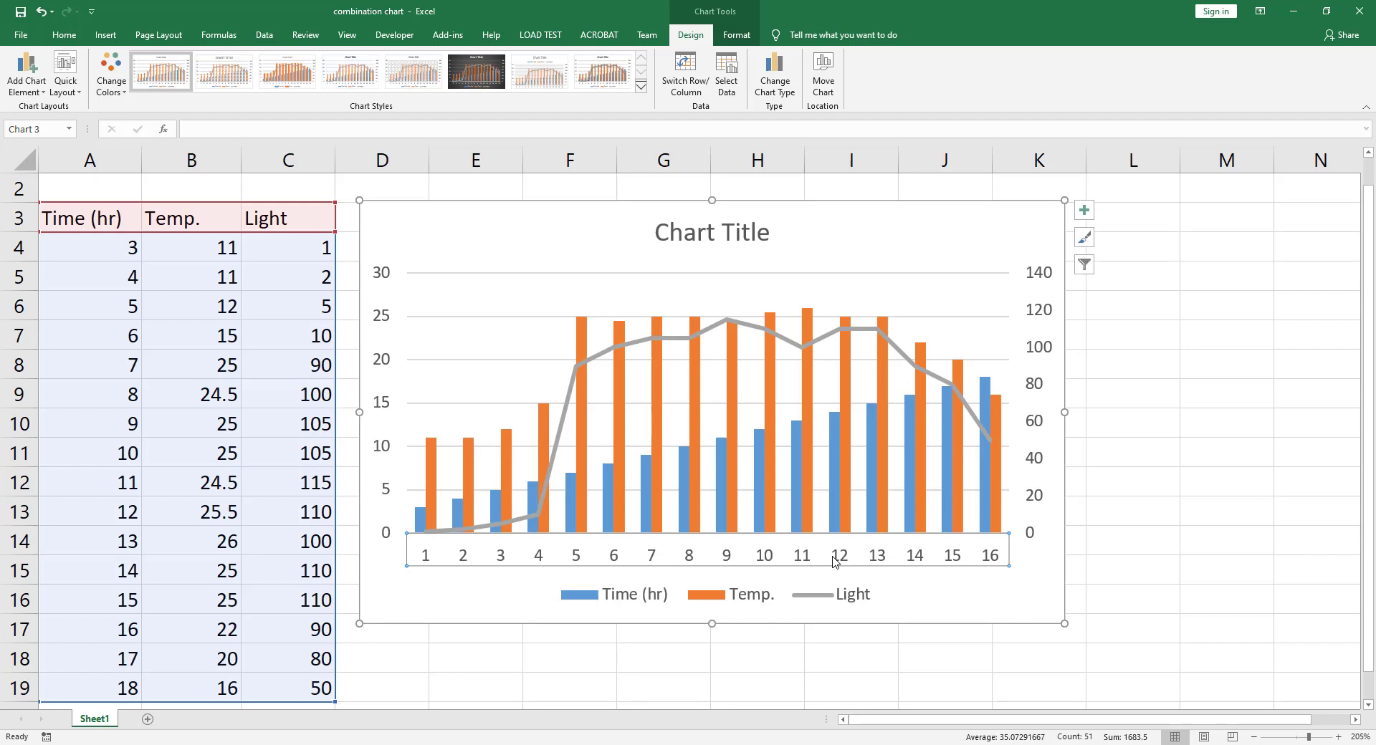
pyautogui.moveTo(206, 468)
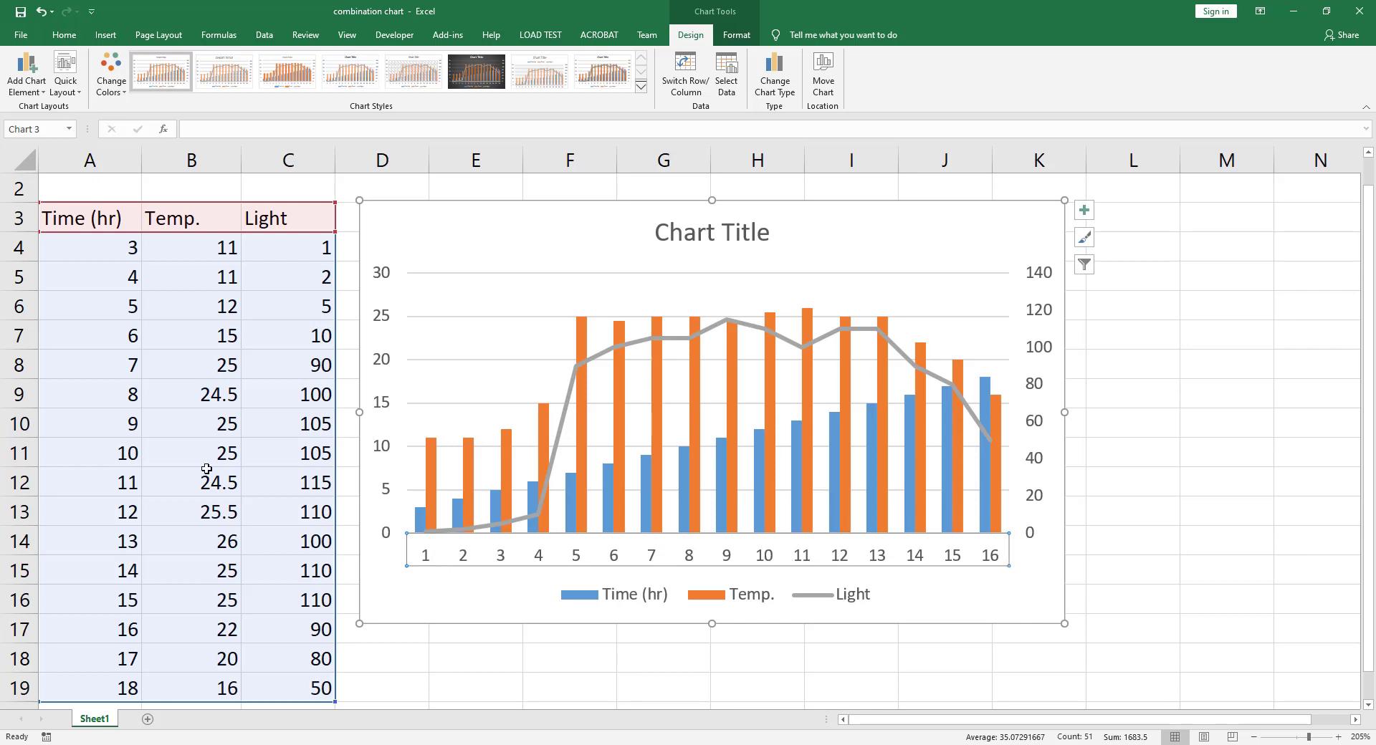
pyautogui.moveTo(906, 232)
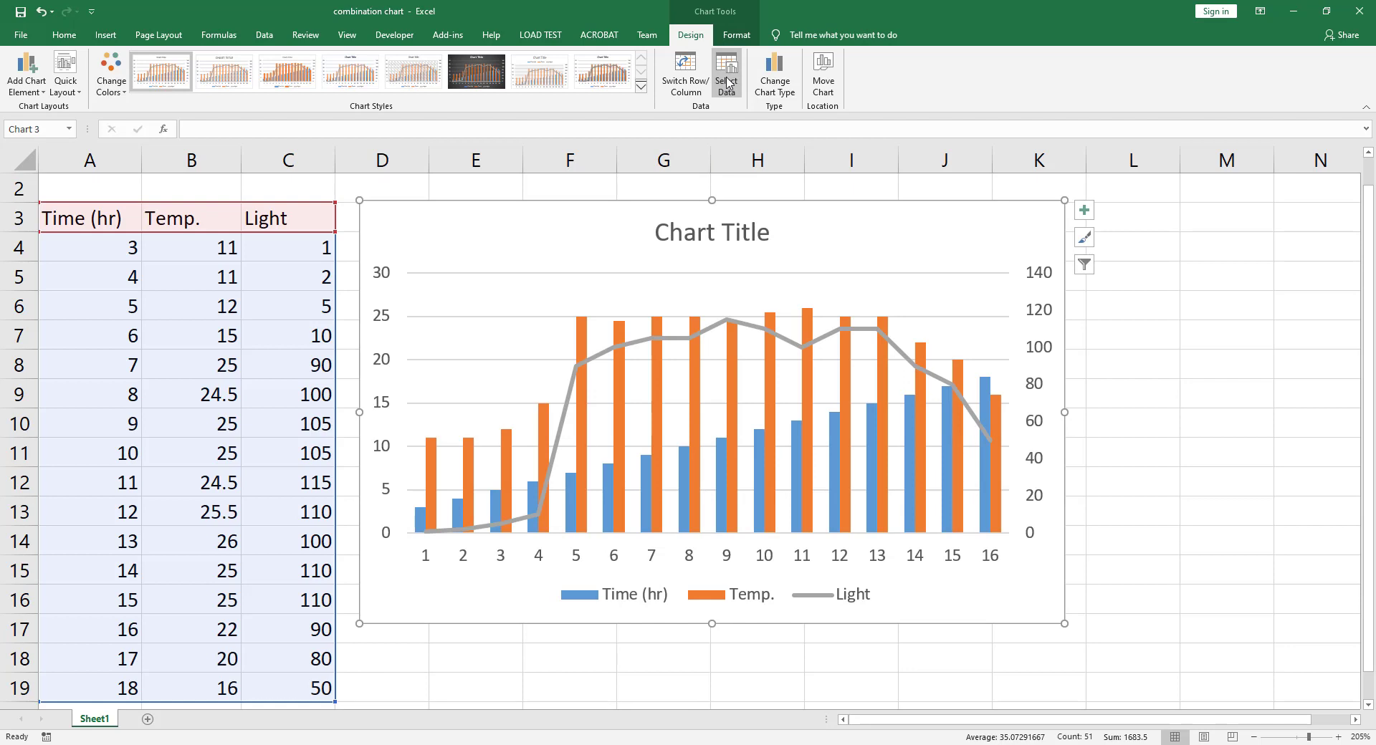
# Remove the Time (hr) series in Select Data, leaving Temp. and Light plotted
pyautogui.click(727, 68)
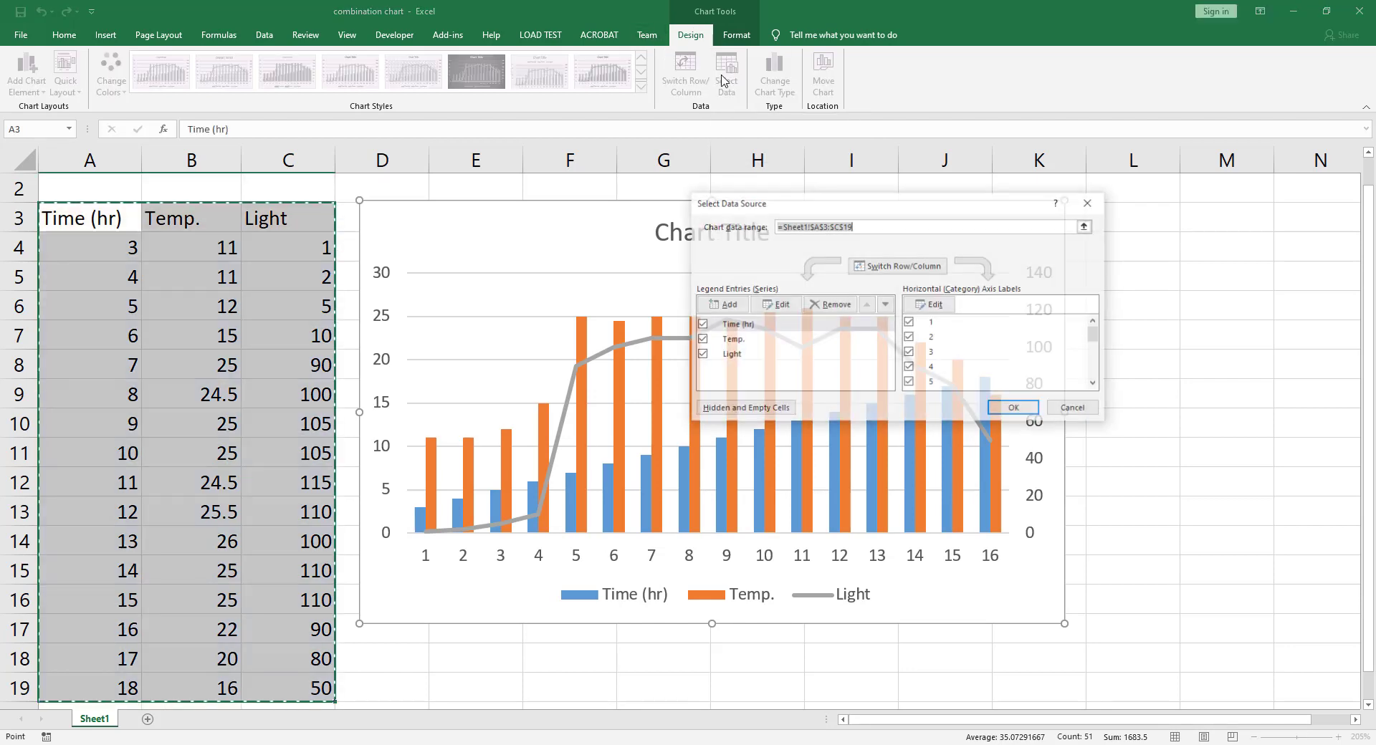
pyautogui.click(736, 324)
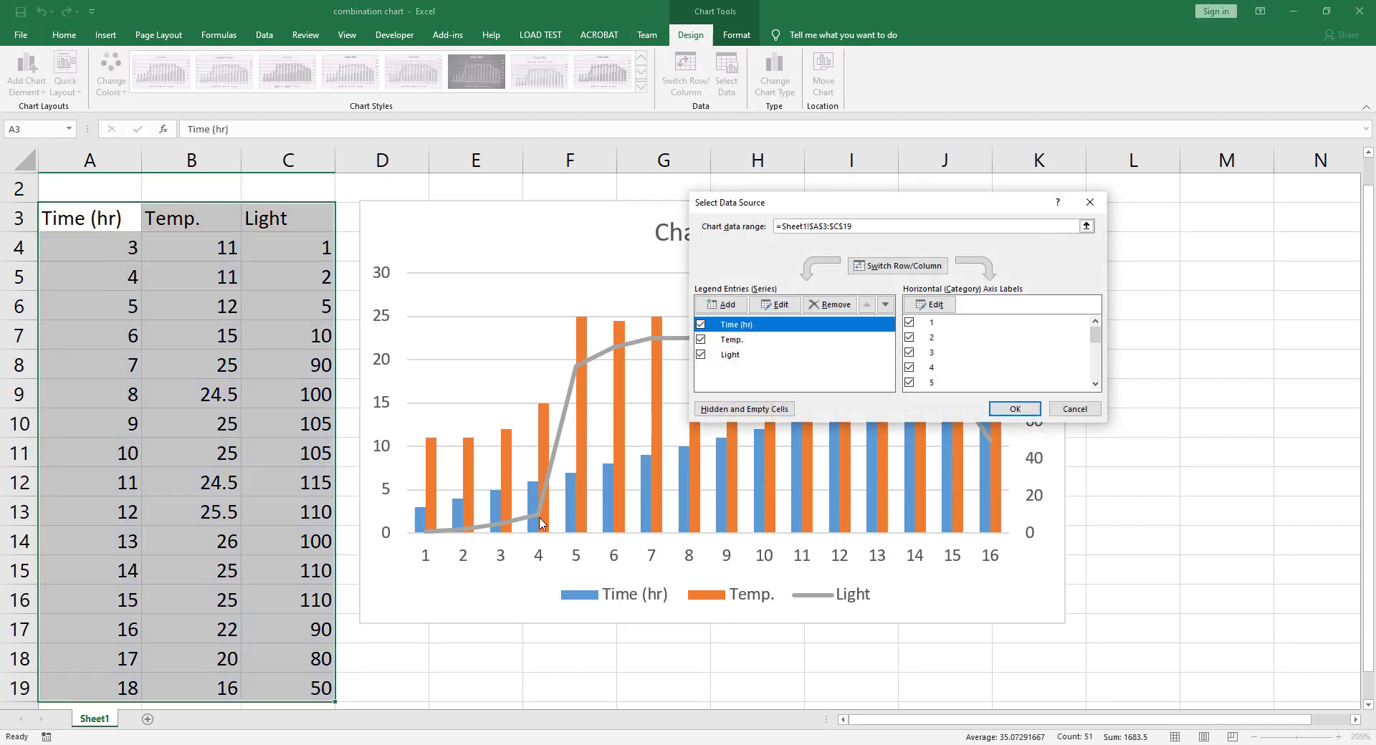
pyautogui.moveTo(470, 376)
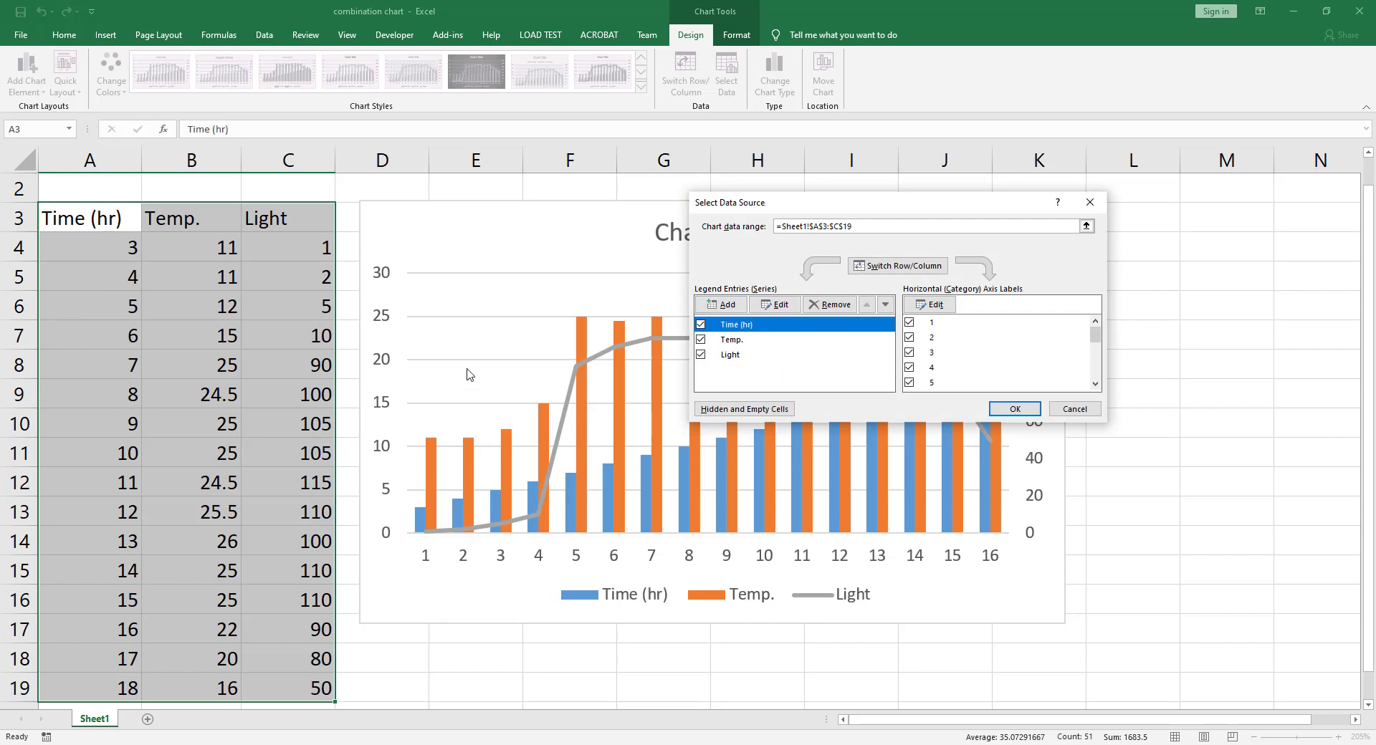
pyautogui.click(829, 304)
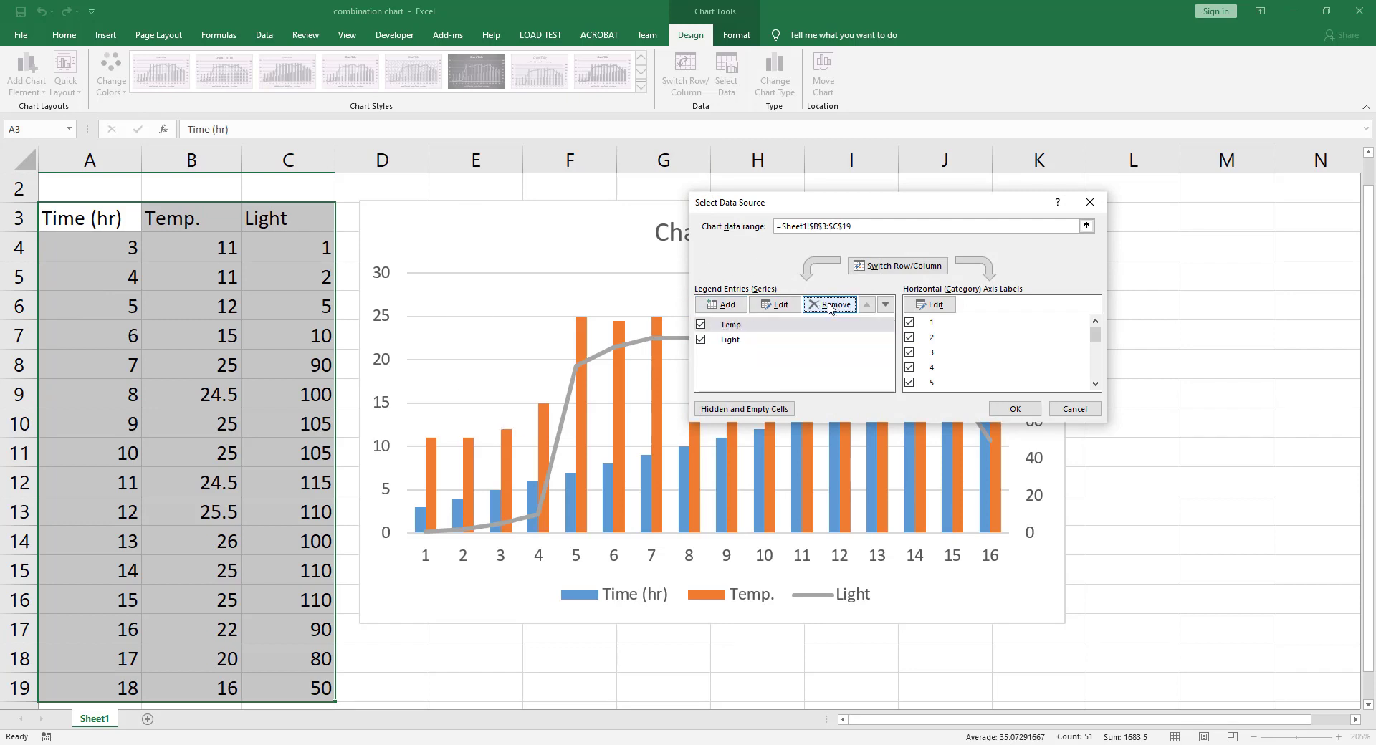
pyautogui.click(835, 305)
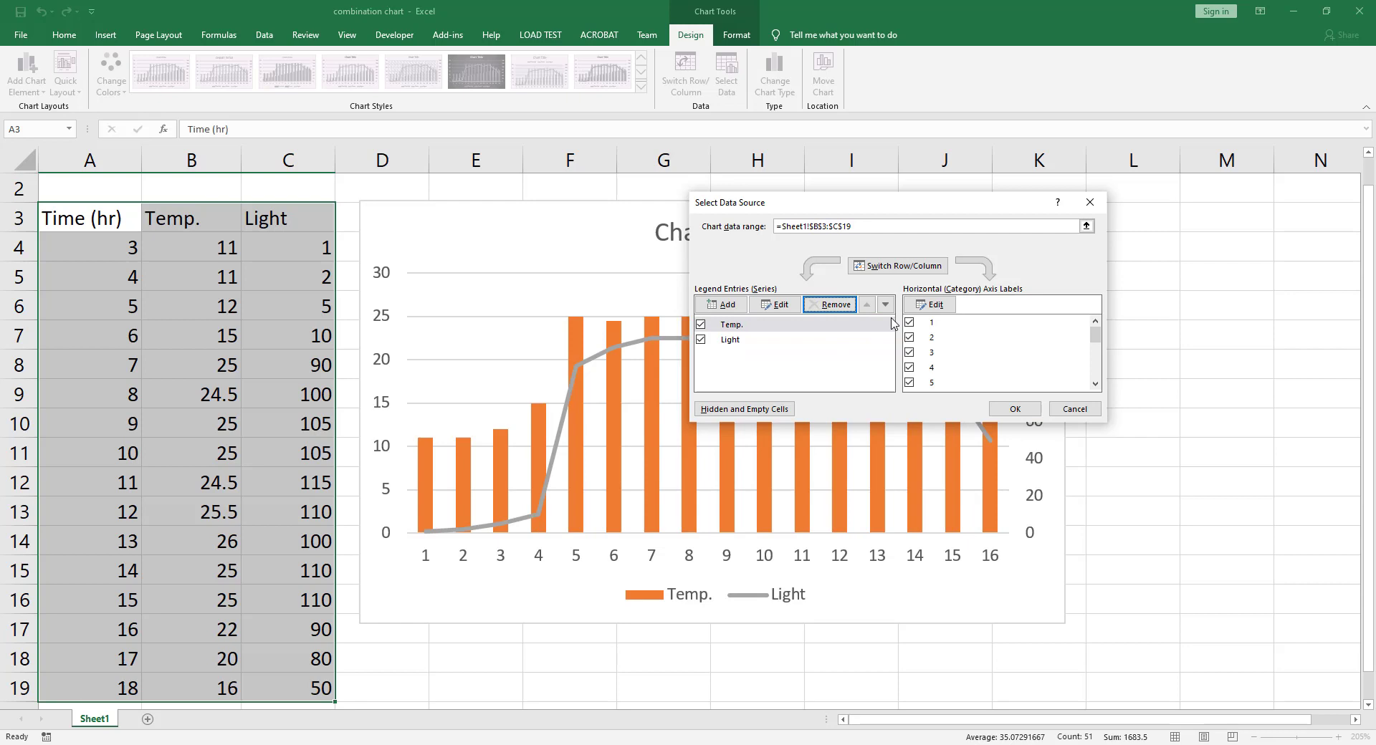
pyautogui.moveTo(905, 296)
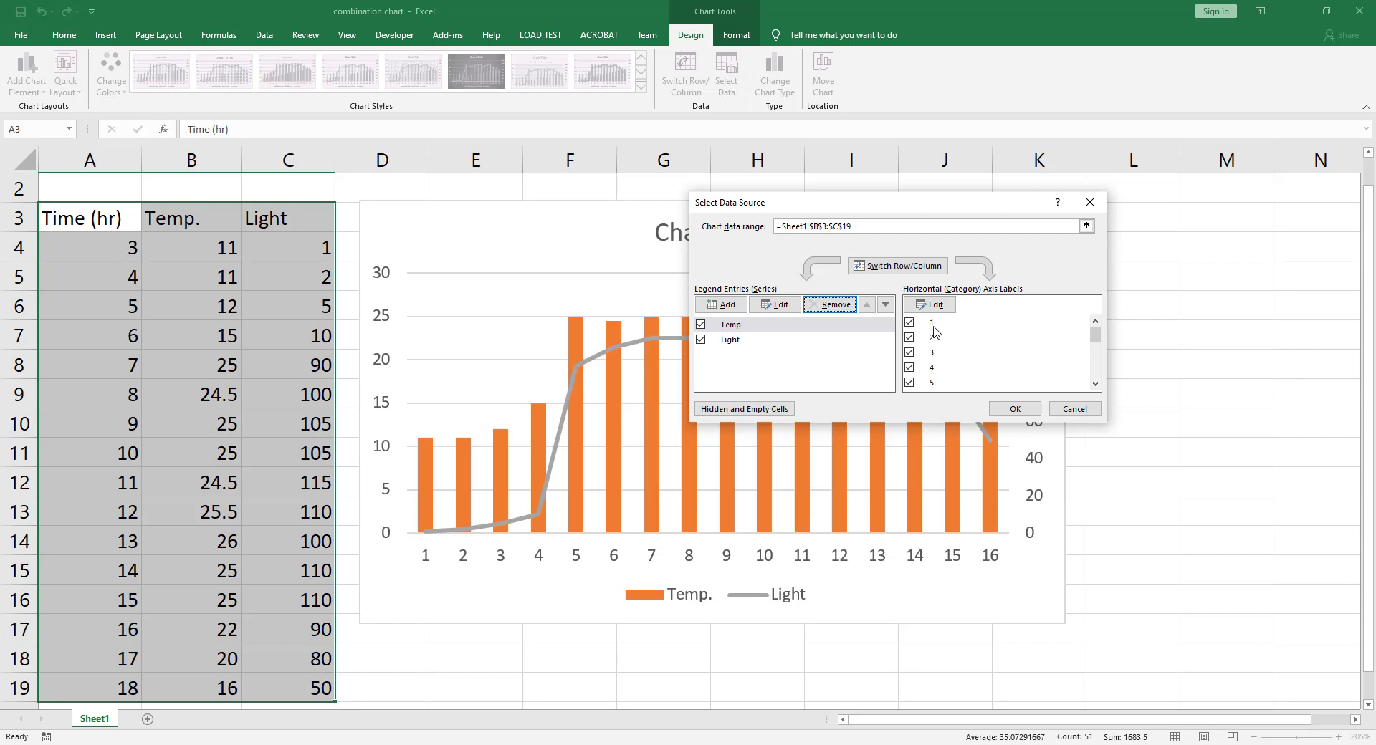
pyautogui.moveTo(909, 547)
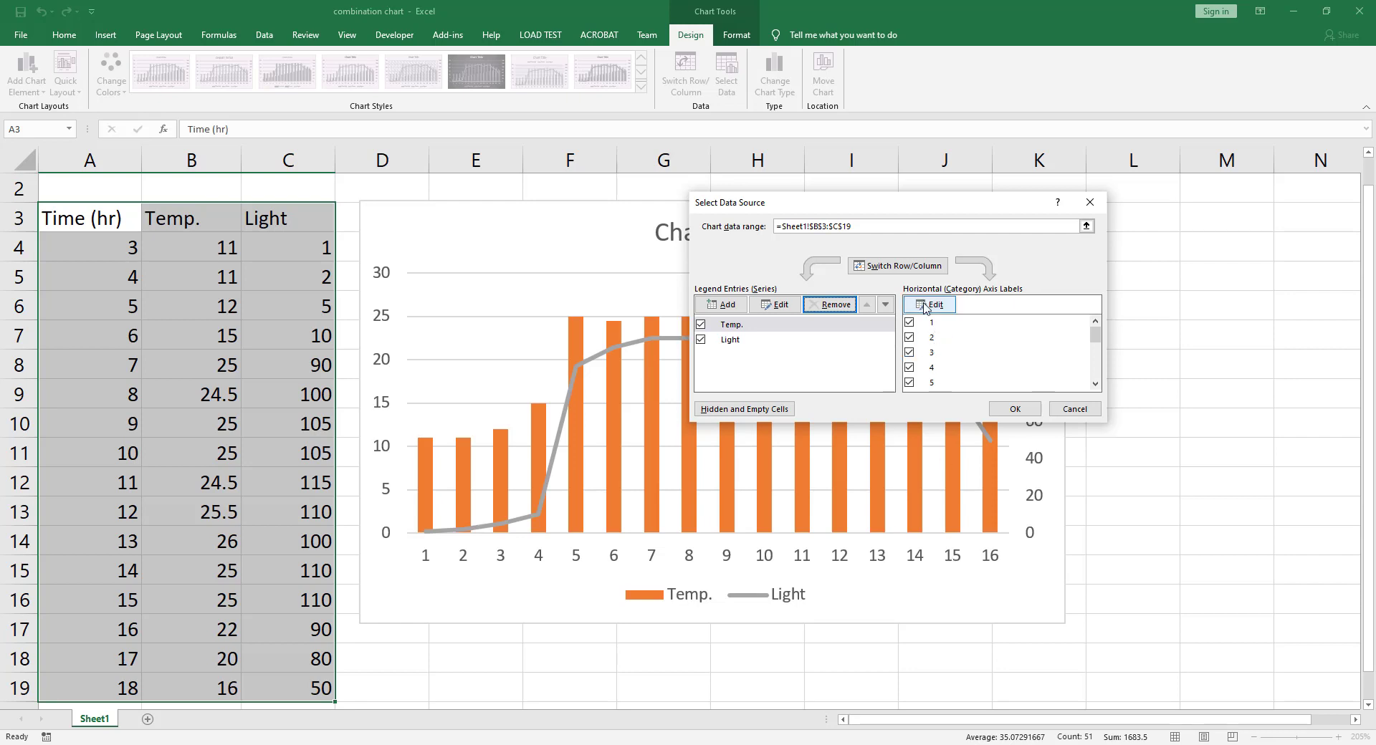
# Use A4:A19 (Time values 3–18) as horizontal axis labels and close Select Data Source
pyautogui.click(932, 304)
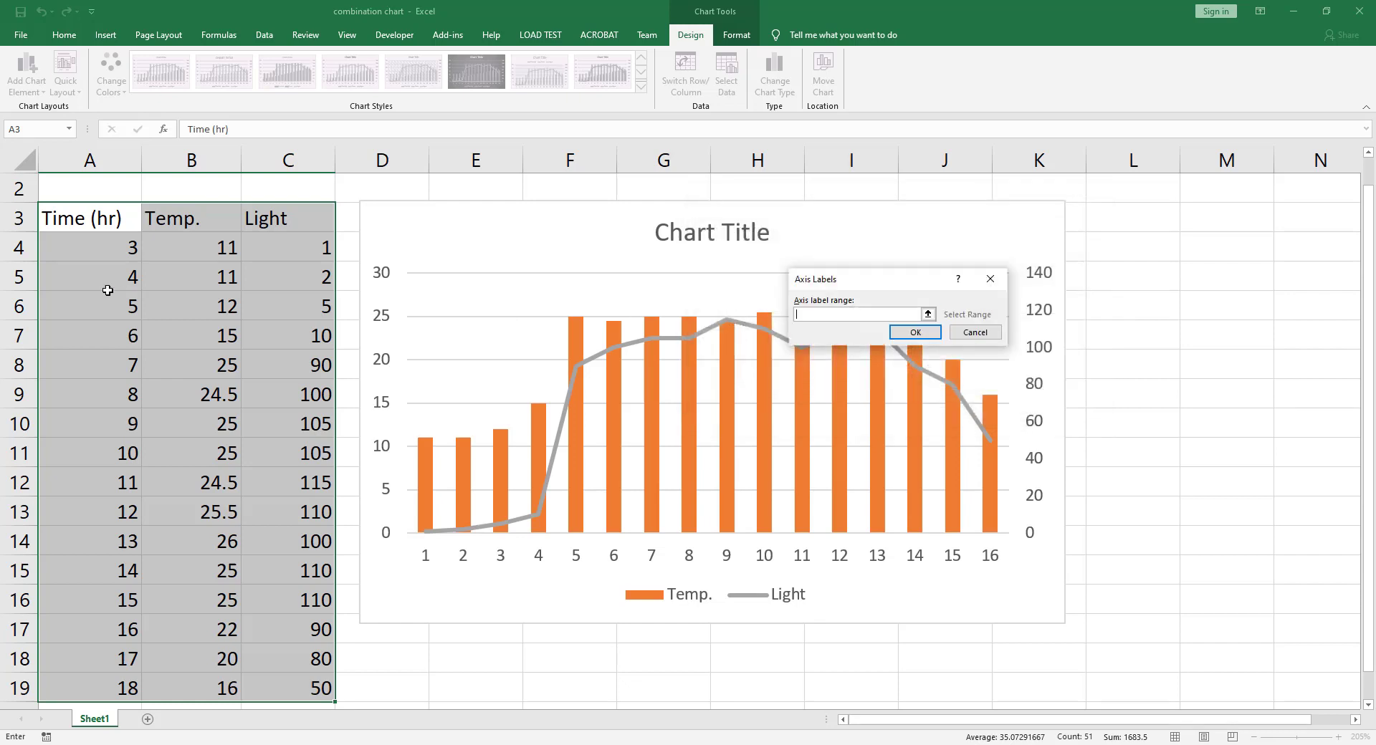
pyautogui.click(87, 248)
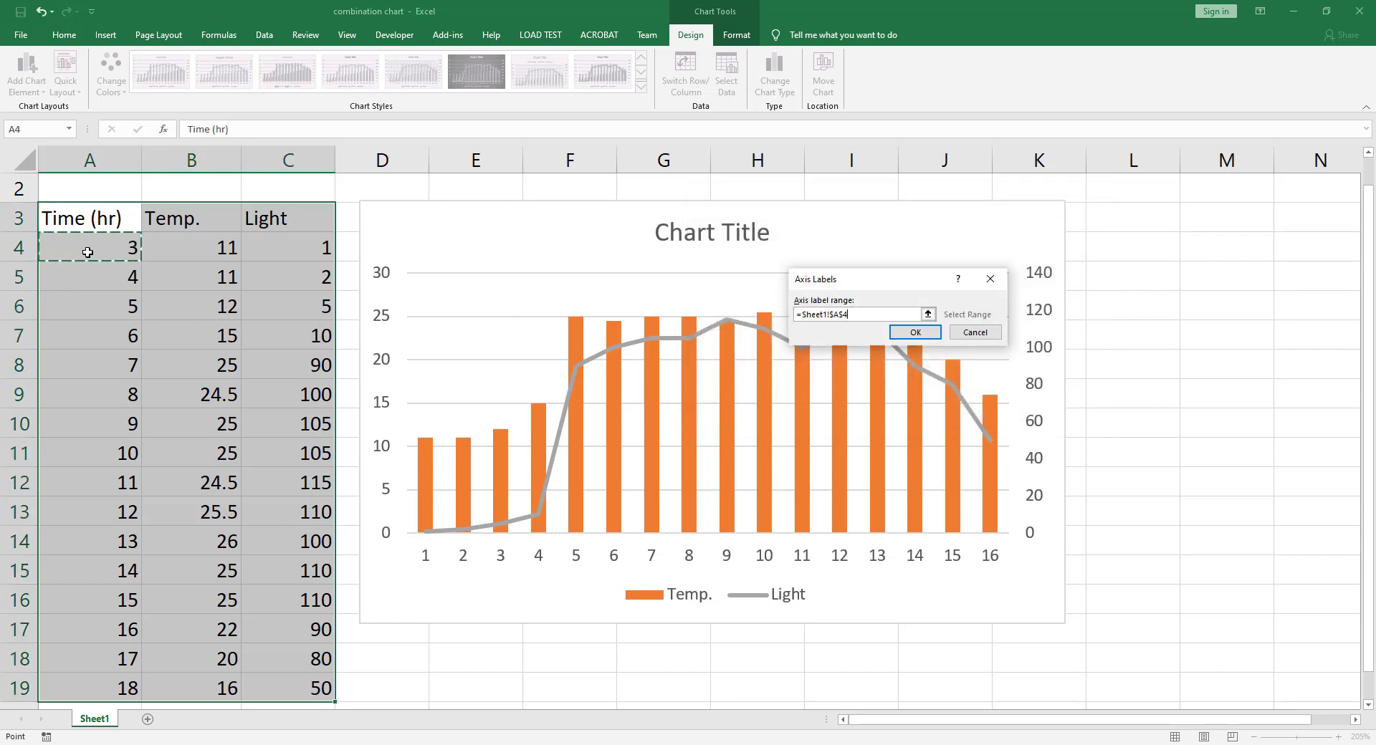
pyautogui.moveTo(87, 250); pyautogui.dragTo(88, 688)
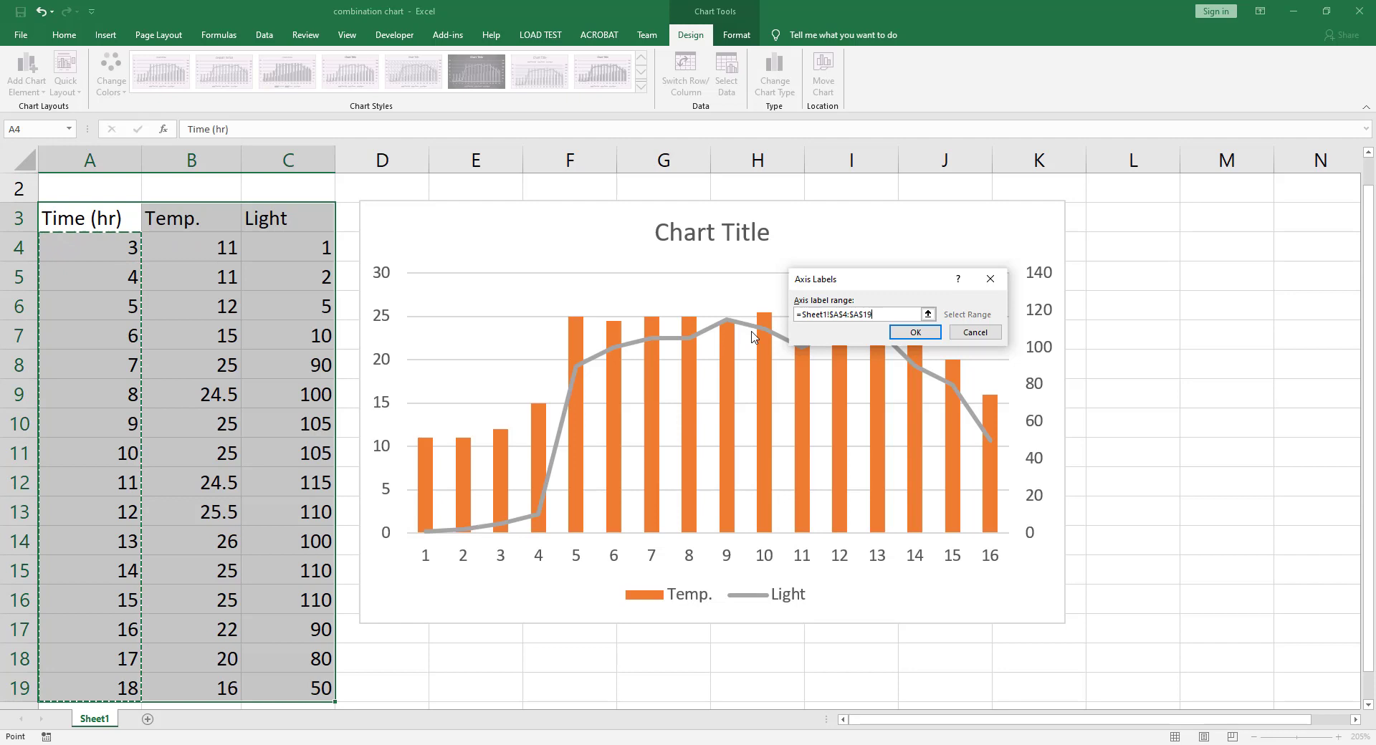
pyautogui.click(916, 332)
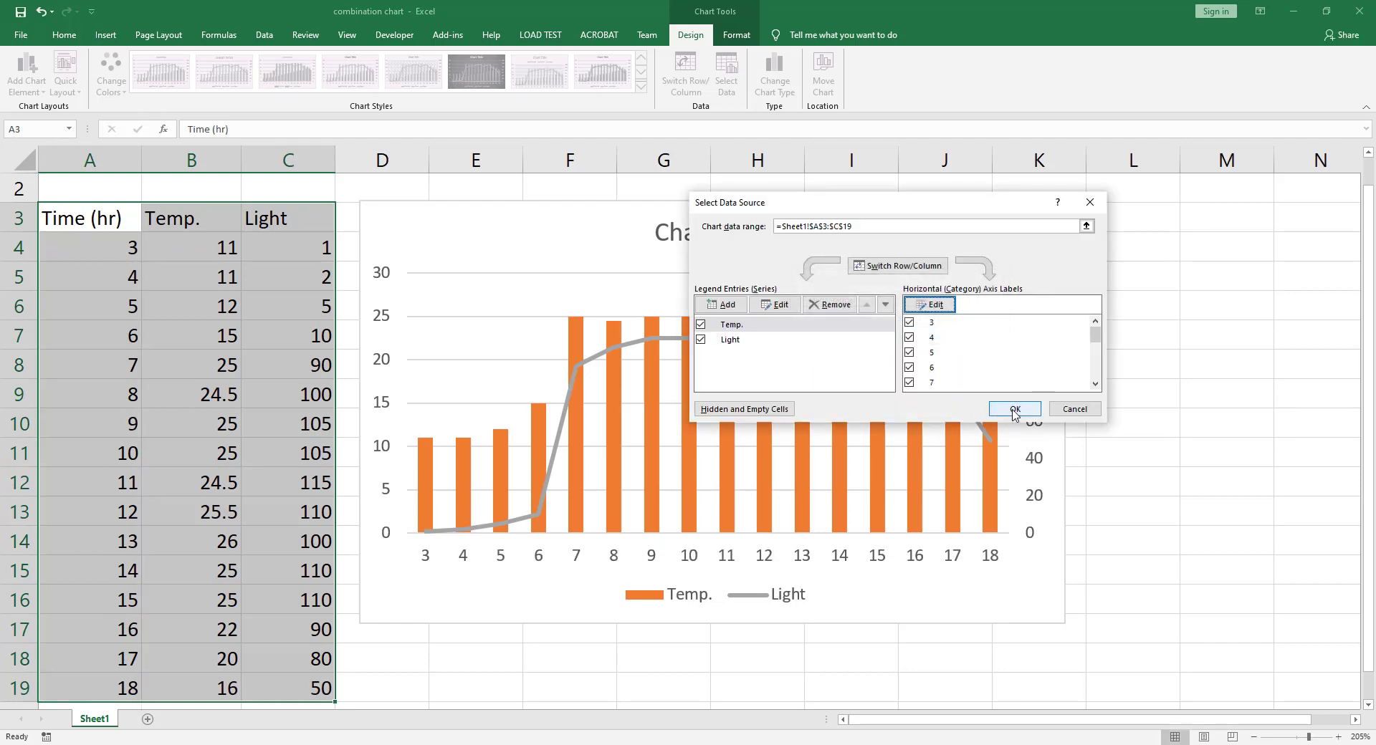
pyautogui.click(1015, 409)
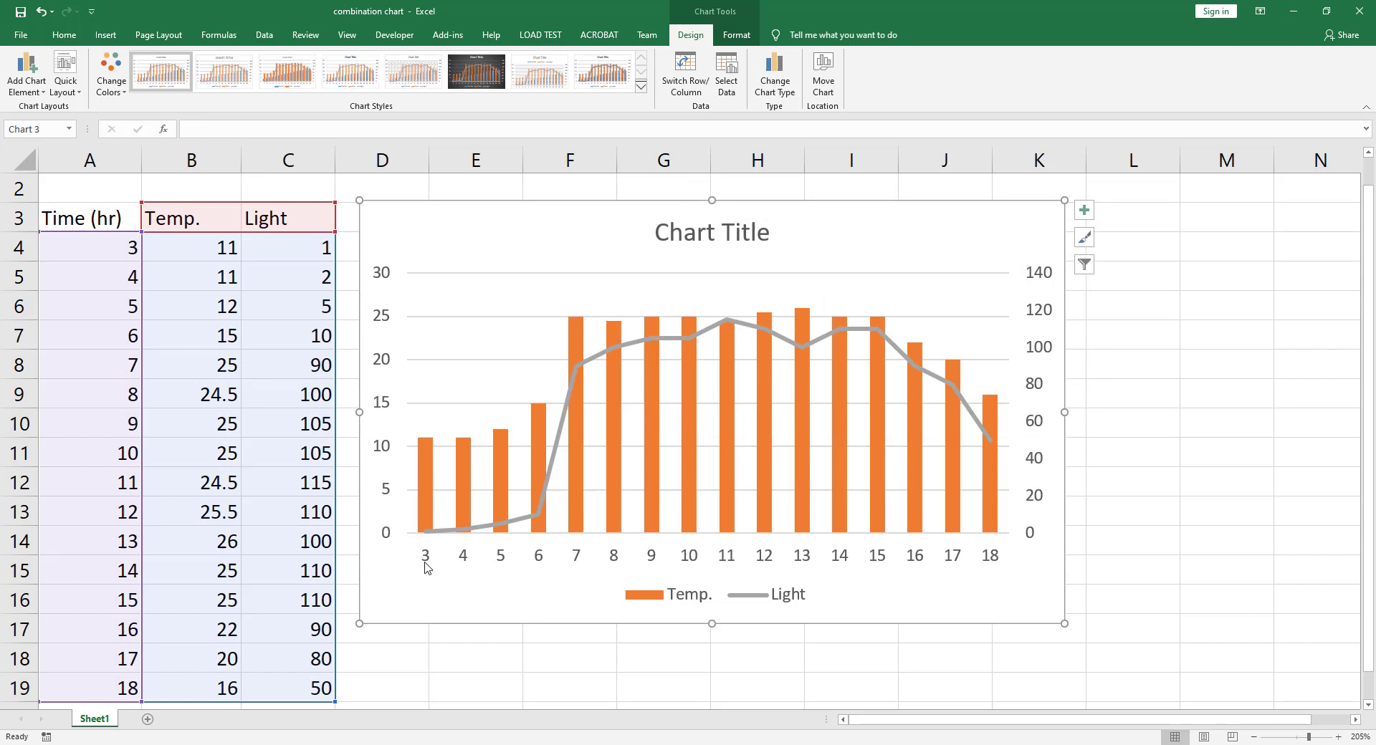
pyautogui.moveTo(433, 547)
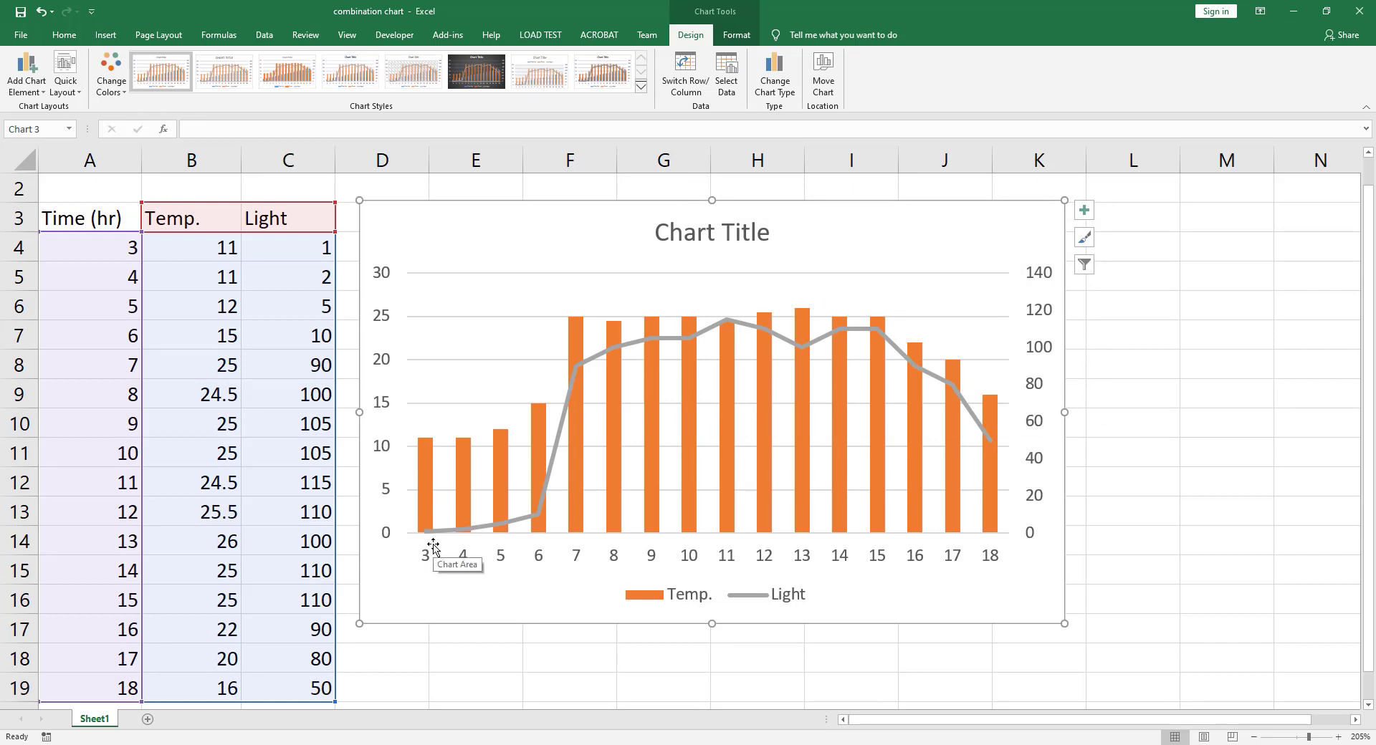
pyautogui.moveTo(688, 290)
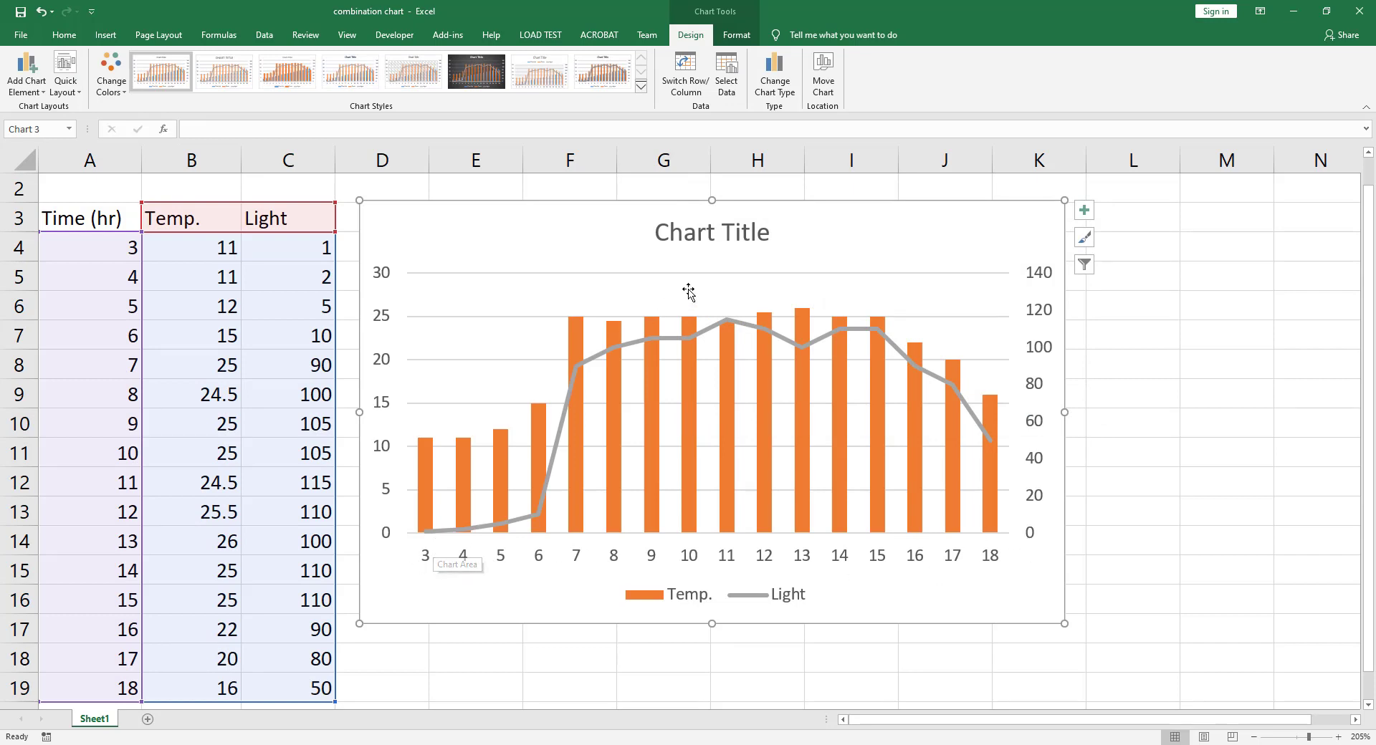
pyautogui.moveTo(680, 318)
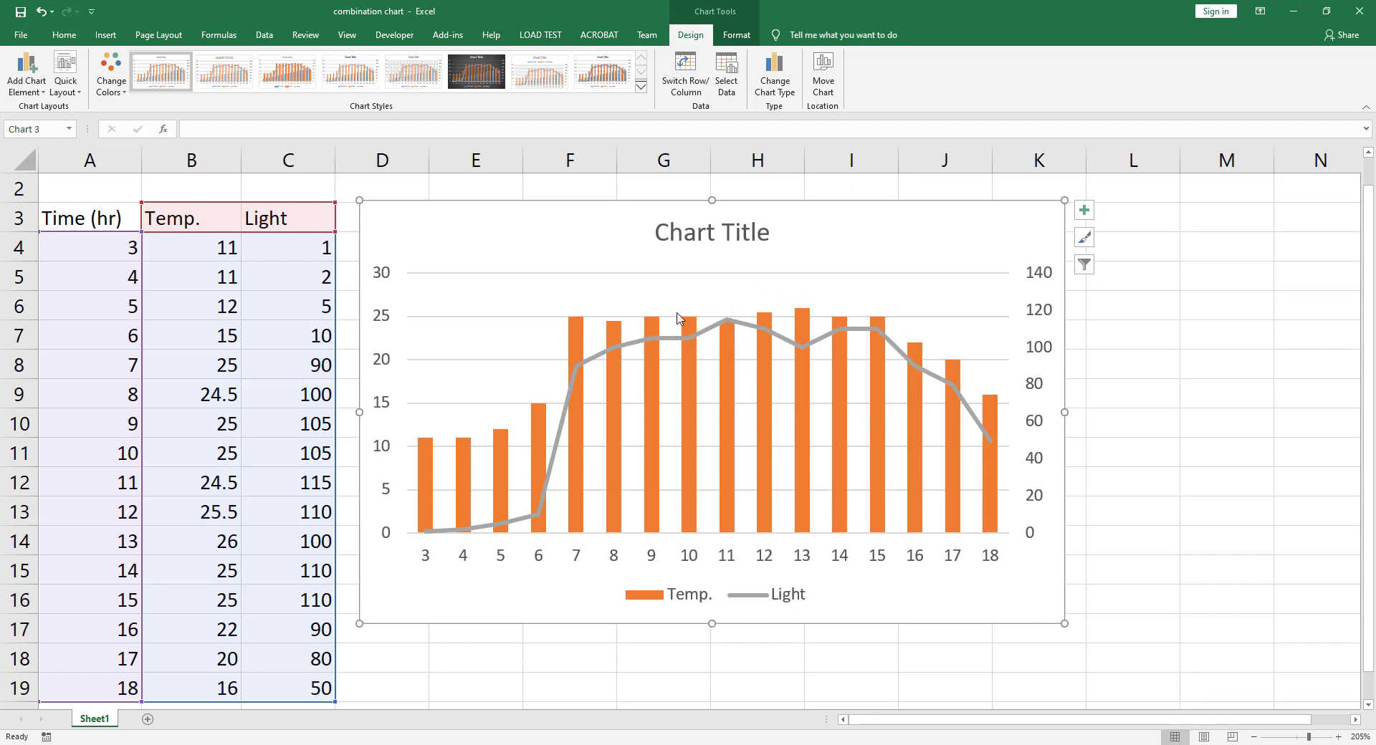
# Add axis titles to all three axes and remove the chart title
pyautogui.click(712, 231)
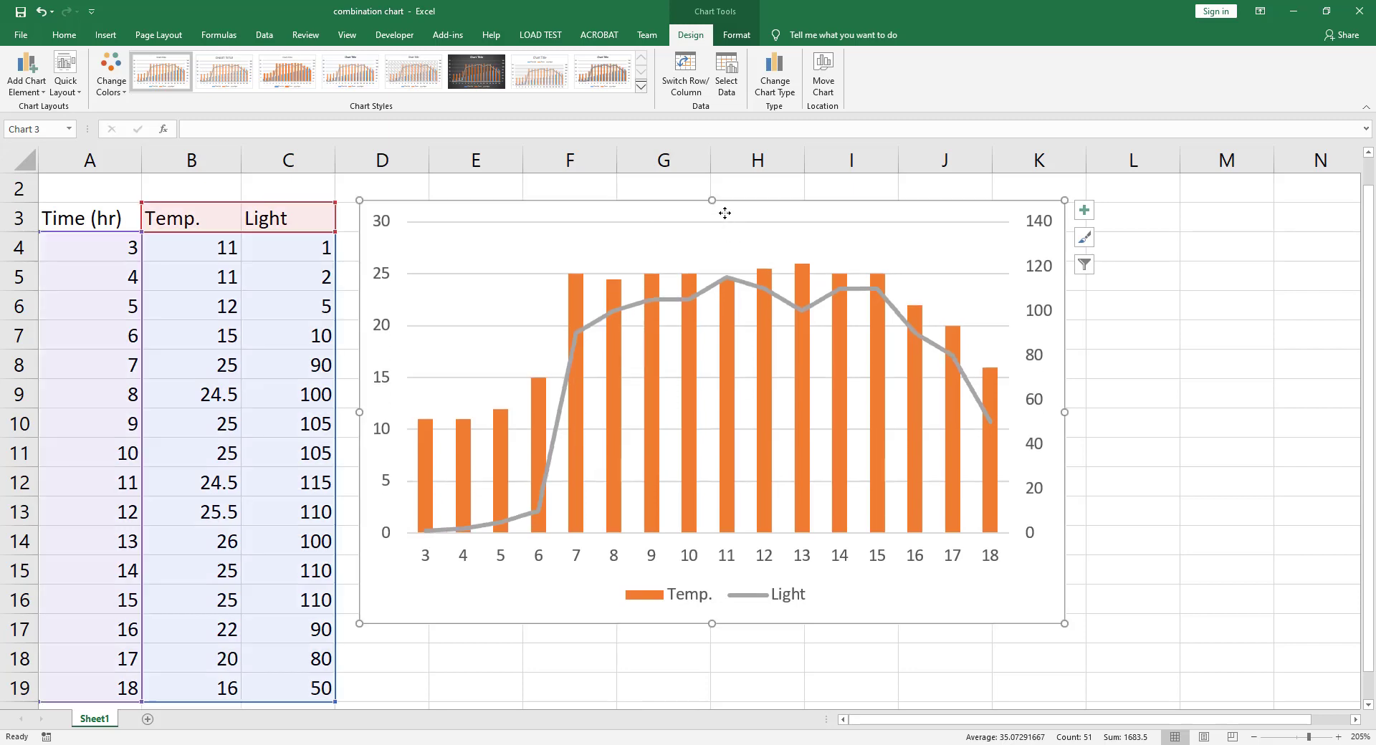
pyautogui.moveTo(974, 287)
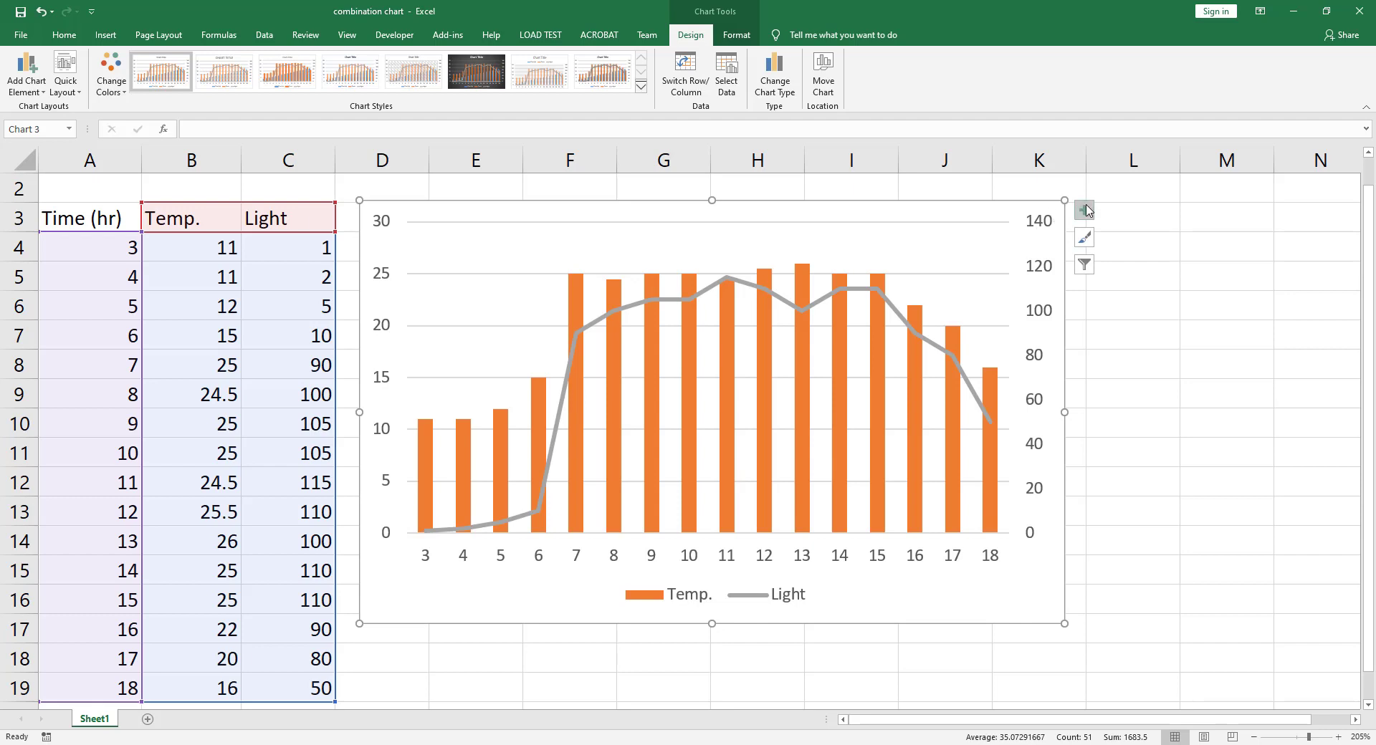
pyautogui.click(1083, 209)
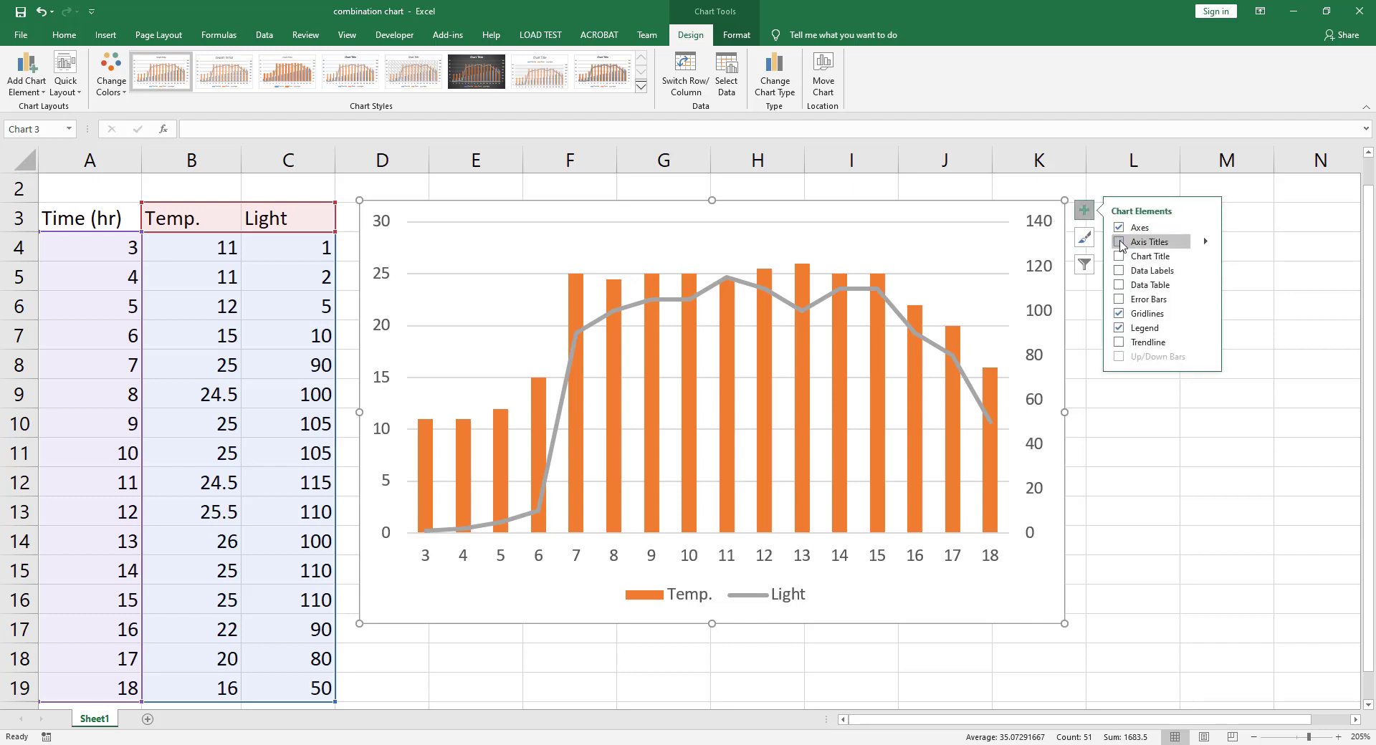
pyautogui.click(1119, 241)
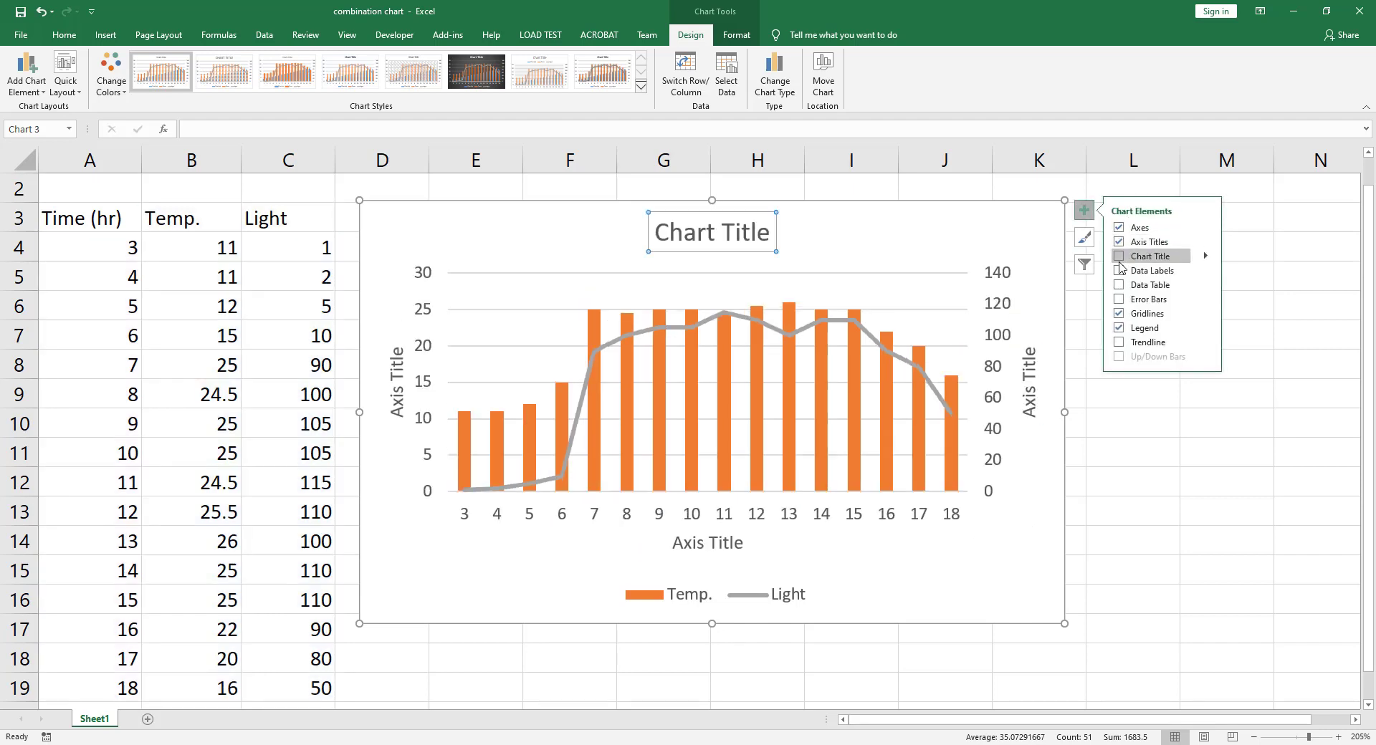
pyautogui.click(1119, 256)
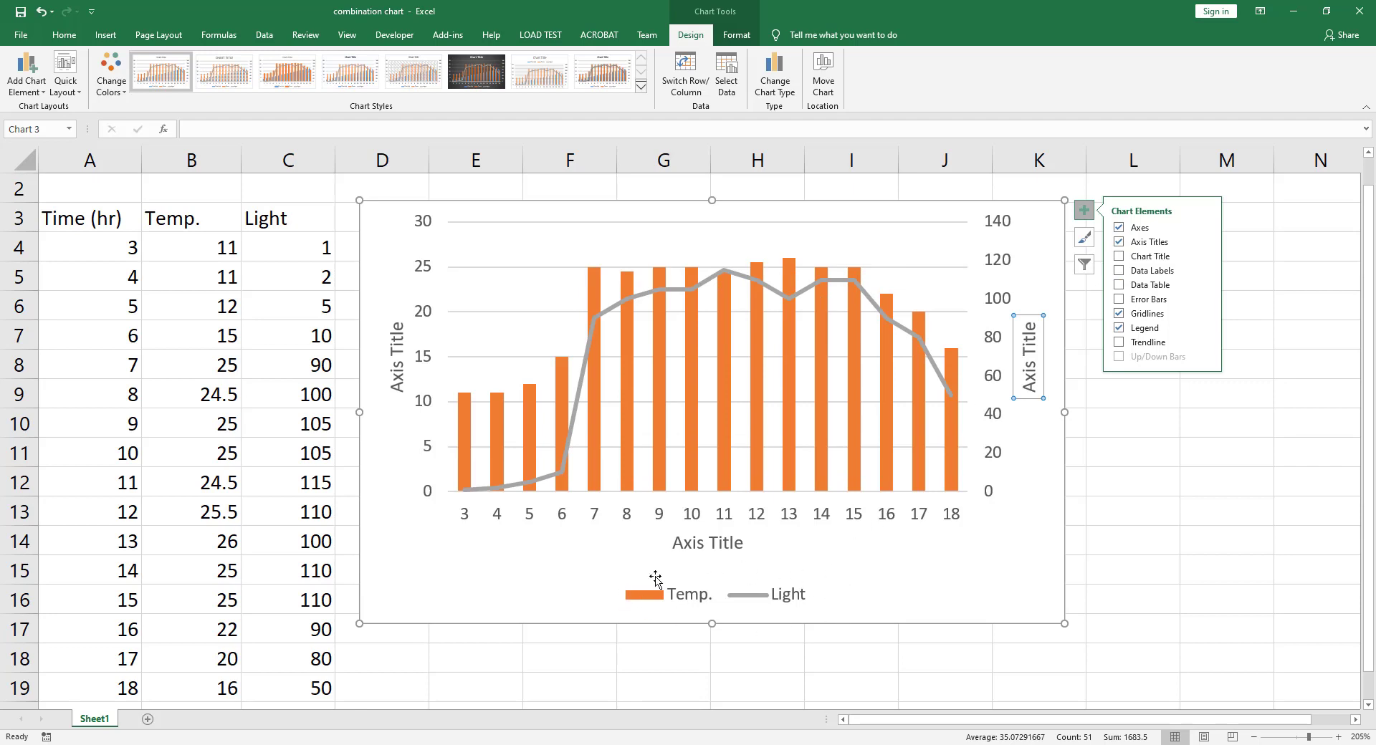
pyautogui.moveTo(1131, 357)
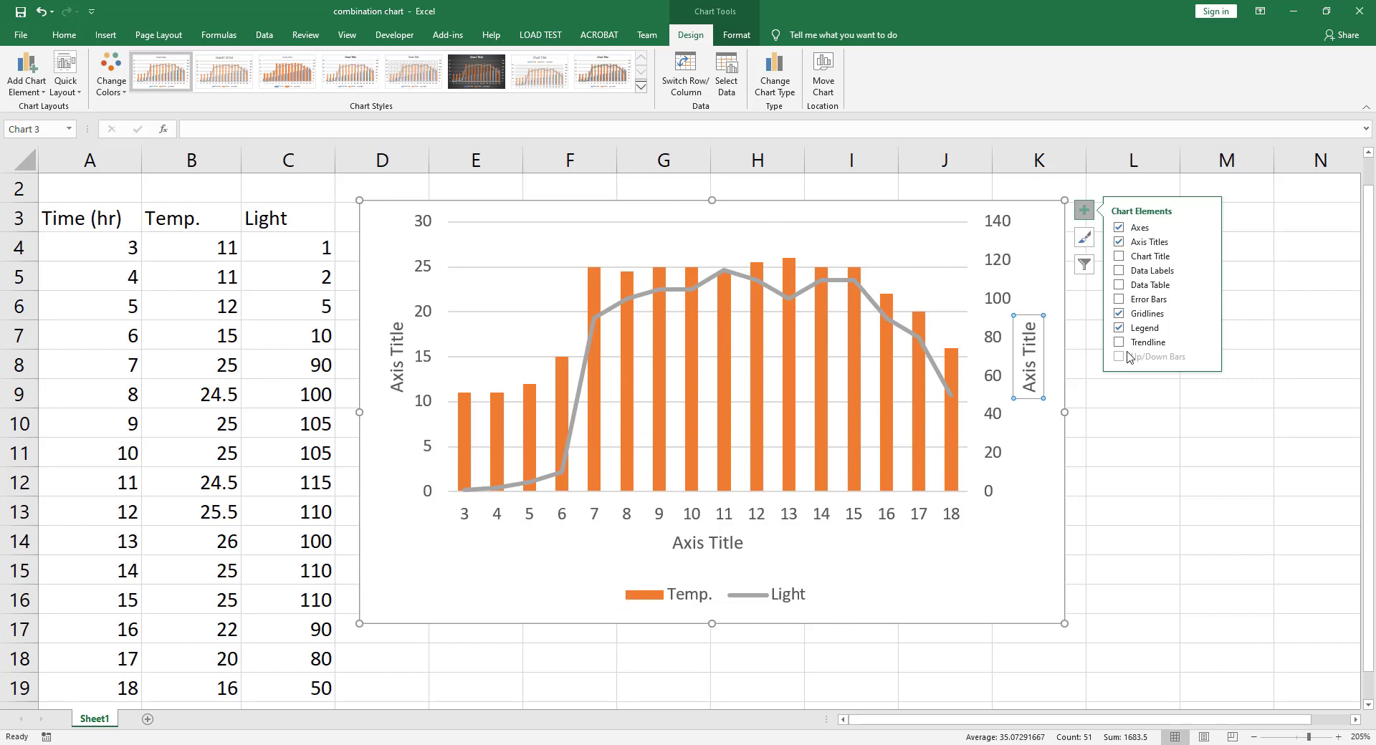
pyautogui.moveTo(1209, 332)
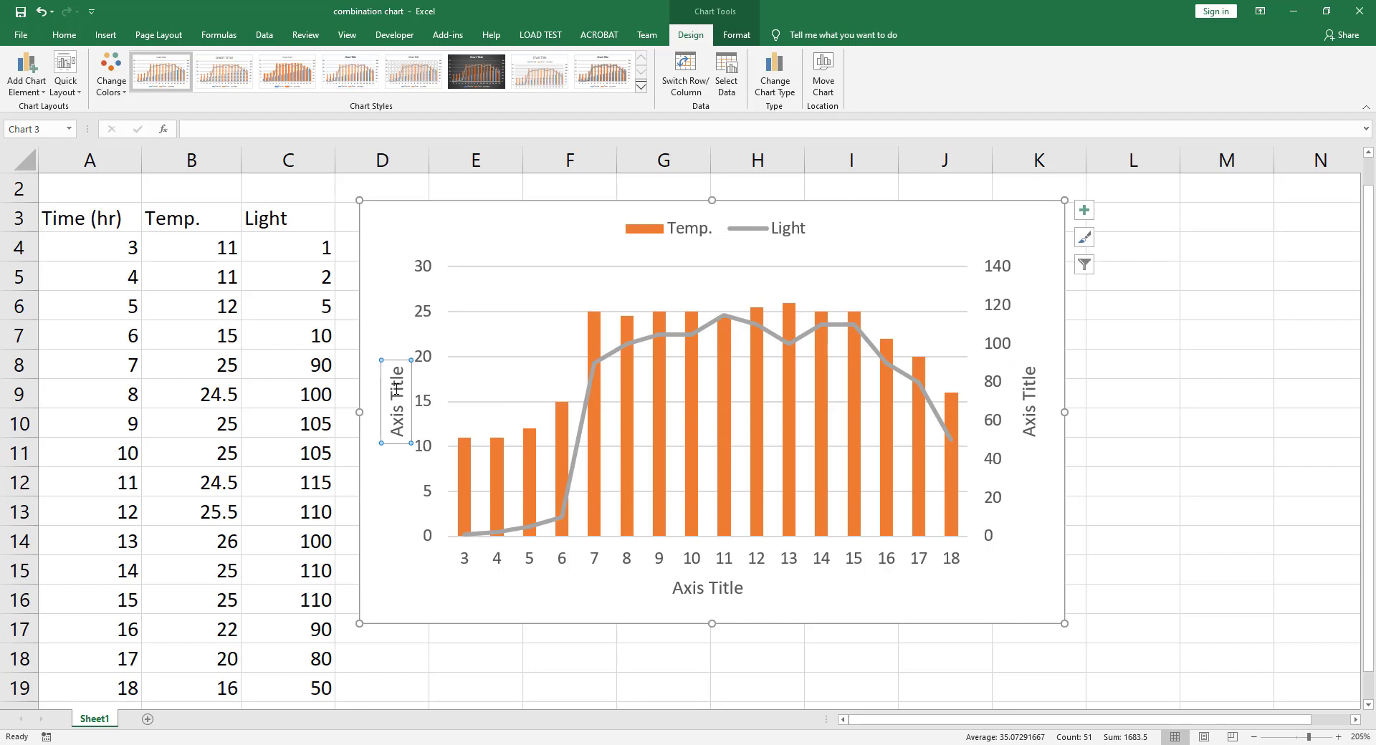
# Title the vertical axes 'Temperature (°C)' and 'Lumens/sq meter'
pyautogui.write('Temperature')
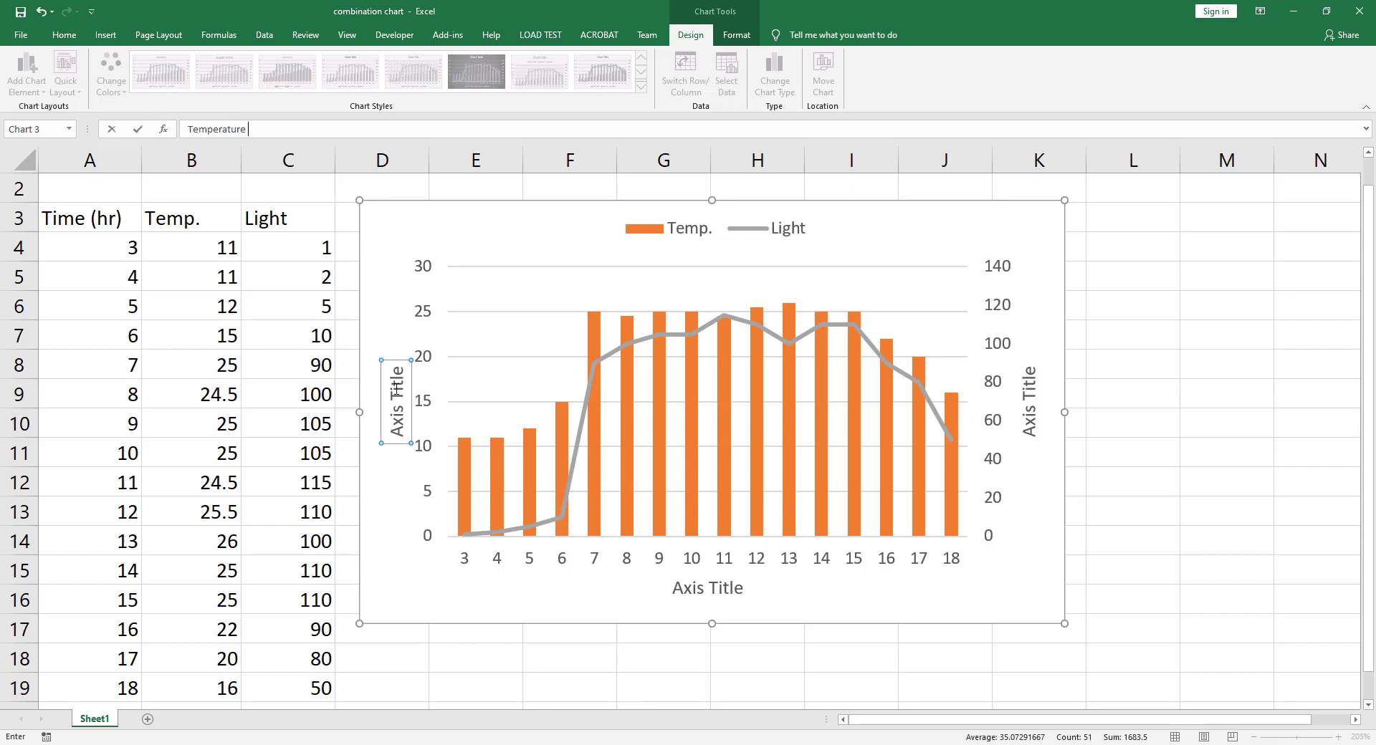
pyautogui.write('(')
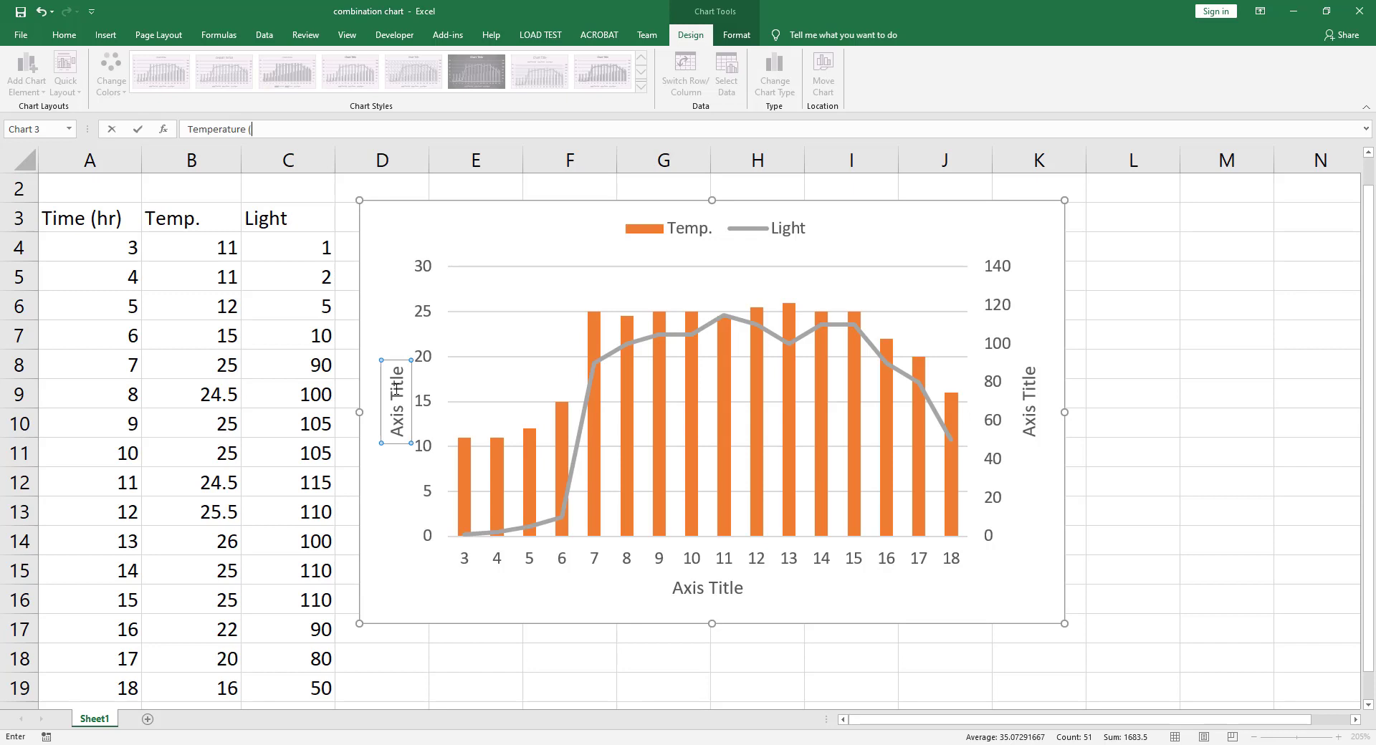
pyautogui.write('°C)')
pyautogui.click(770, 129)
pyautogui.write('Lumens')
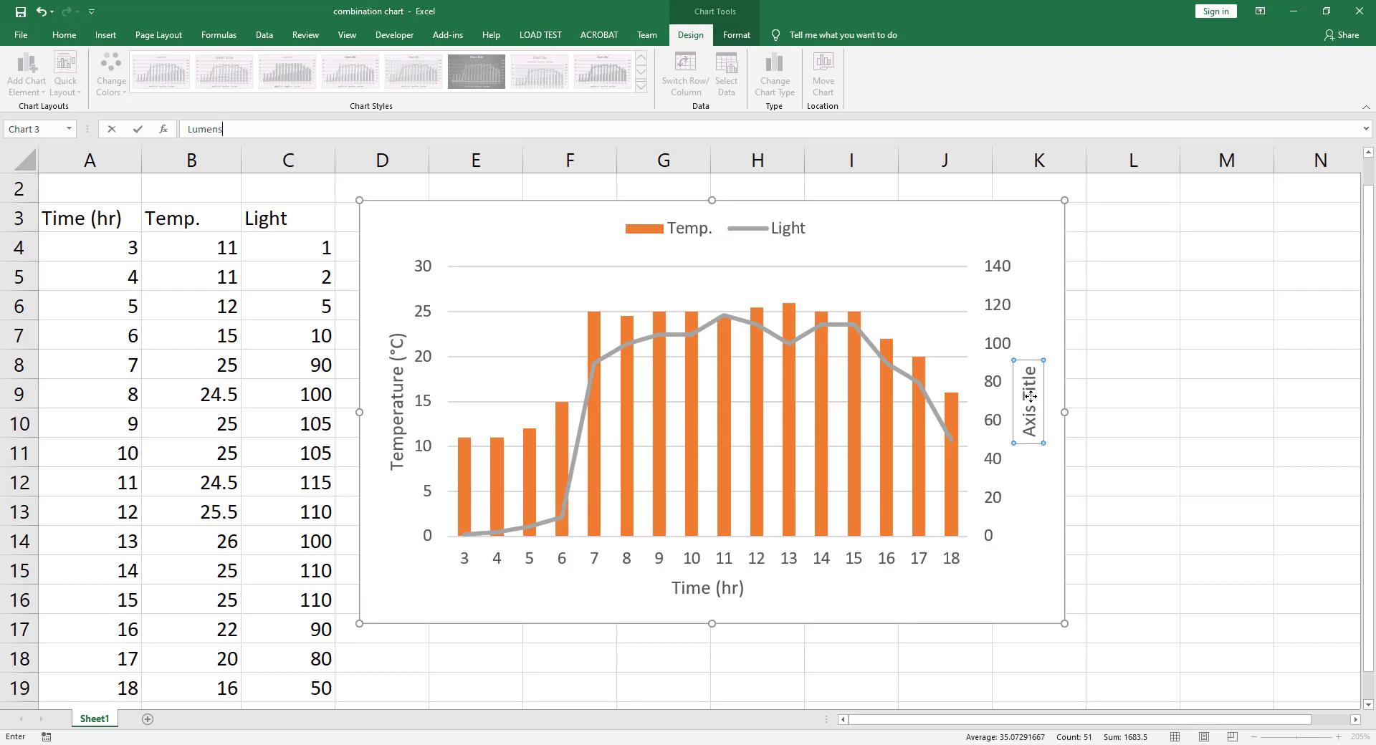
pyautogui.write('/sq meter')
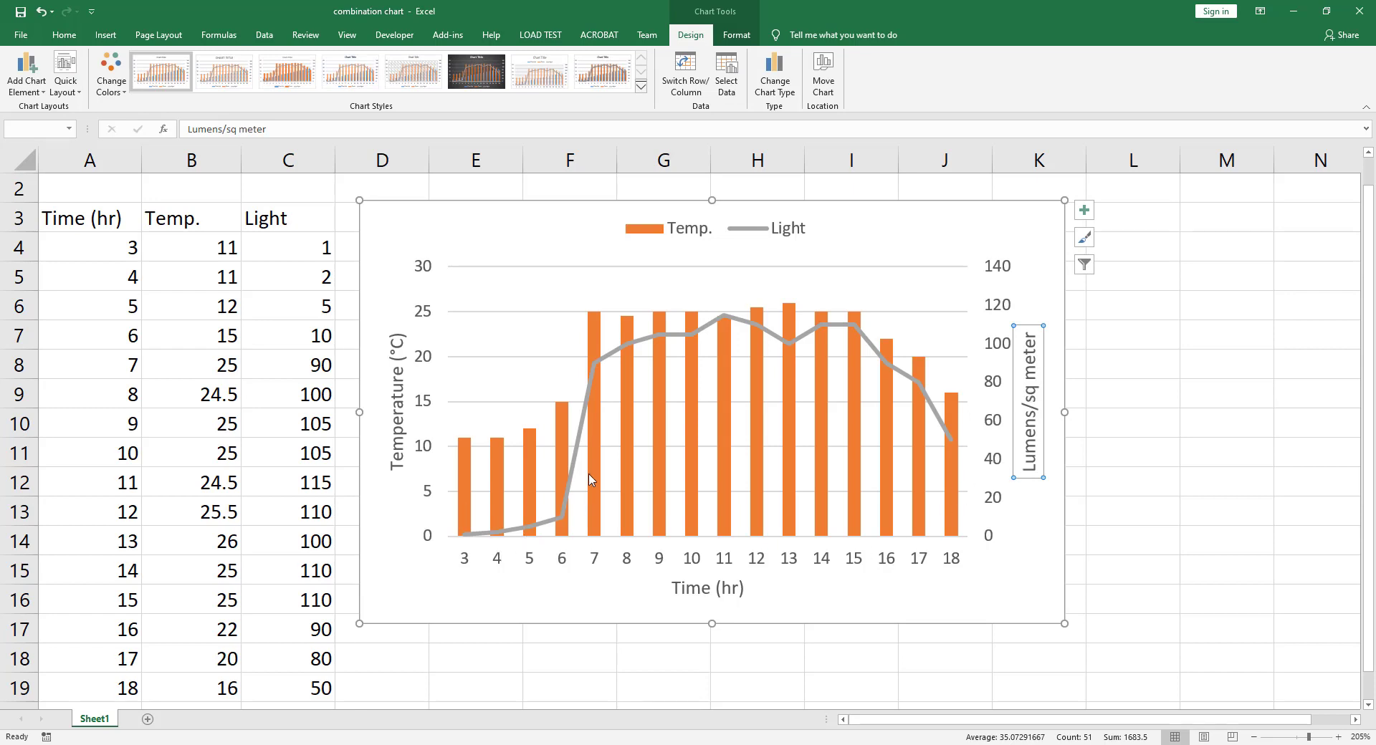
pyautogui.moveTo(599, 470)
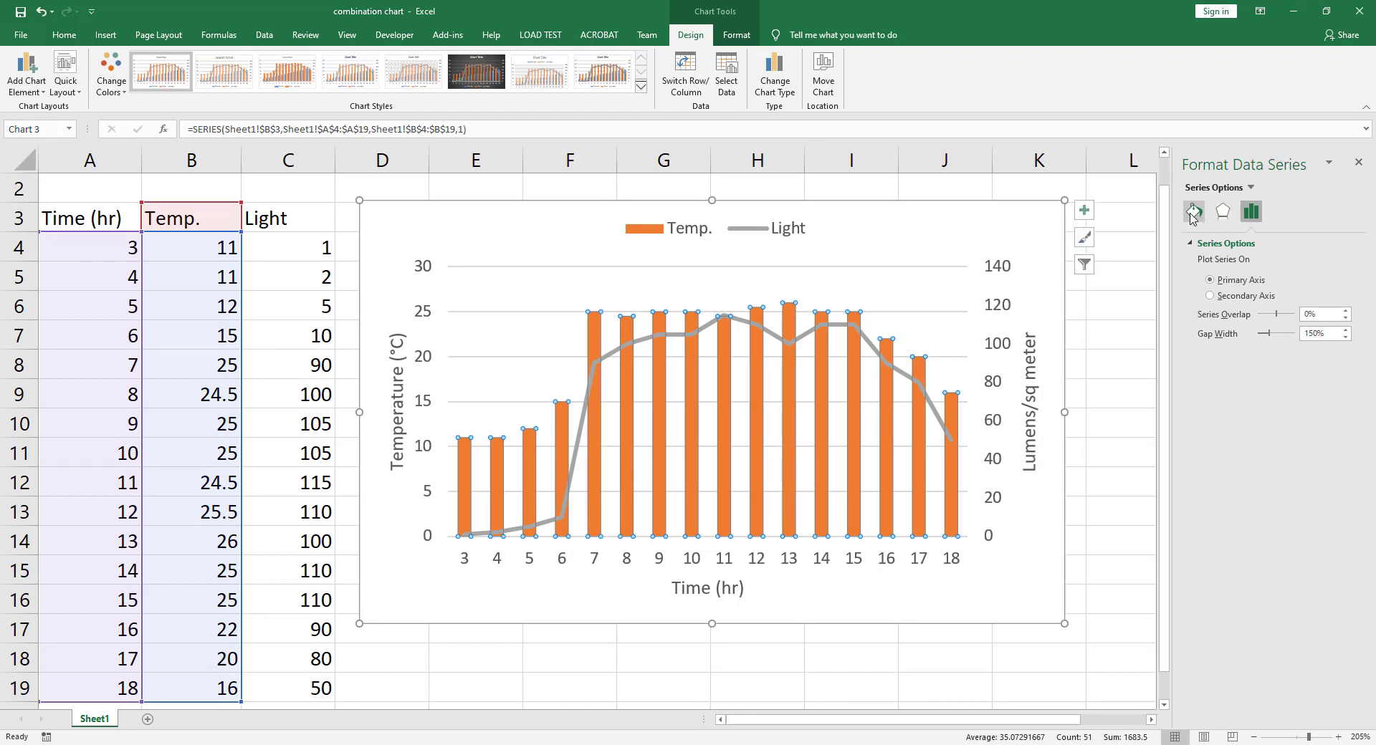
# Set the Temp. columns' fill colour to black
pyautogui.click(1193, 210)
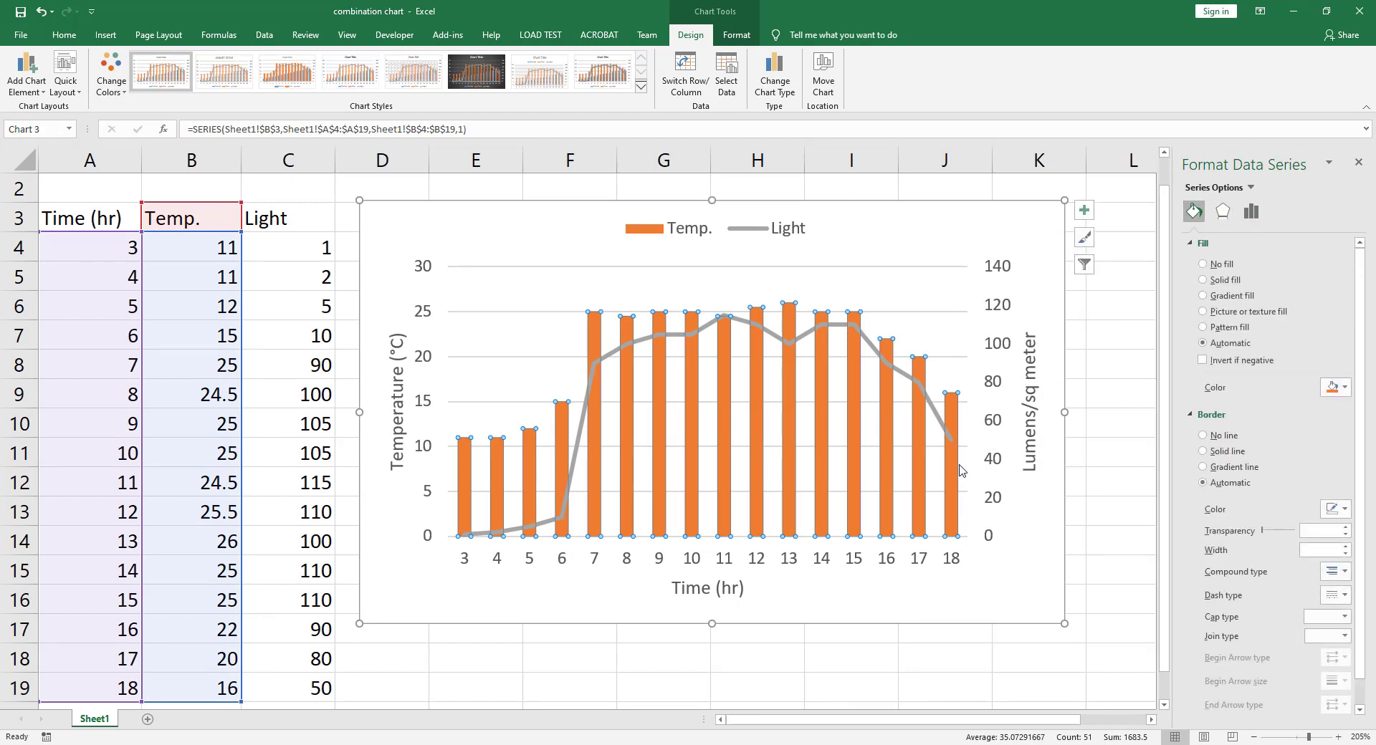
pyautogui.moveTo(1327, 376)
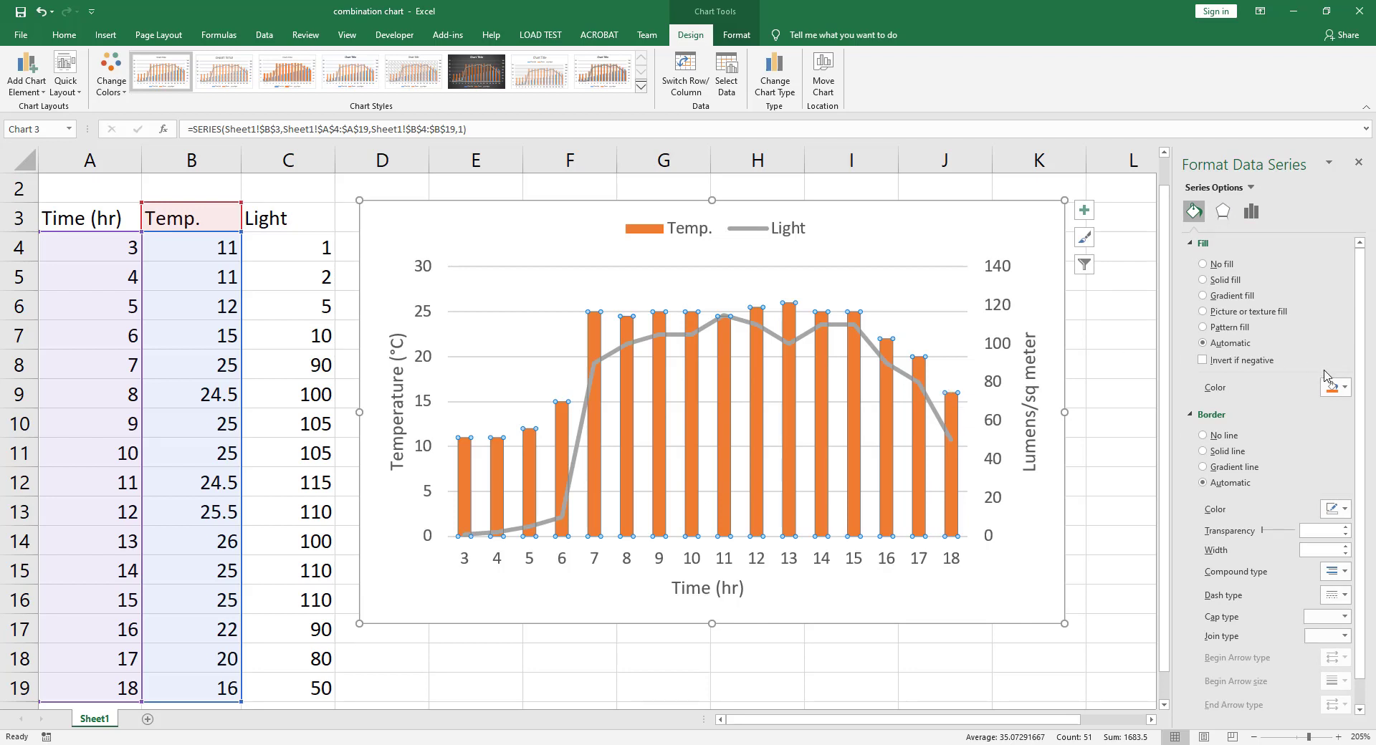
pyautogui.moveTo(1198, 255)
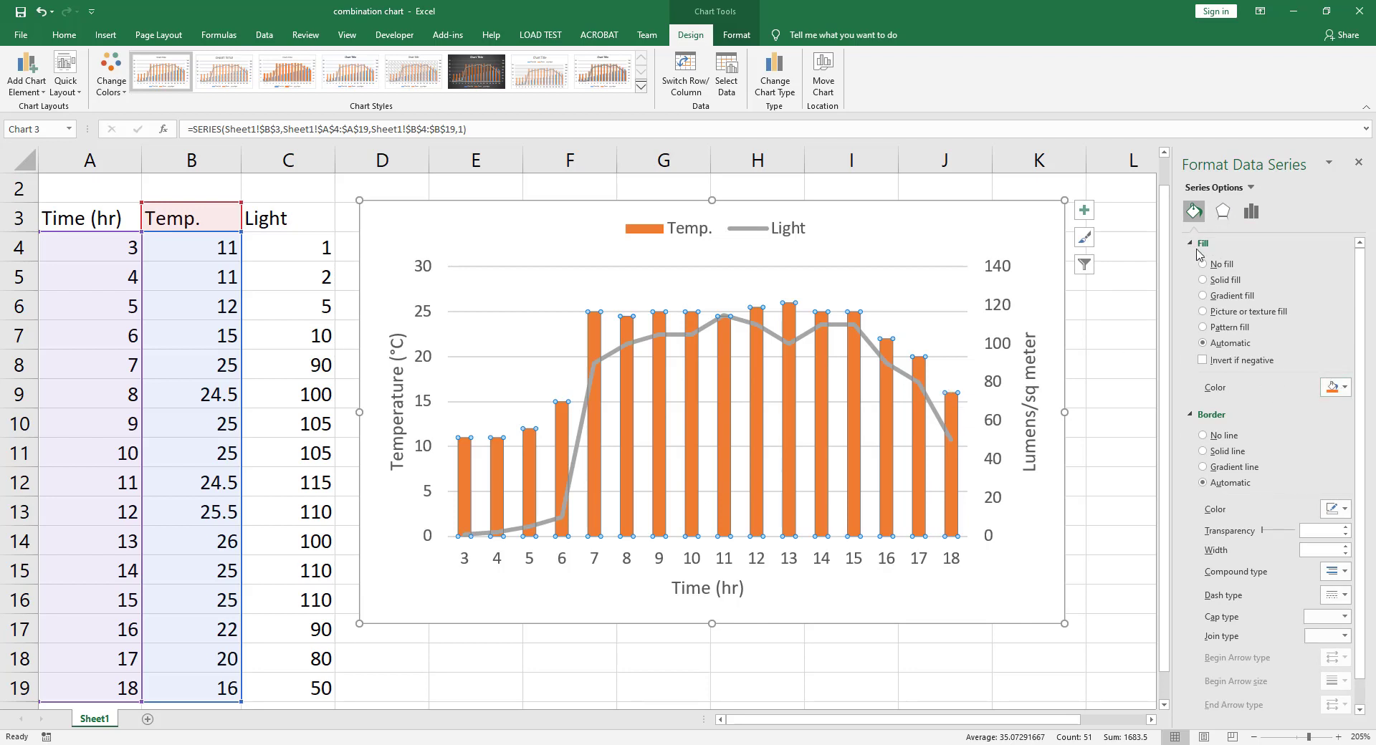
pyautogui.click(1343, 387)
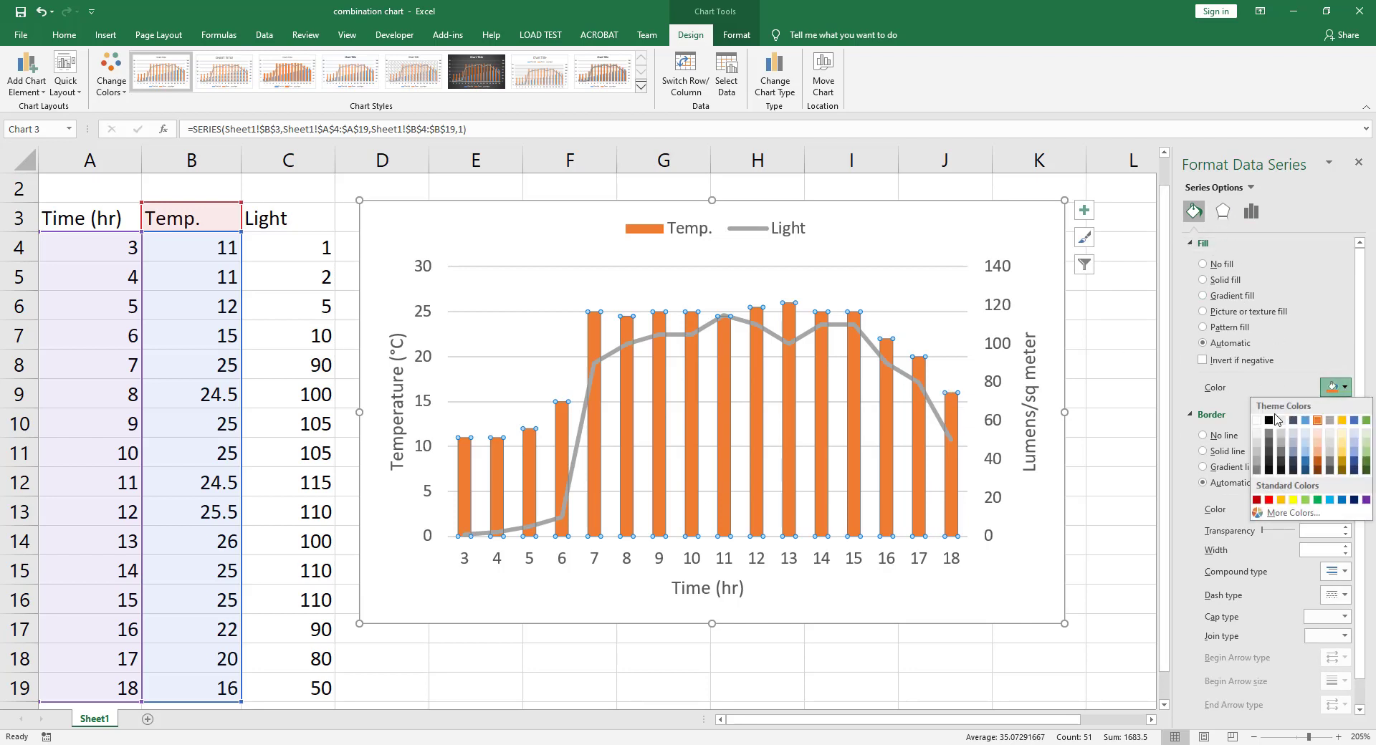
pyautogui.click(1268, 421)
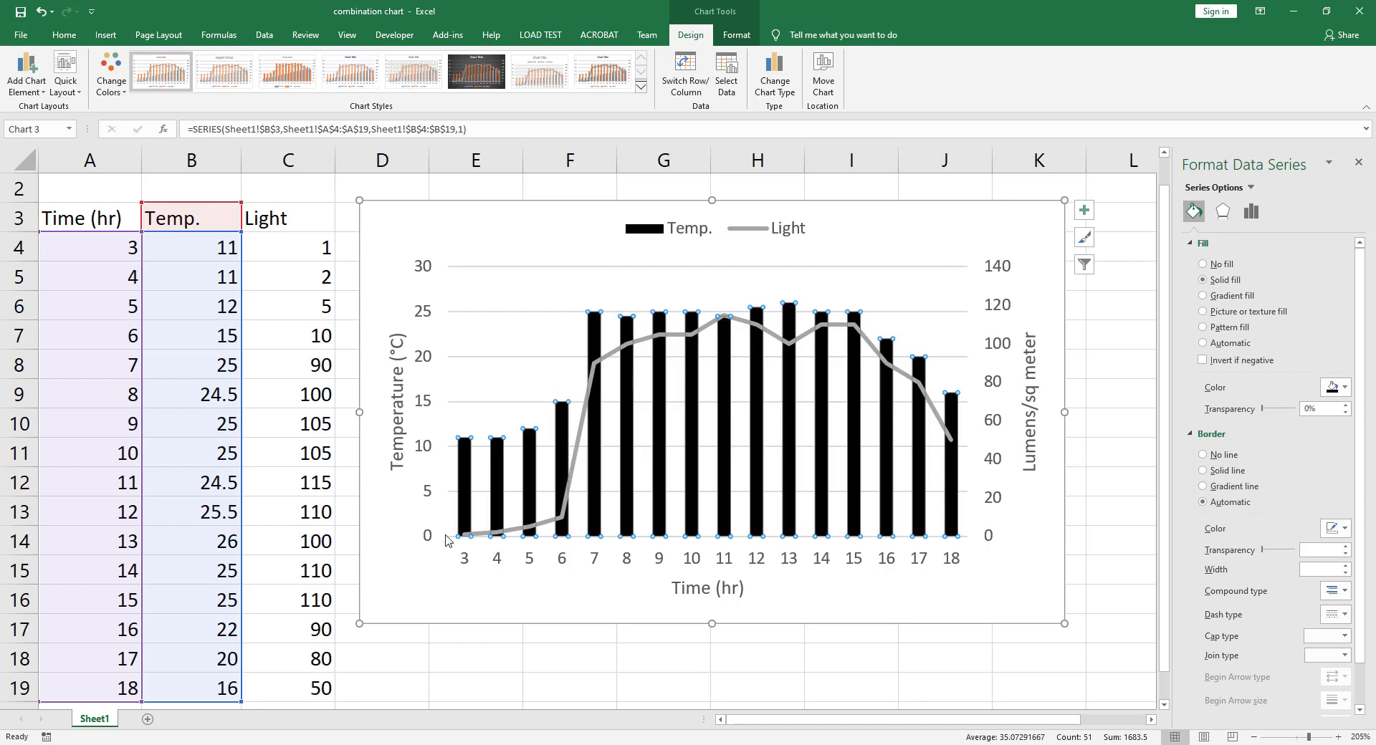
pyautogui.moveTo(590, 415)
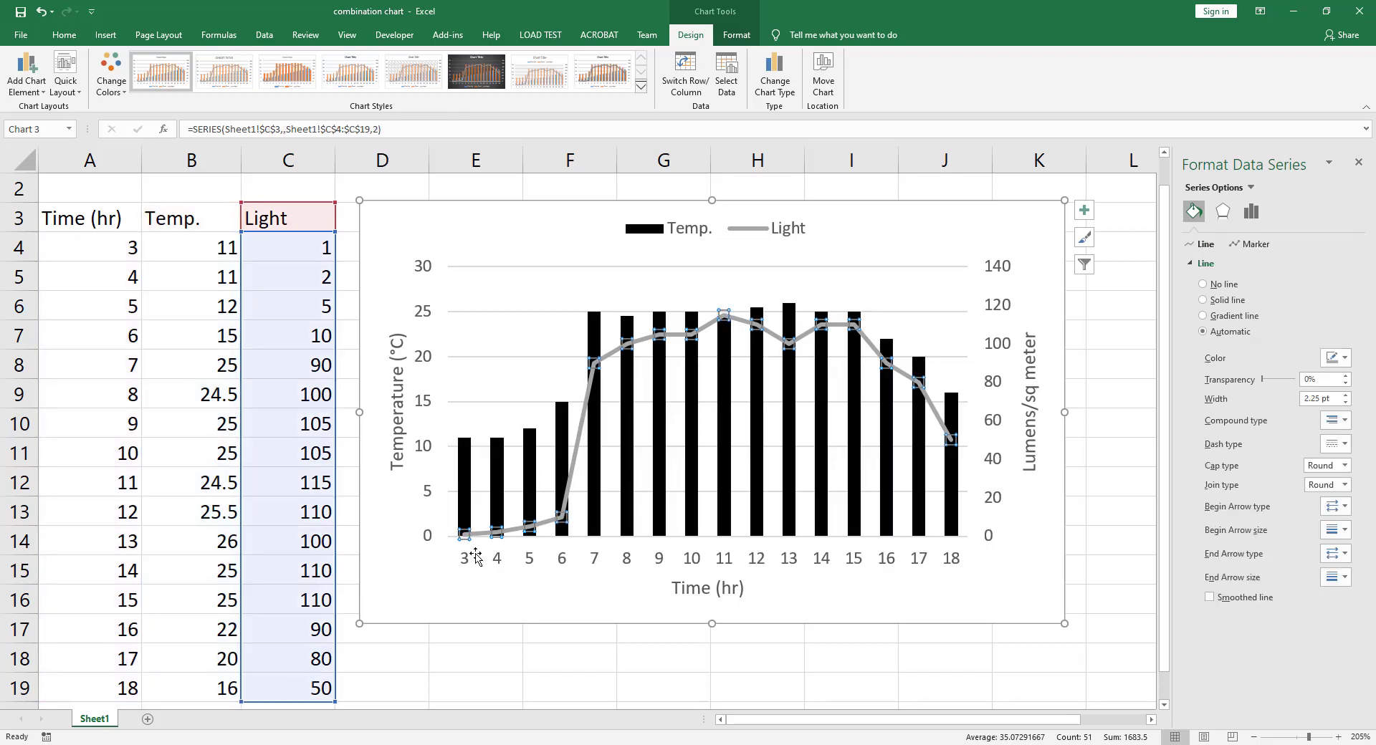
pyautogui.moveTo(903, 356)
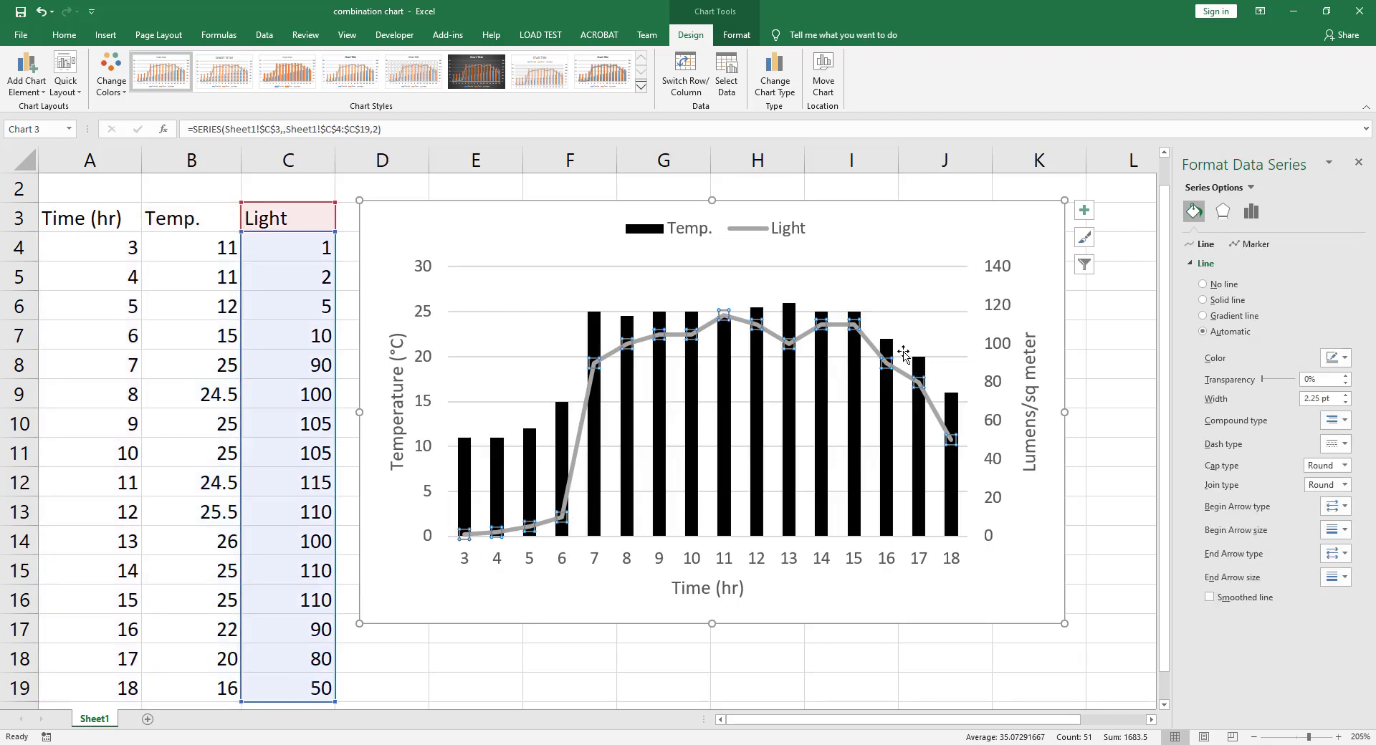
# Make the Light line black with built-in triangle markers filled white
pyautogui.click(1345, 358)
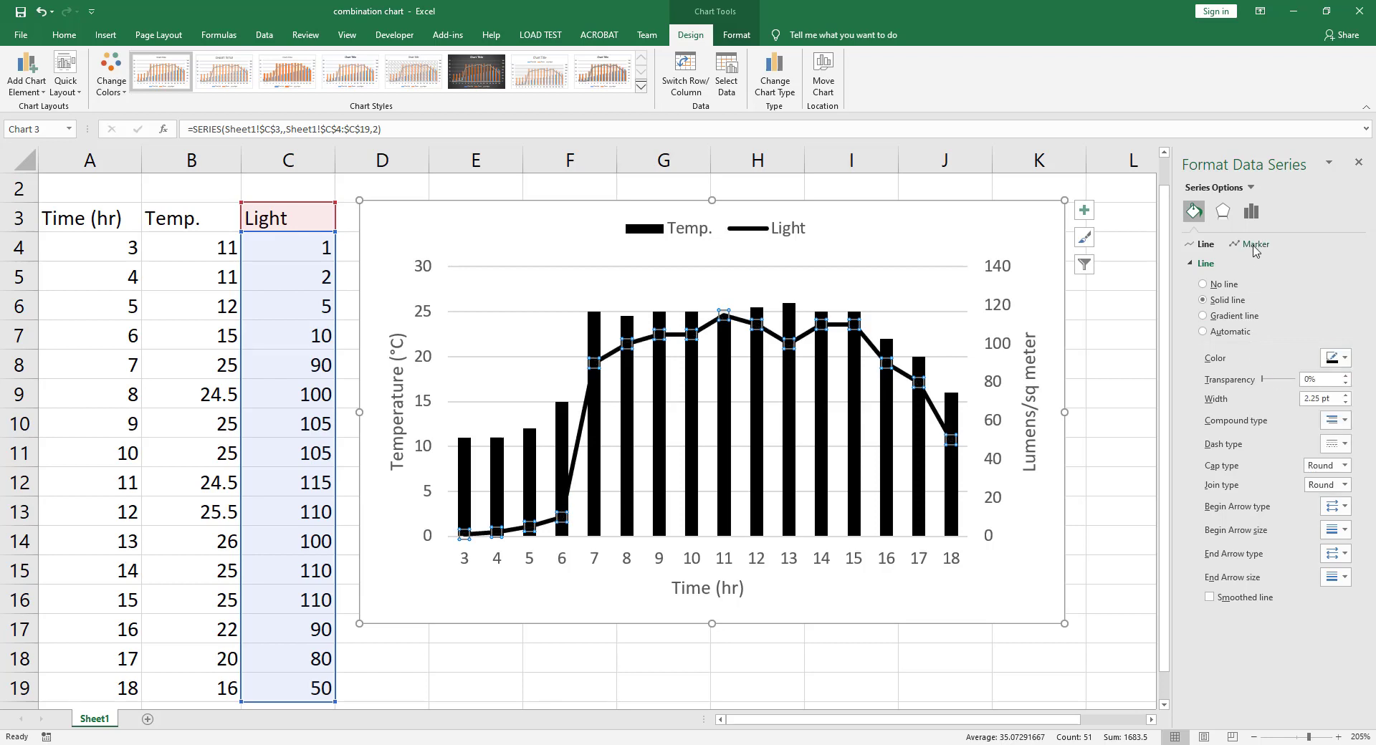
pyautogui.click(1256, 245)
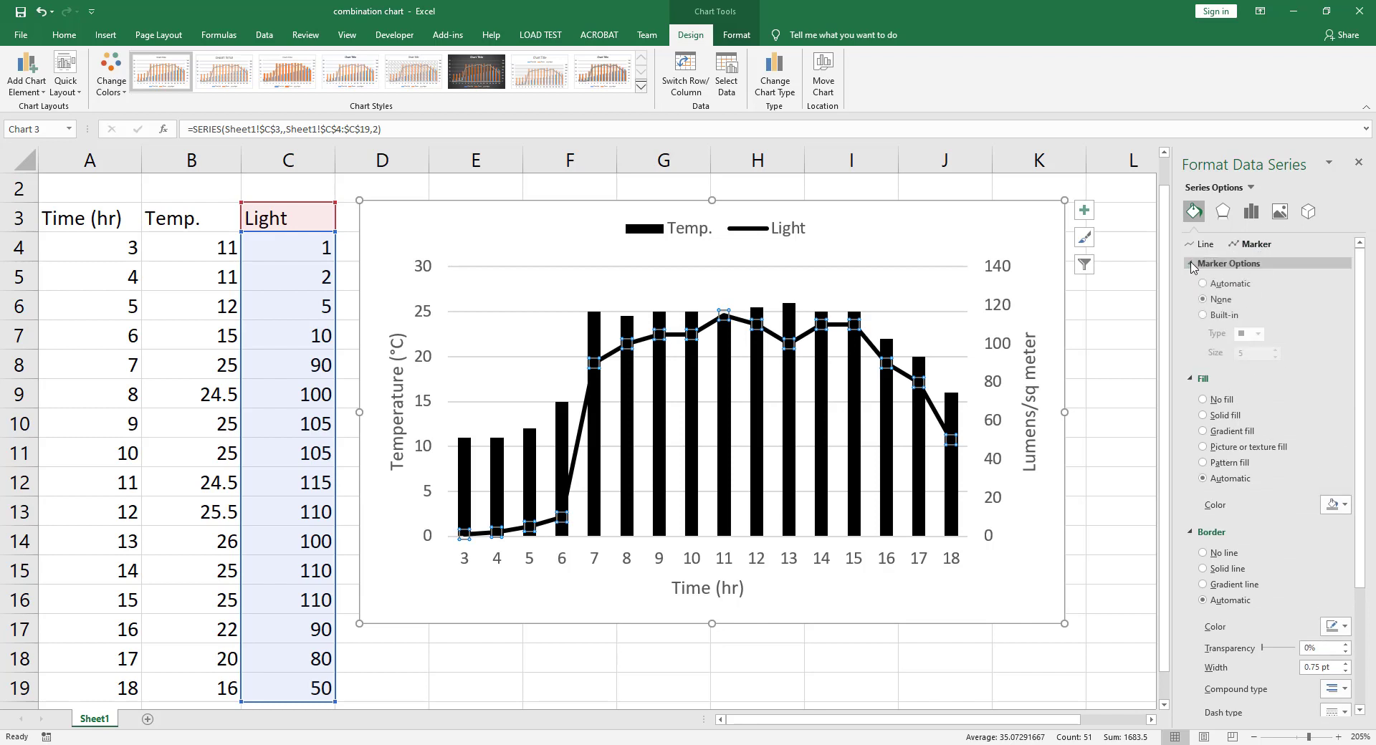
pyautogui.click(1203, 314)
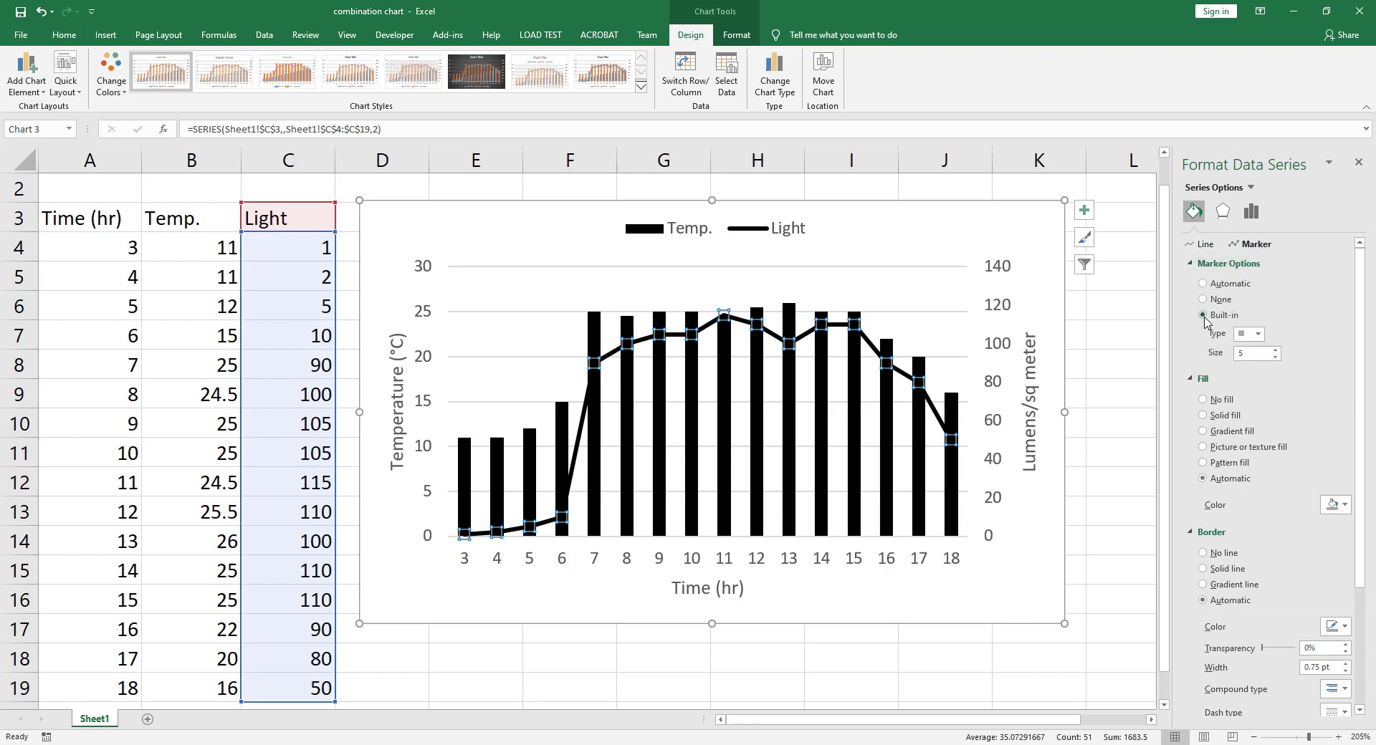
pyautogui.click(1257, 334)
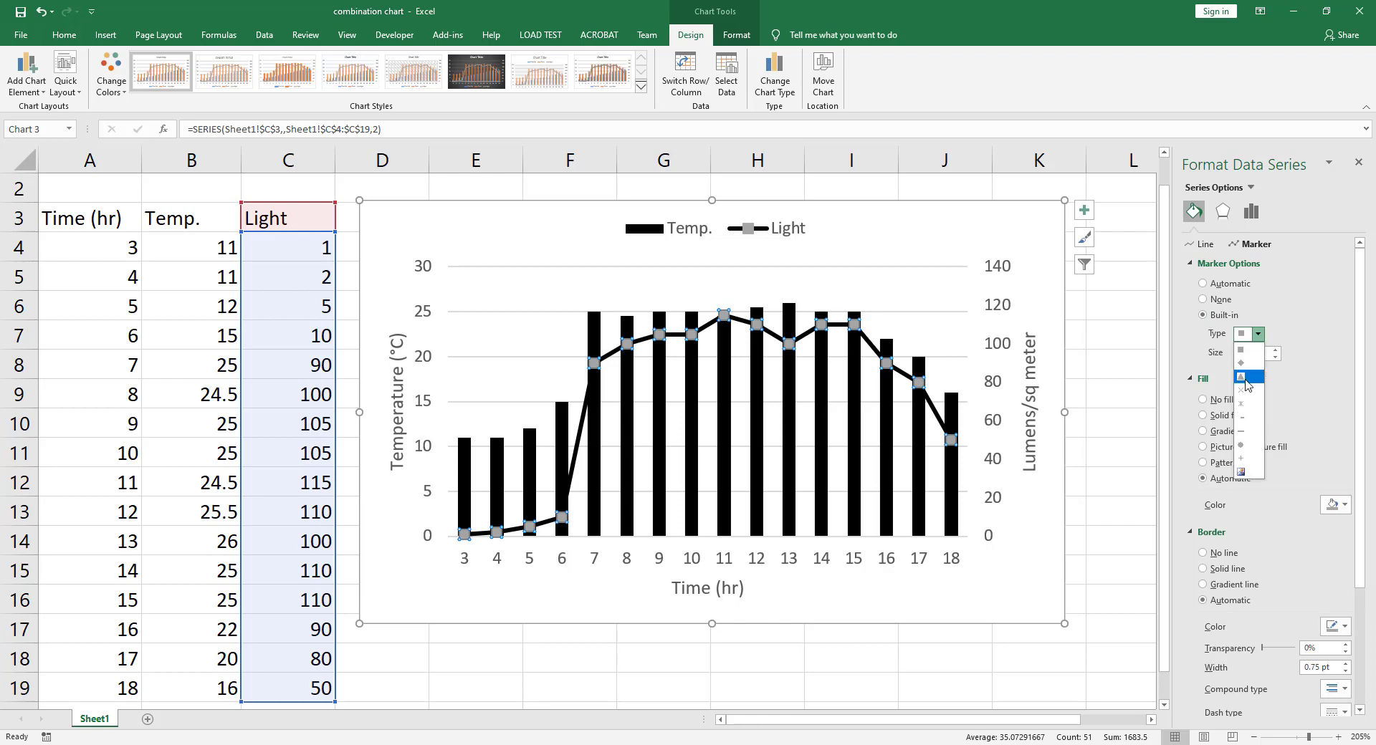
pyautogui.click(1241, 378)
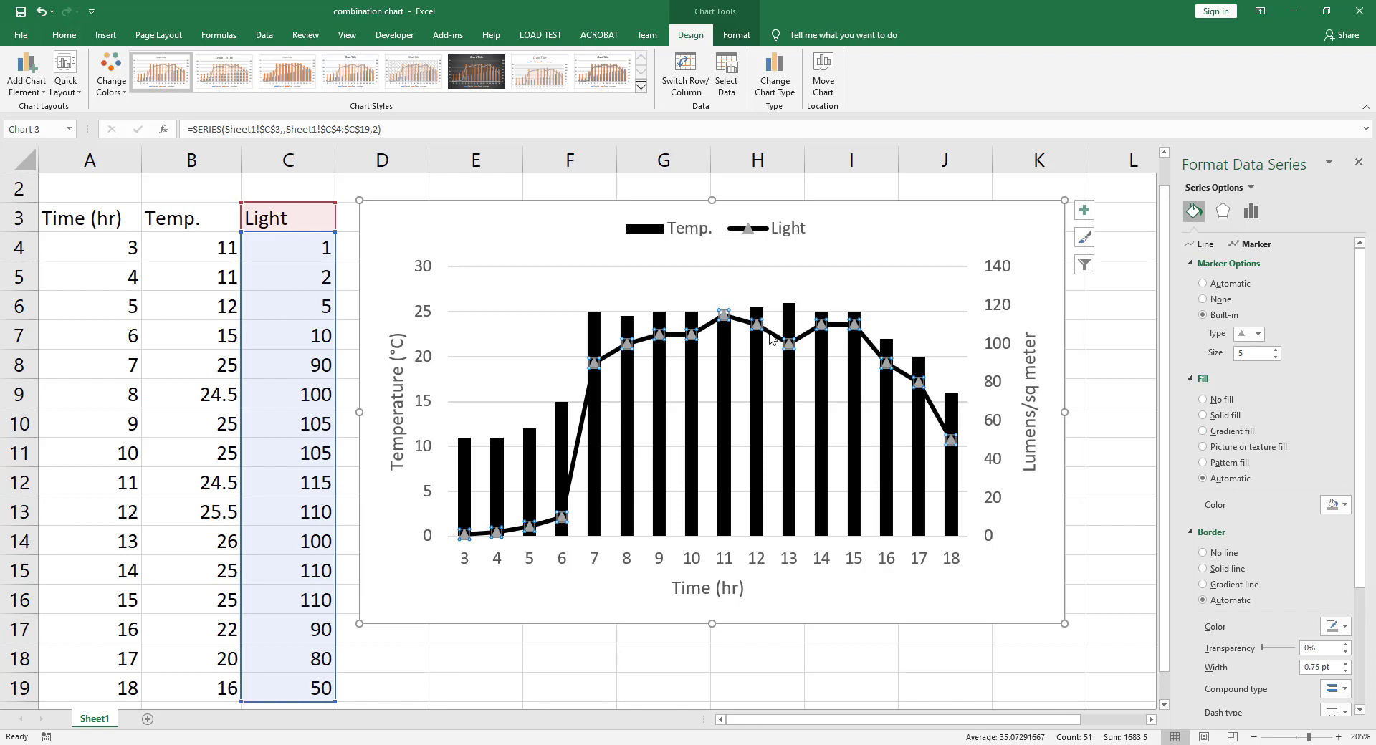
pyautogui.moveTo(1342, 544)
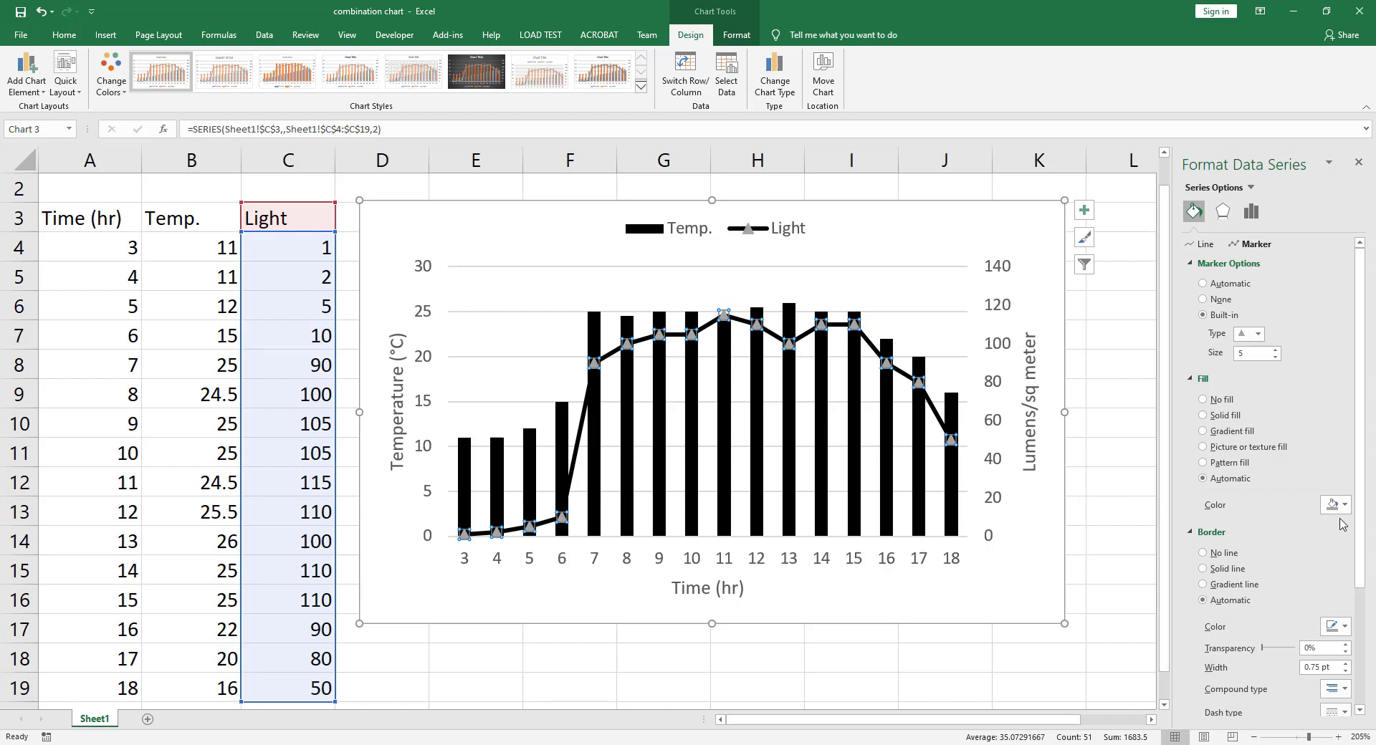
pyautogui.moveTo(1326, 521)
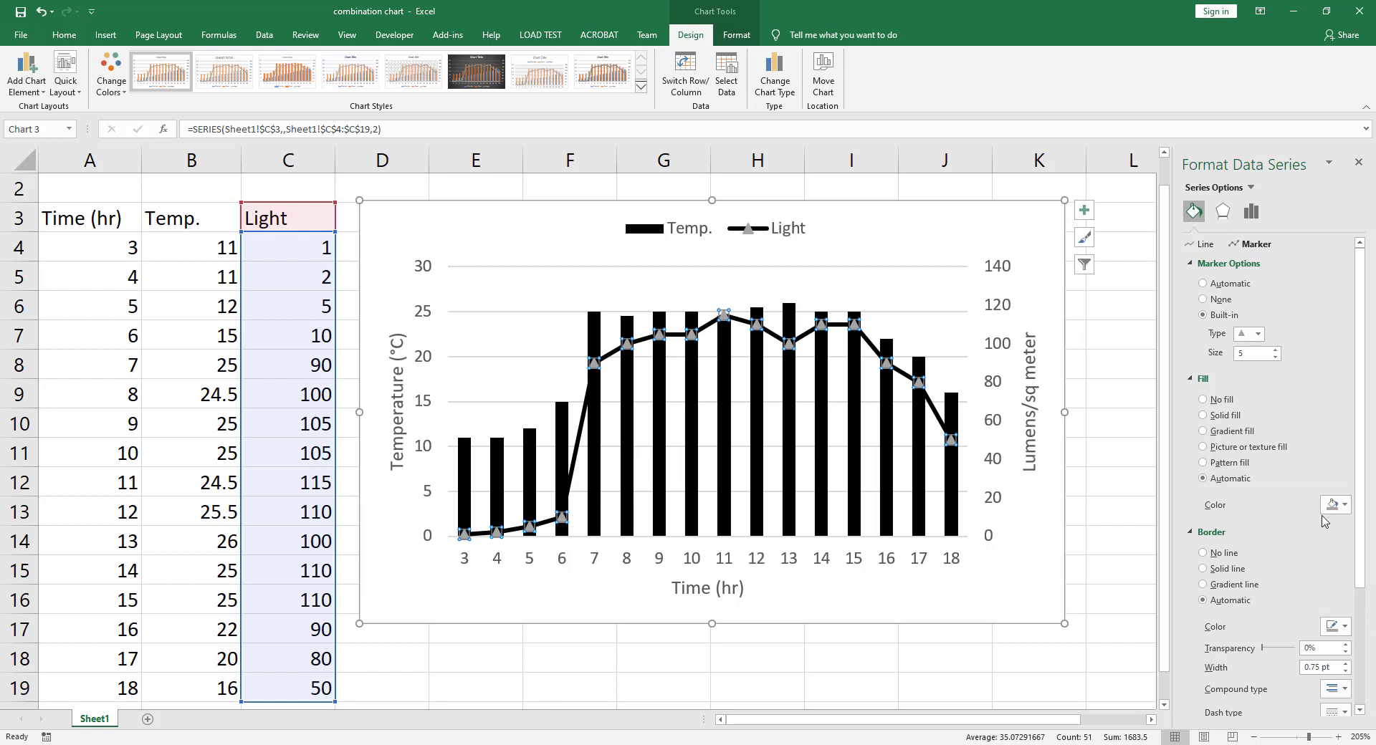
pyautogui.click(1344, 505)
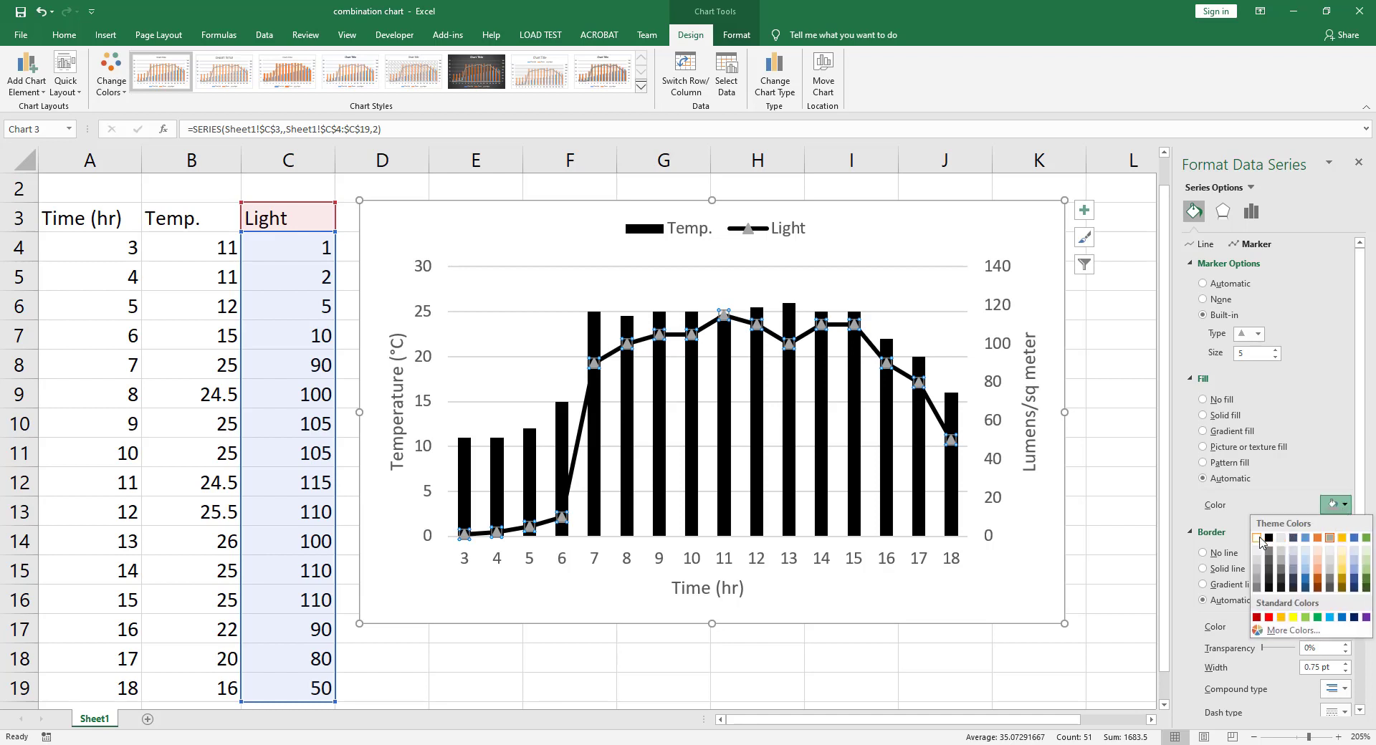
pyautogui.click(1258, 539)
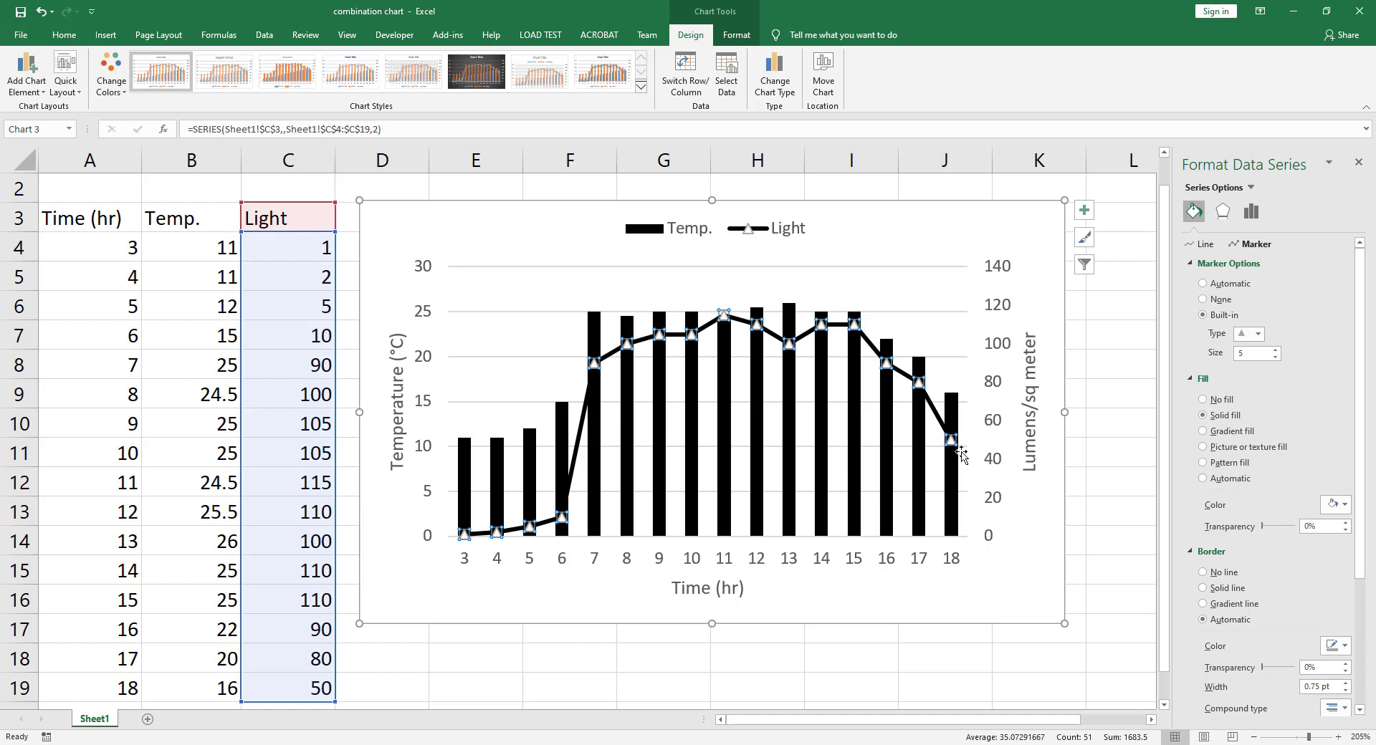
pyautogui.moveTo(784, 365)
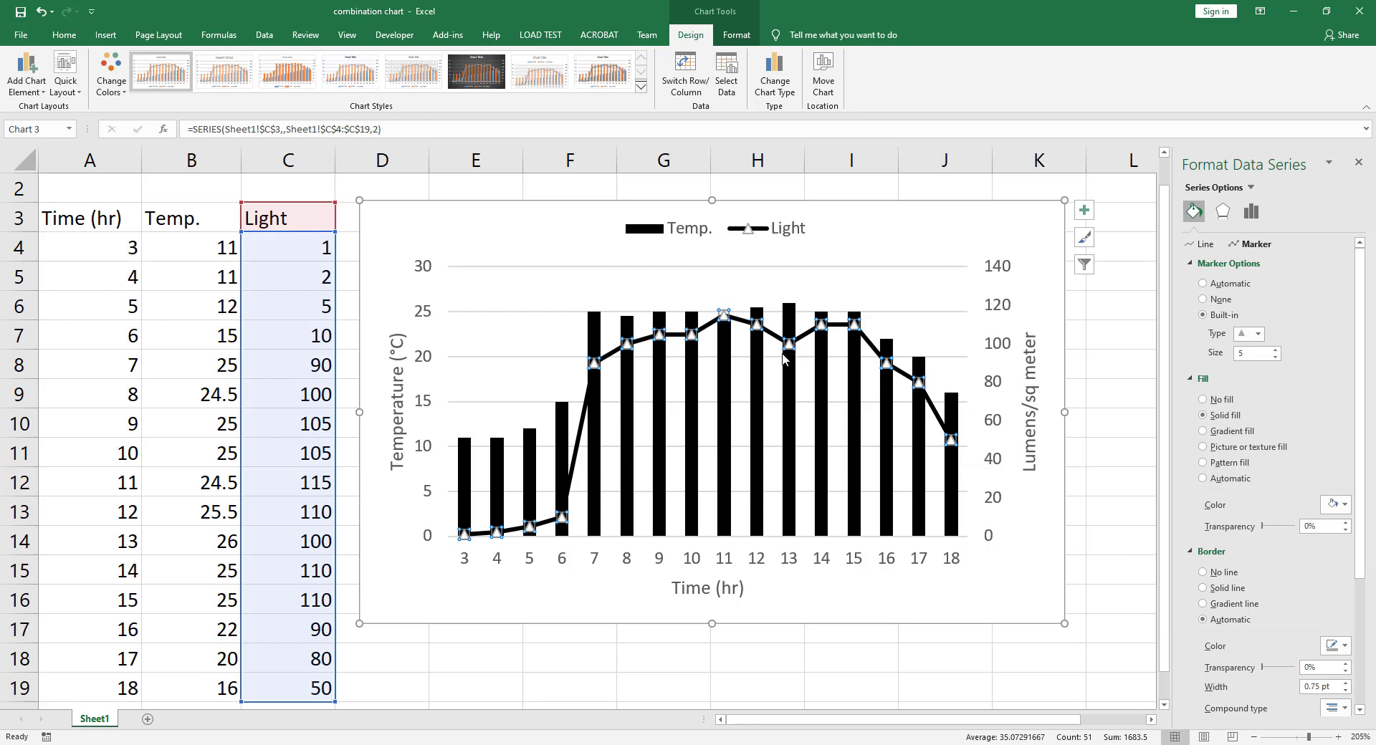
pyautogui.moveTo(785, 361)
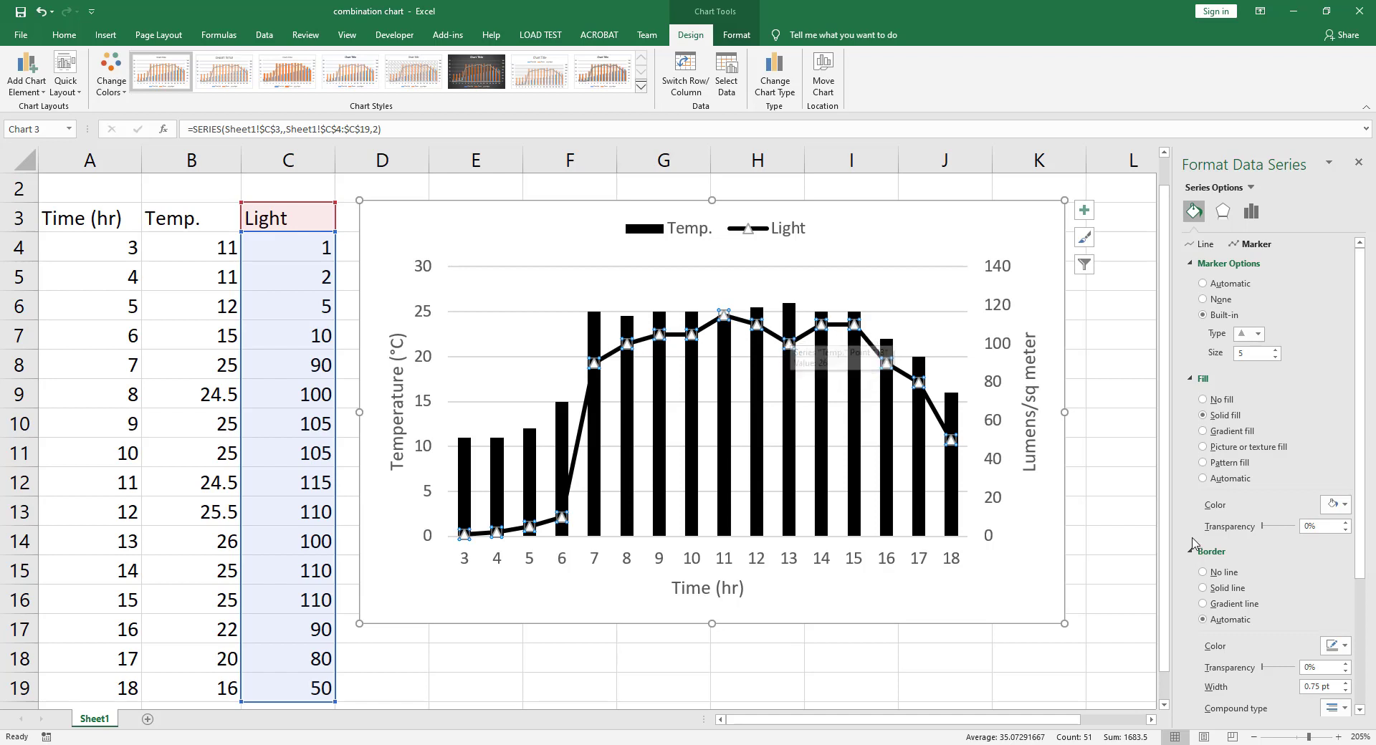
# Give the Light line's white triangle markers a solid outline
pyautogui.scroll(-3)
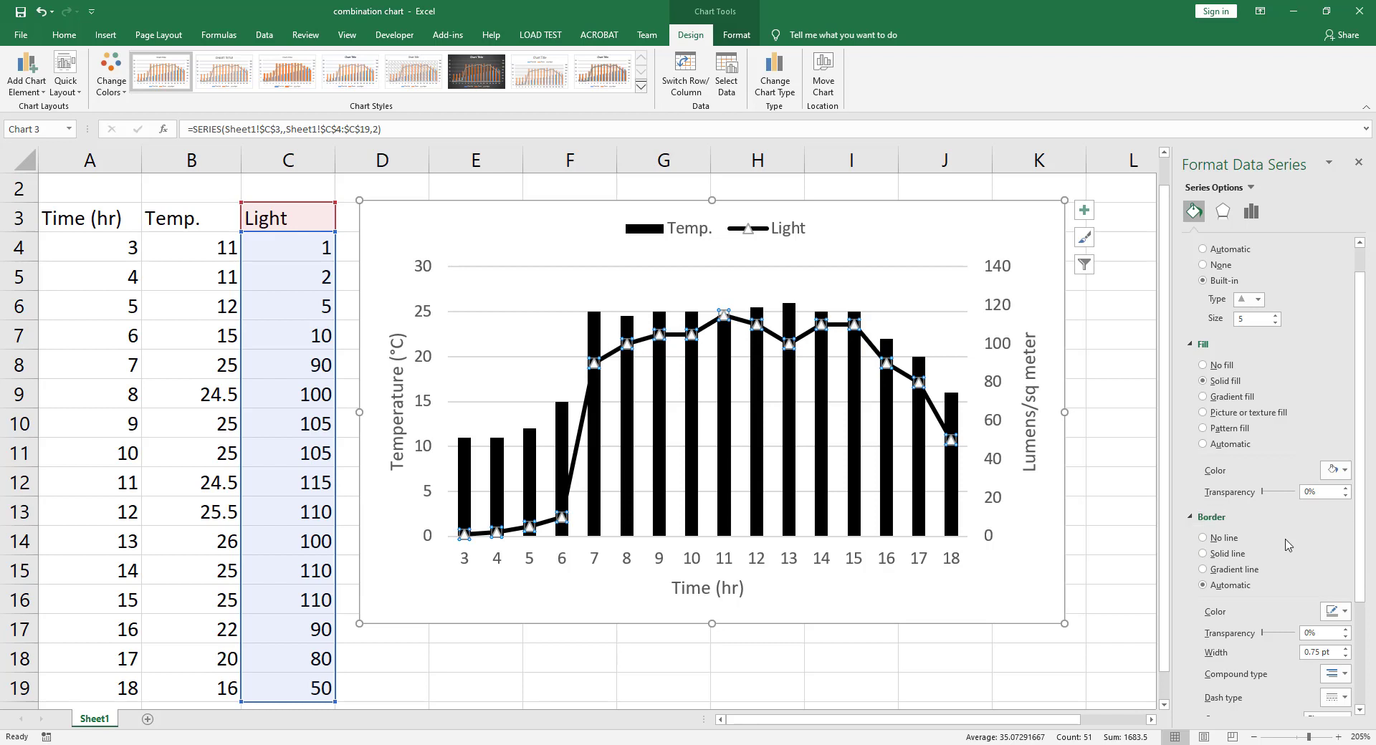
pyautogui.click(1344, 470)
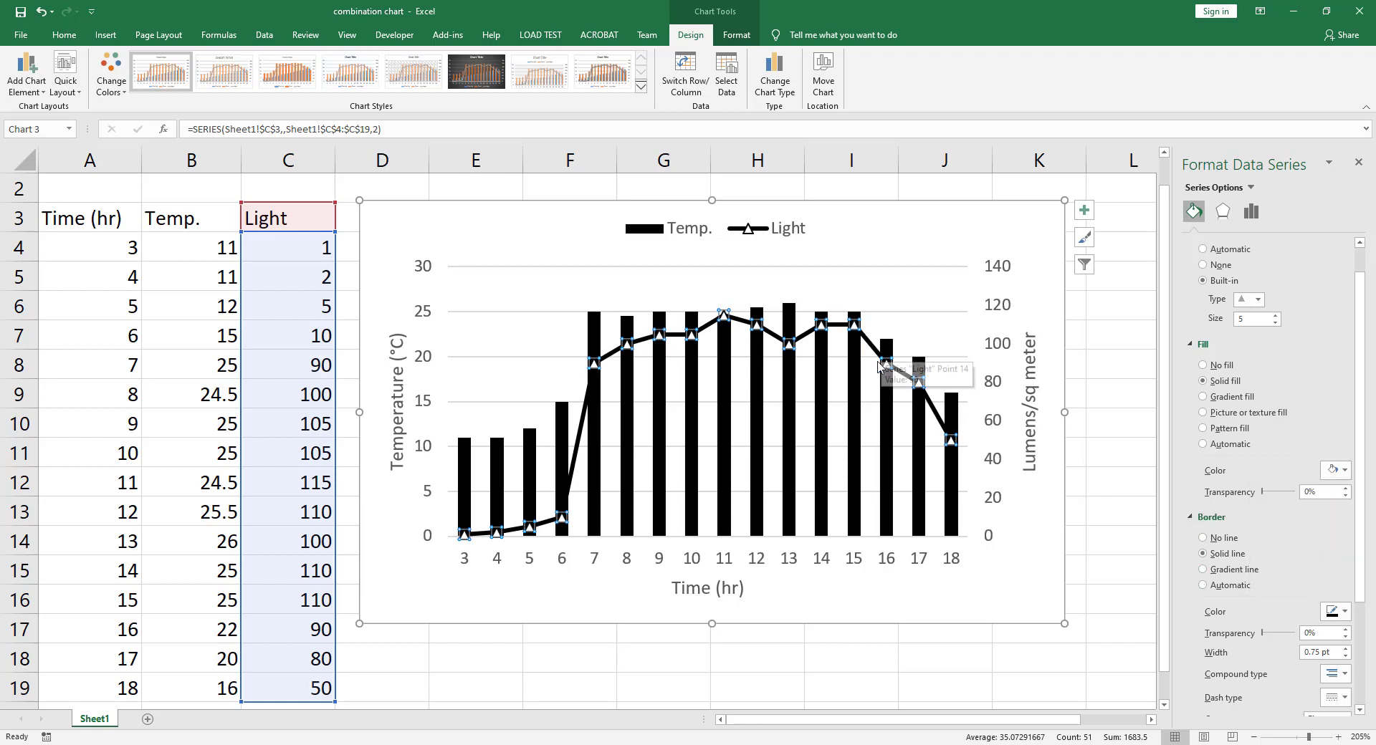
pyautogui.moveTo(854, 334)
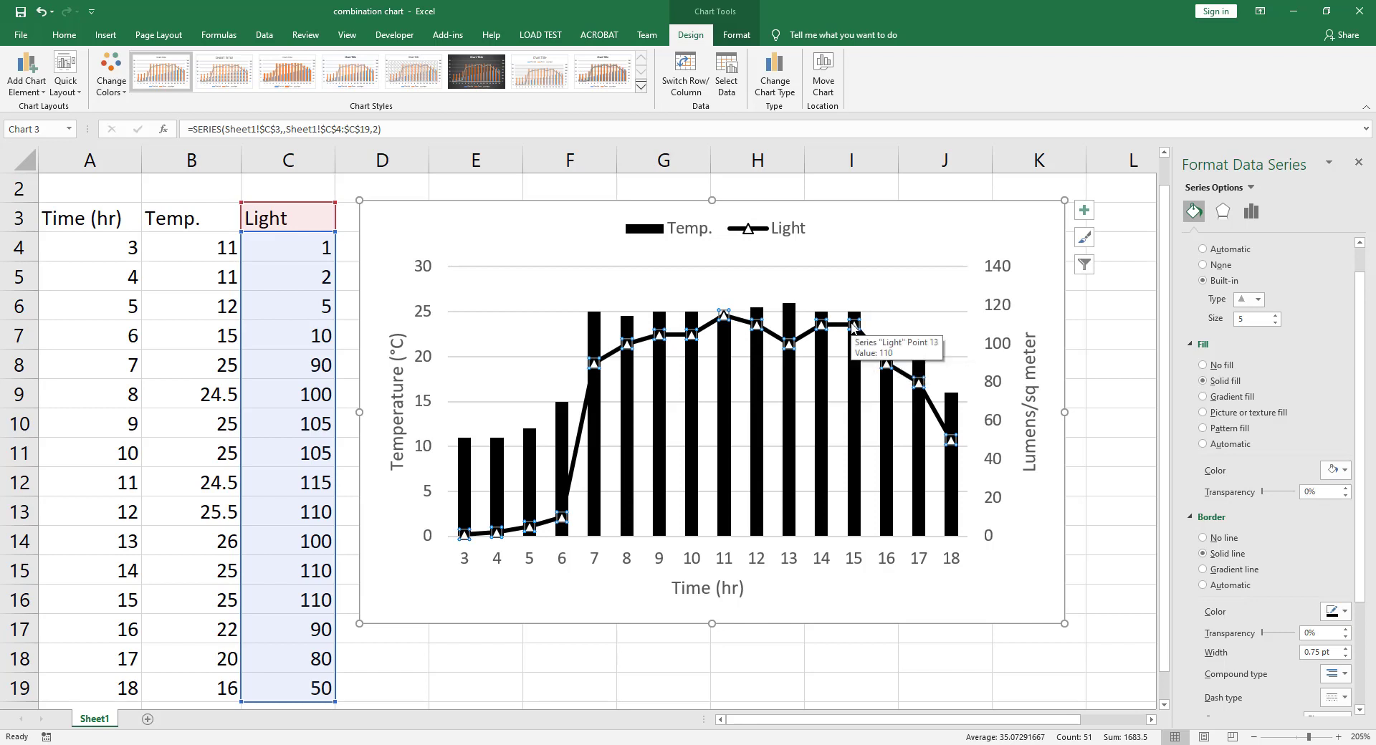
pyautogui.moveTo(1044, 261)
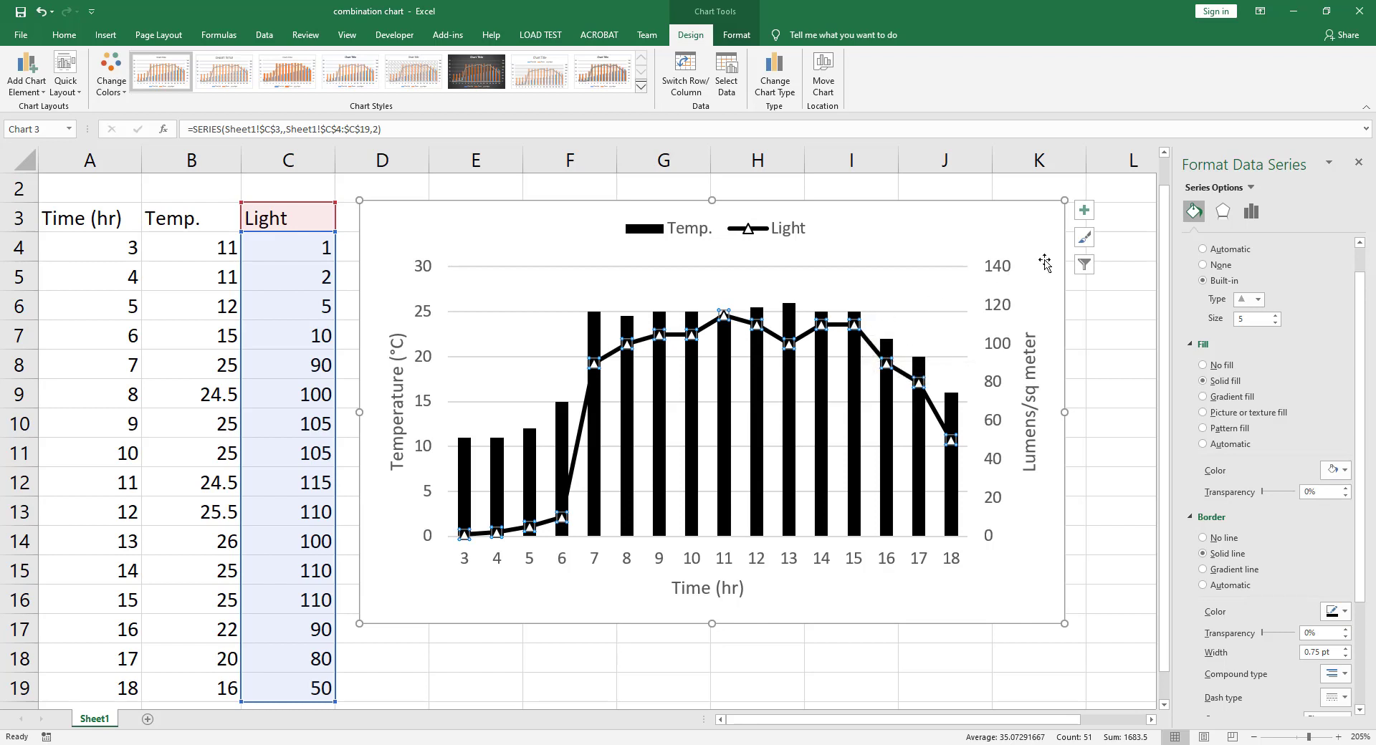
pyautogui.moveTo(972, 349)
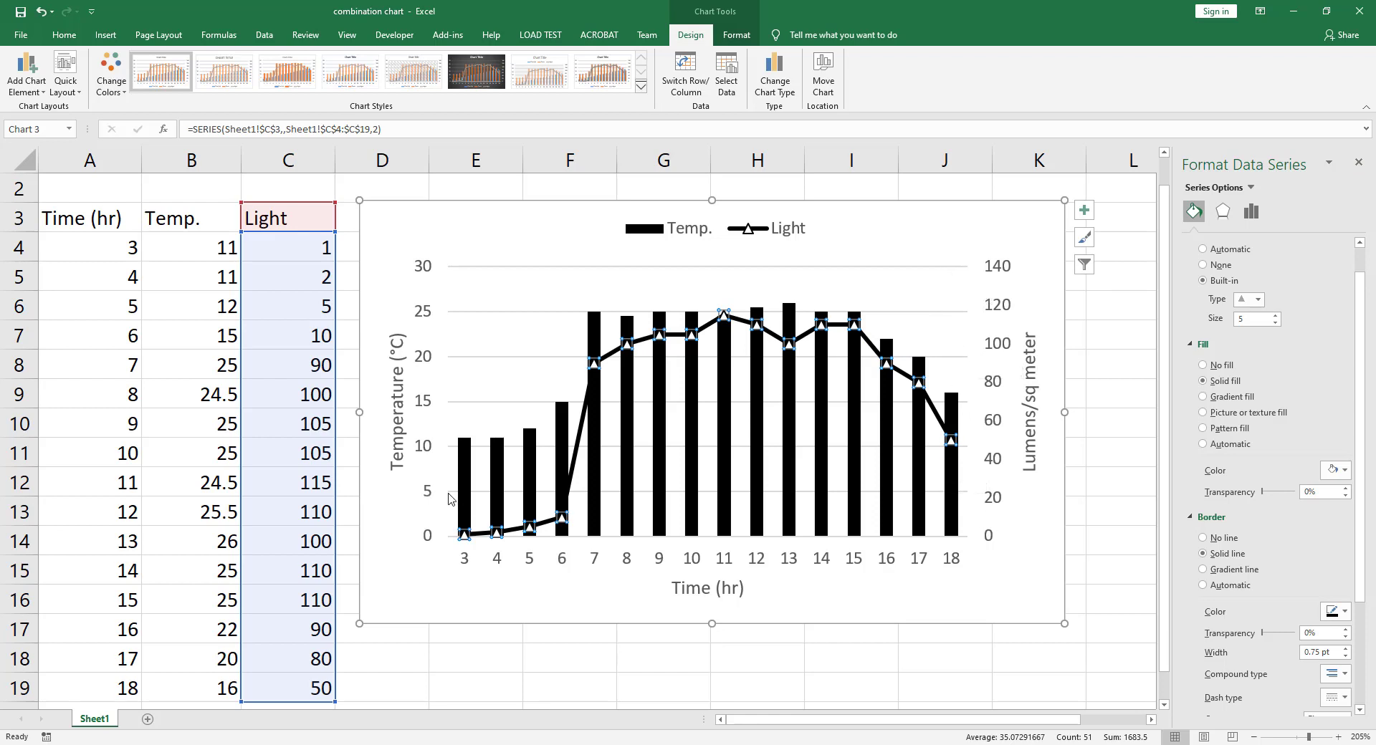
pyautogui.moveTo(964, 496)
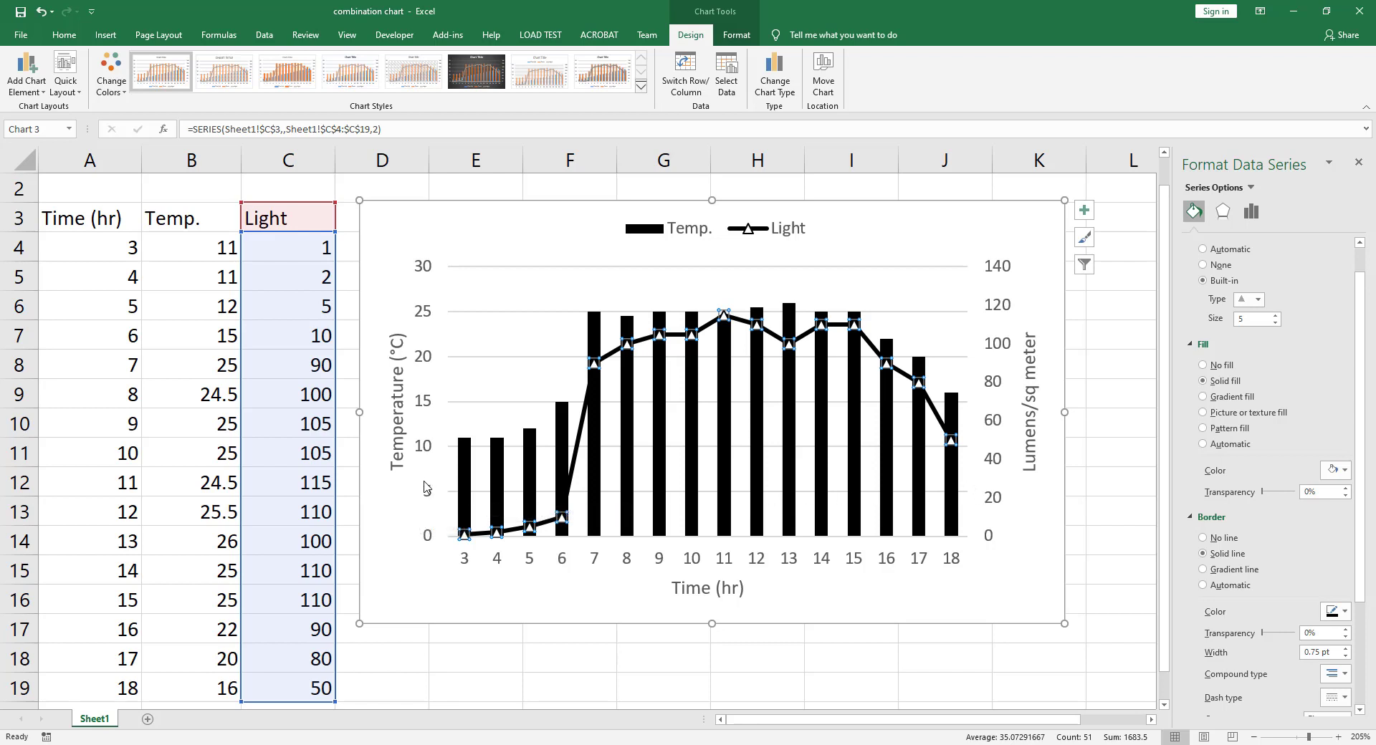
pyautogui.moveTo(997, 514)
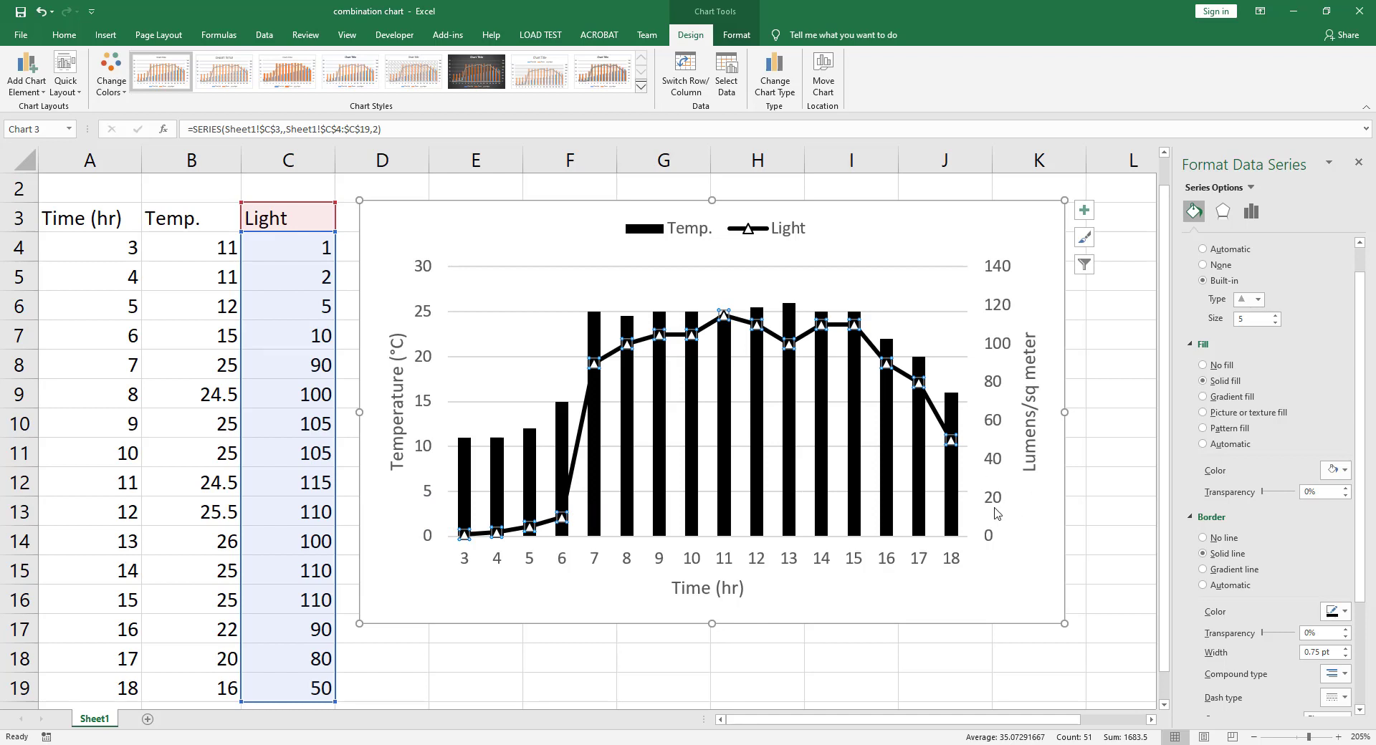
pyautogui.moveTo(996, 508)
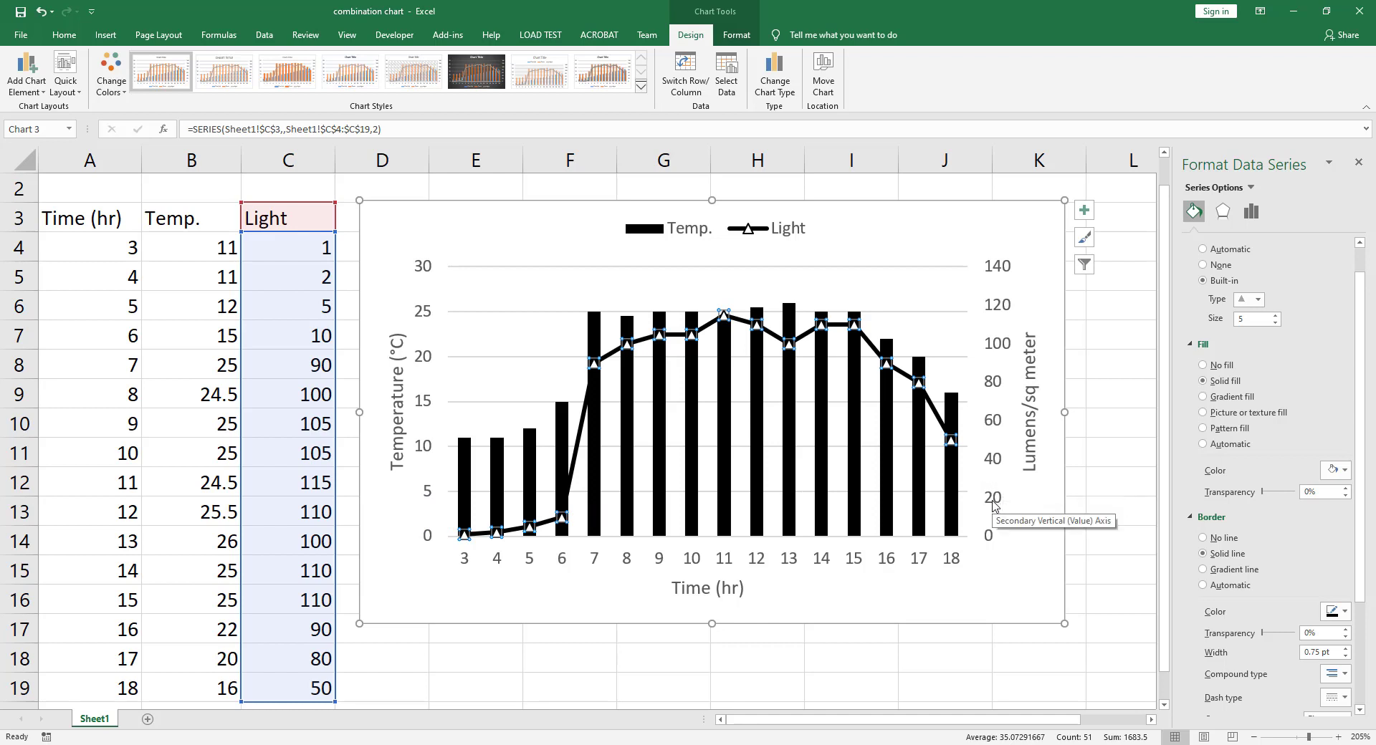
pyautogui.moveTo(1006, 496)
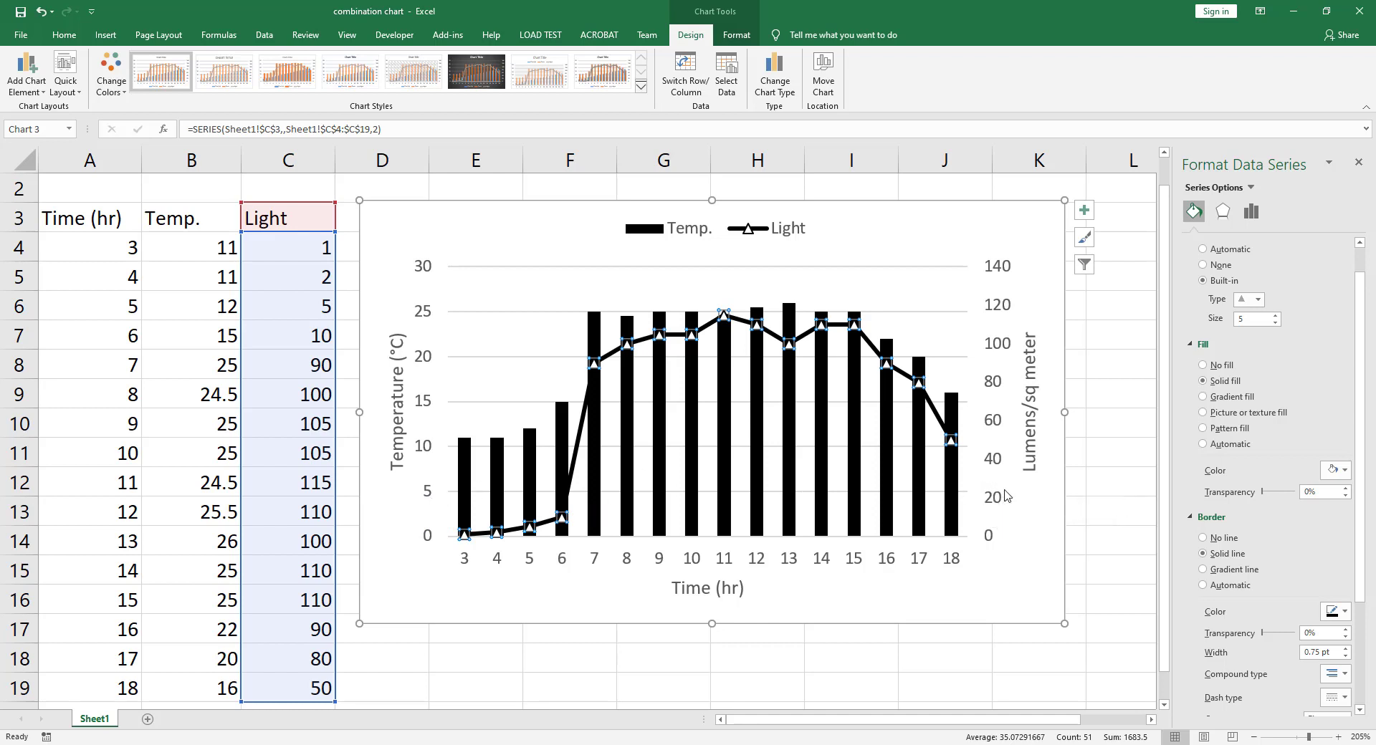
pyautogui.moveTo(429, 503)
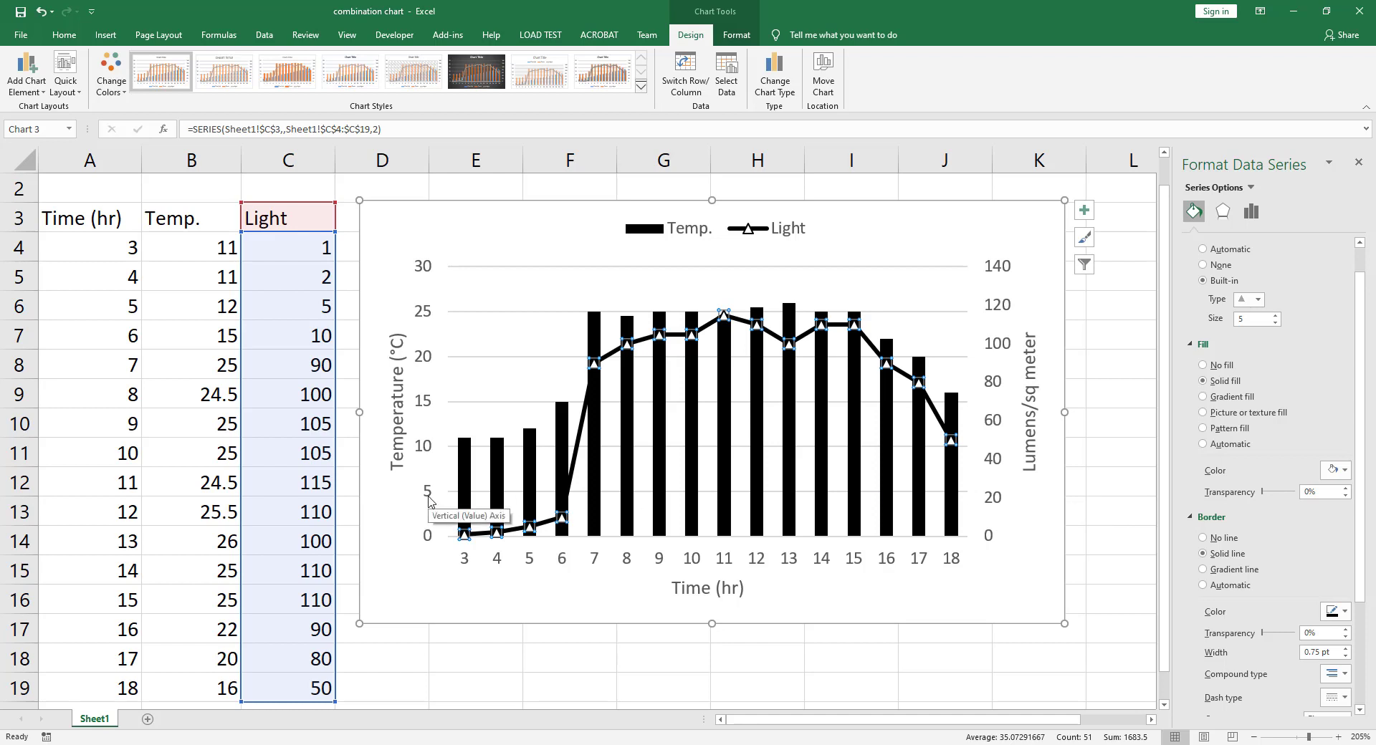
pyautogui.moveTo(445, 495)
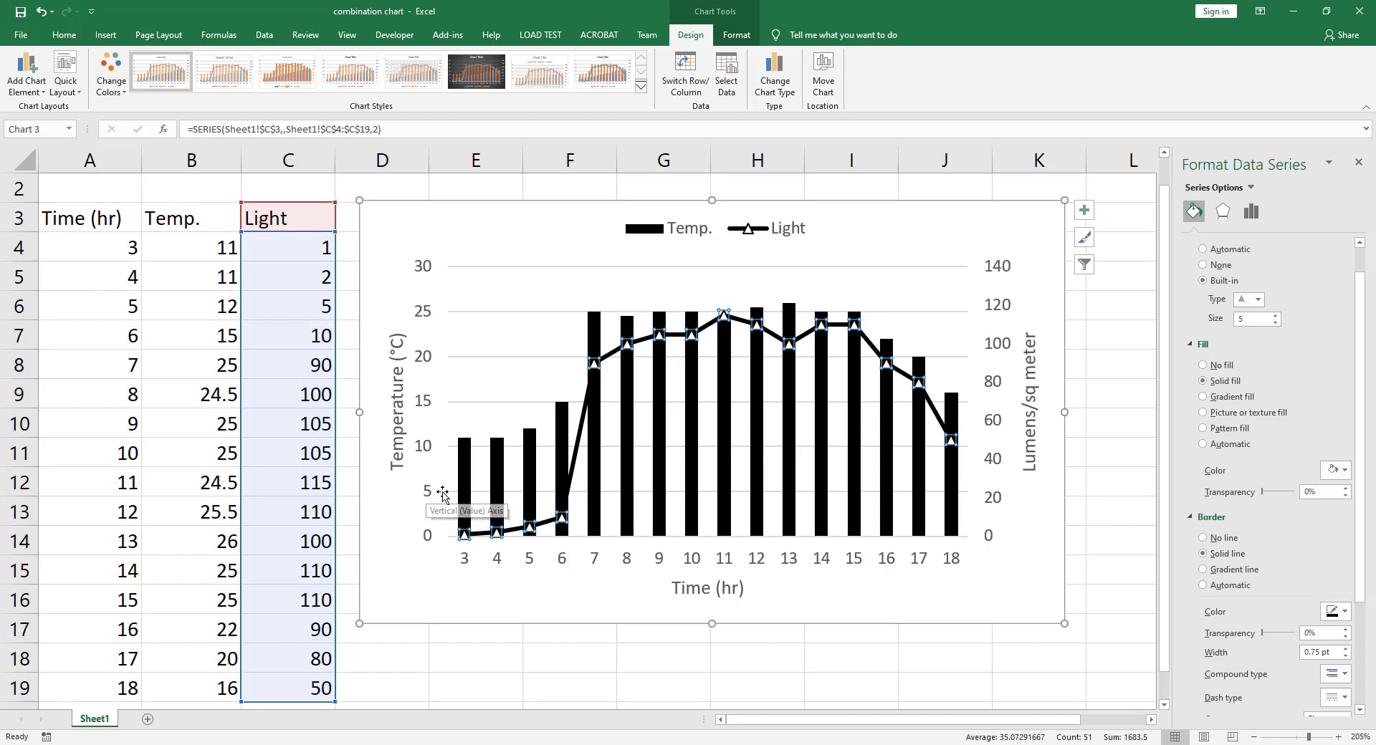
pyautogui.moveTo(606, 500)
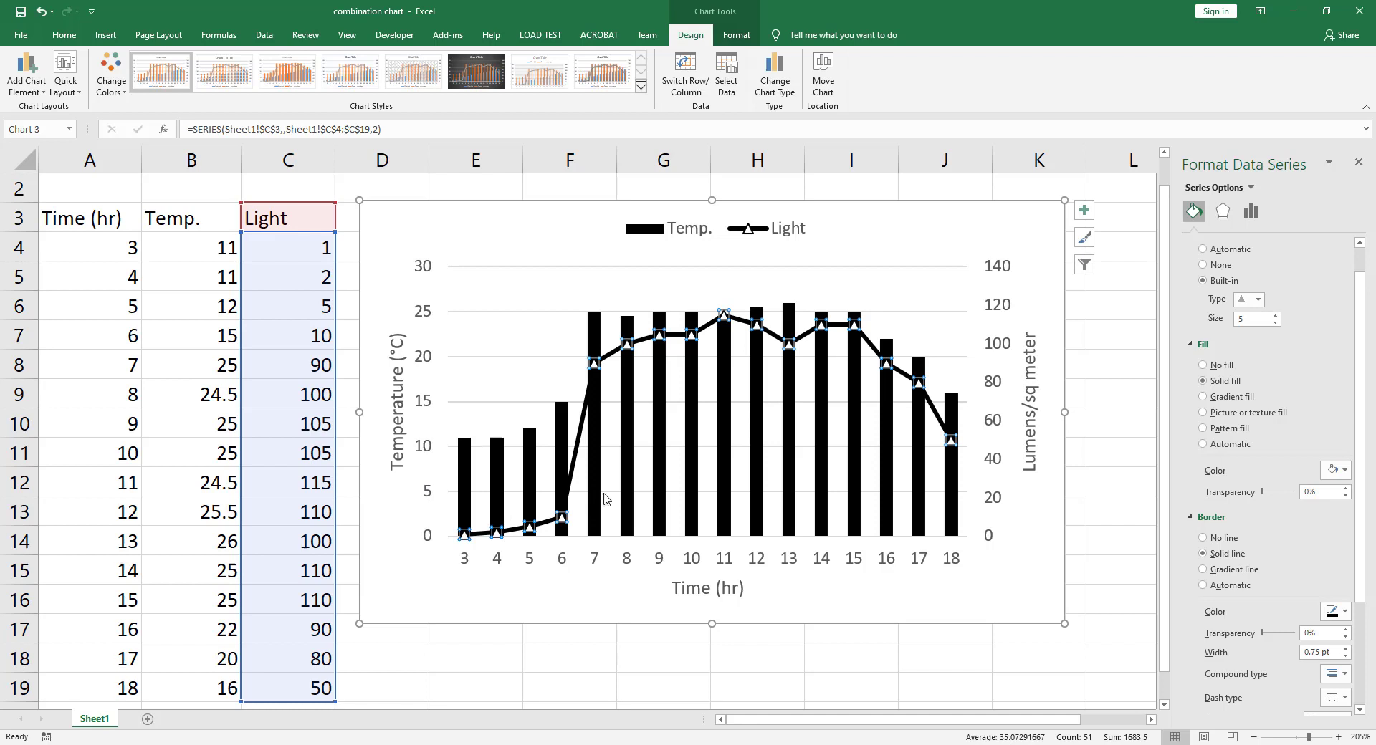
pyautogui.moveTo(824, 495)
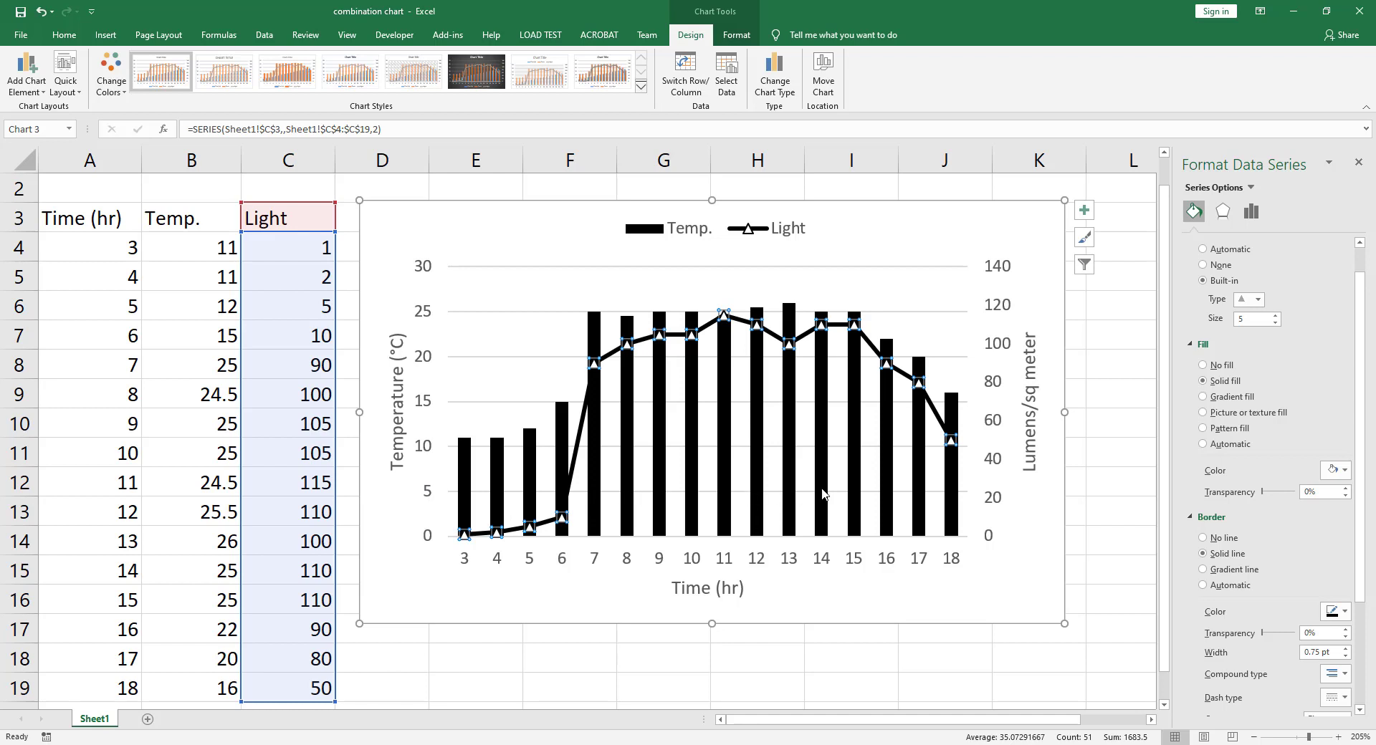
pyautogui.moveTo(1004, 507)
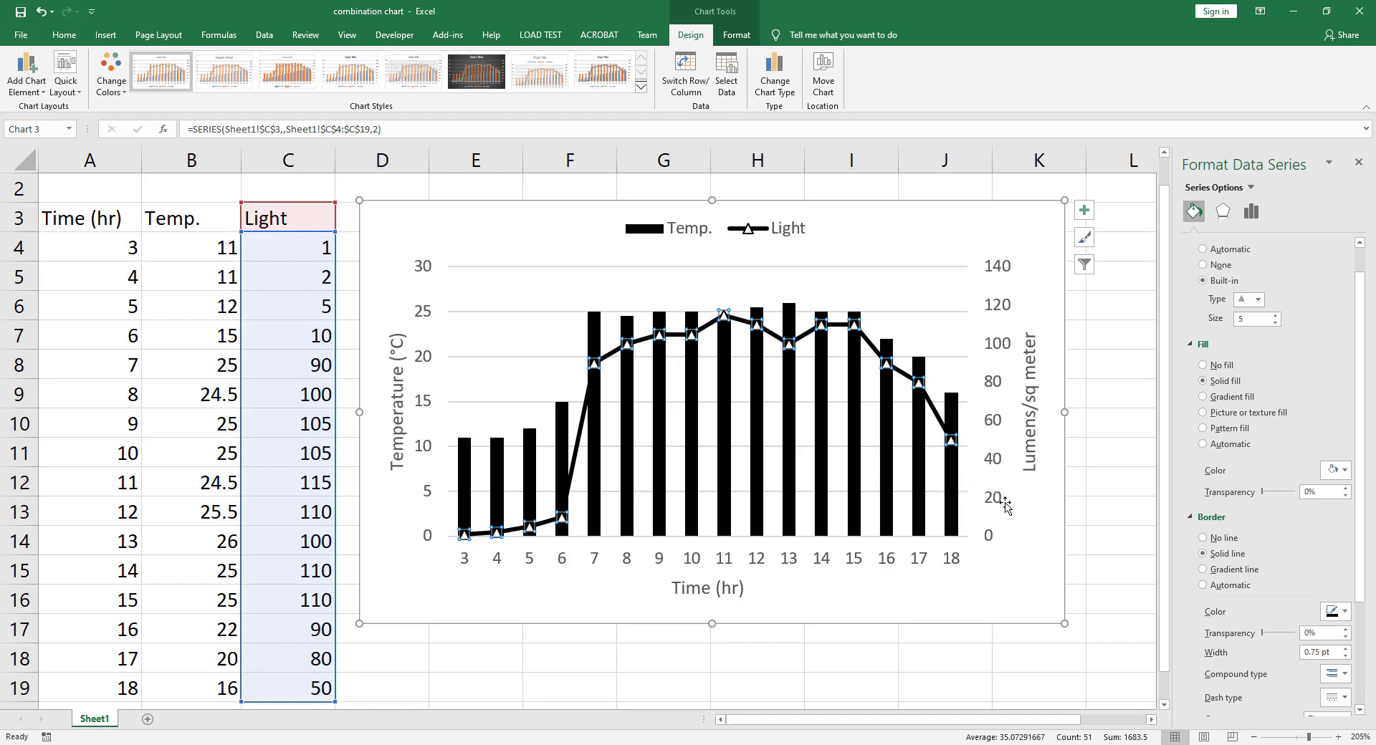
pyautogui.moveTo(966, 499)
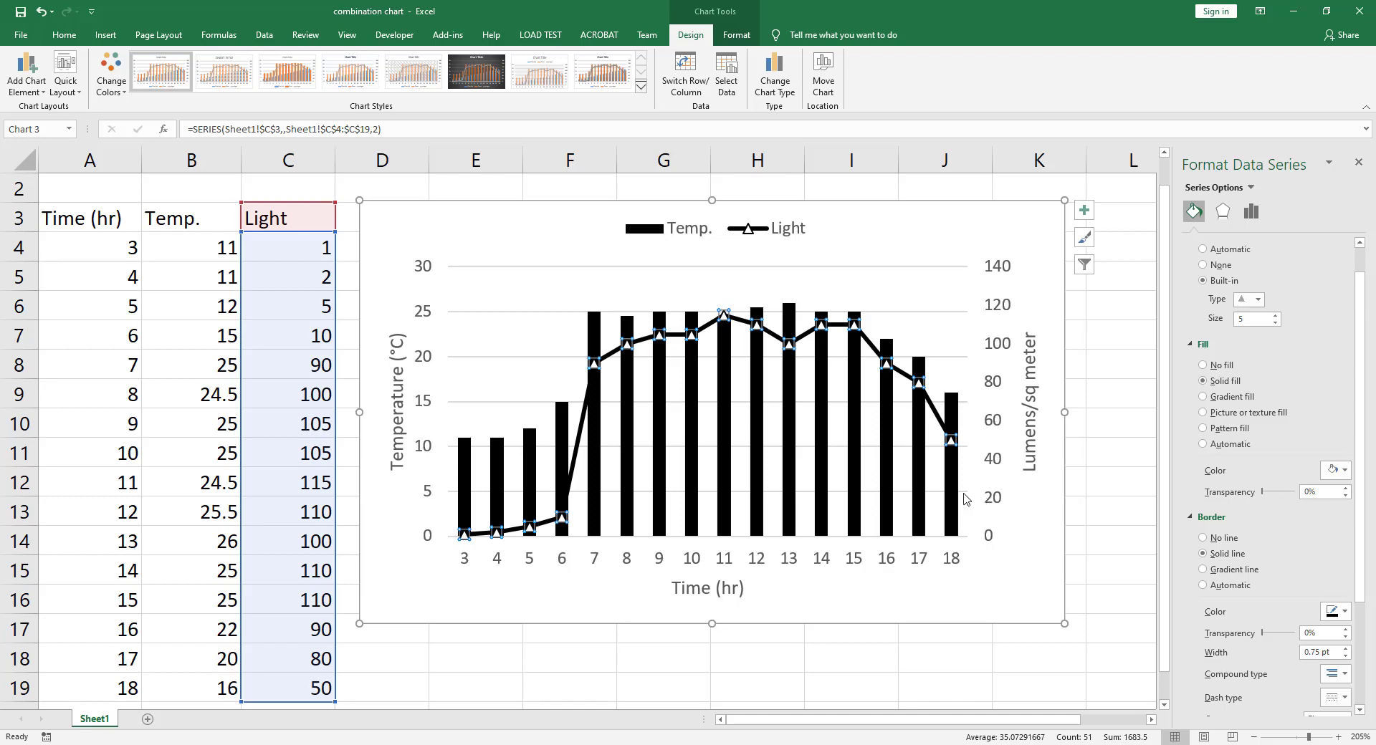
pyautogui.moveTo(949, 494)
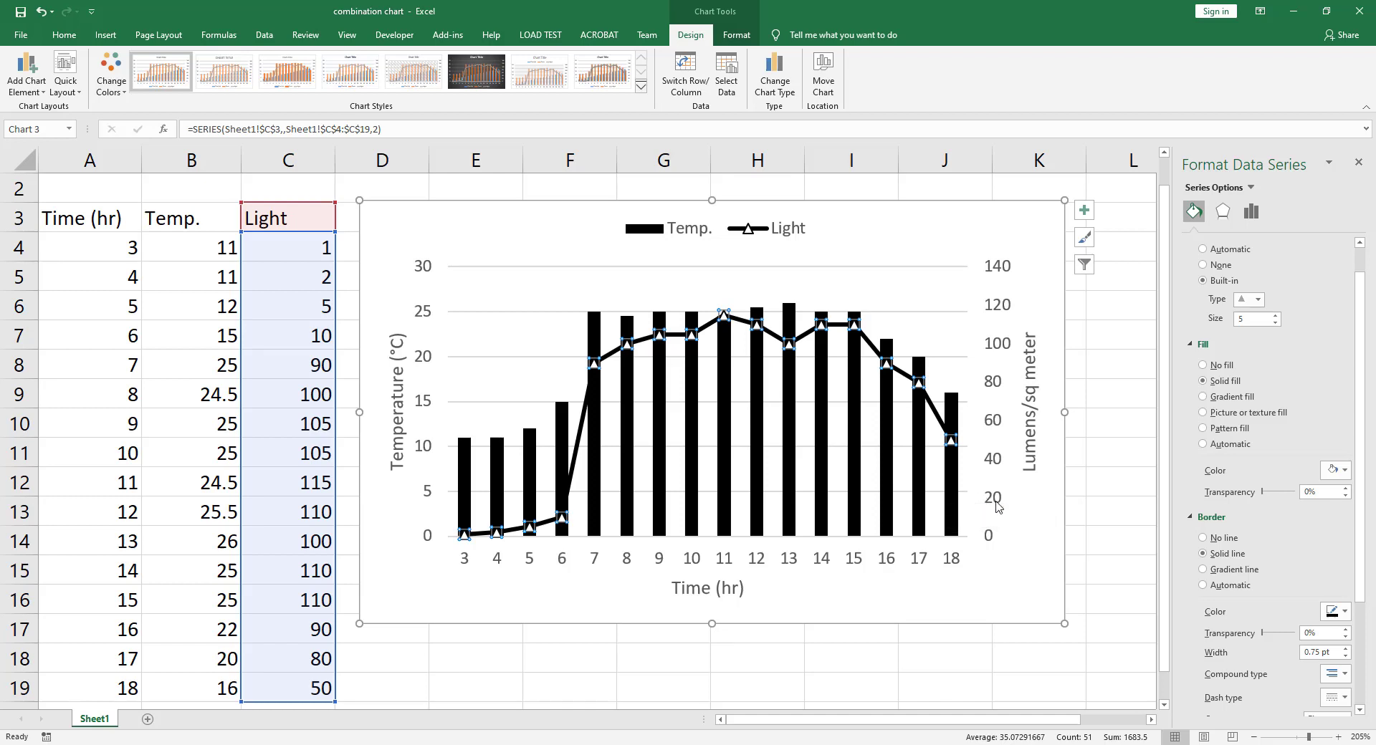
pyautogui.moveTo(989, 507)
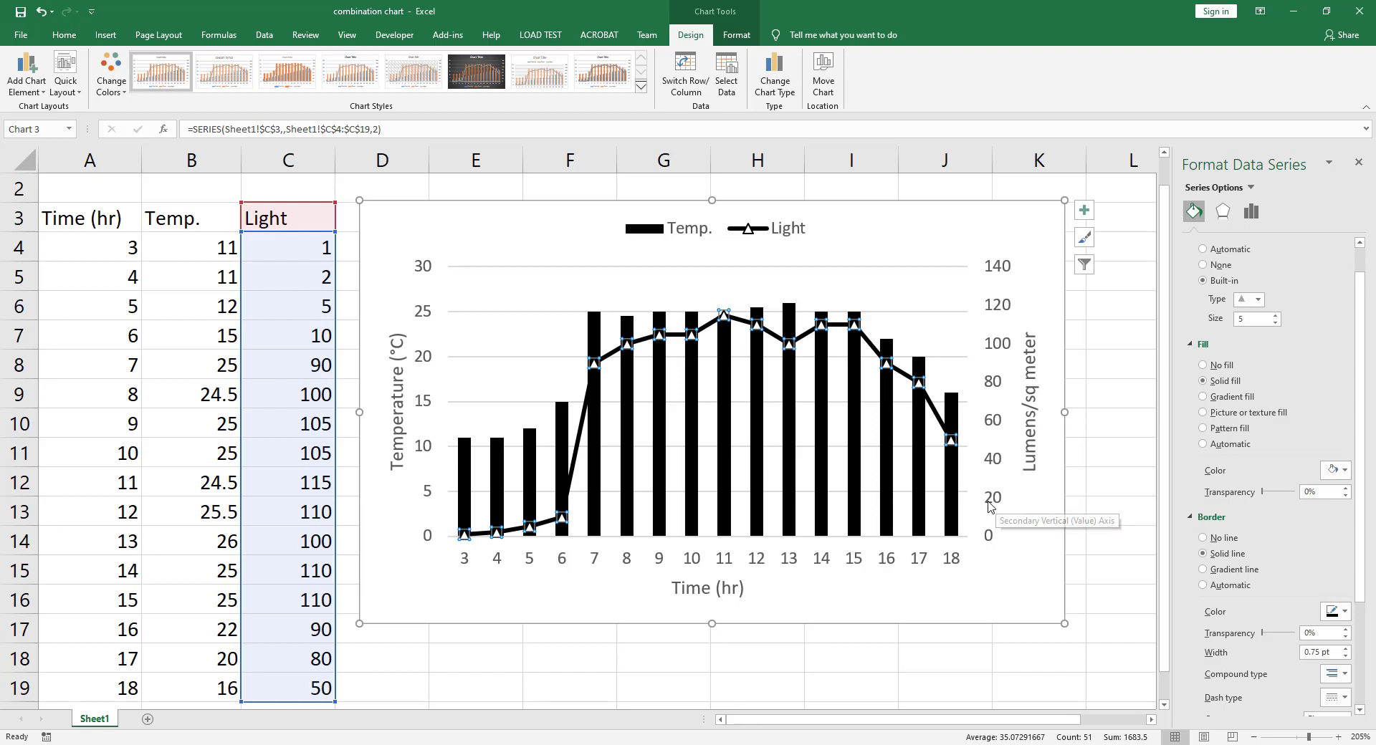
pyautogui.moveTo(994, 485)
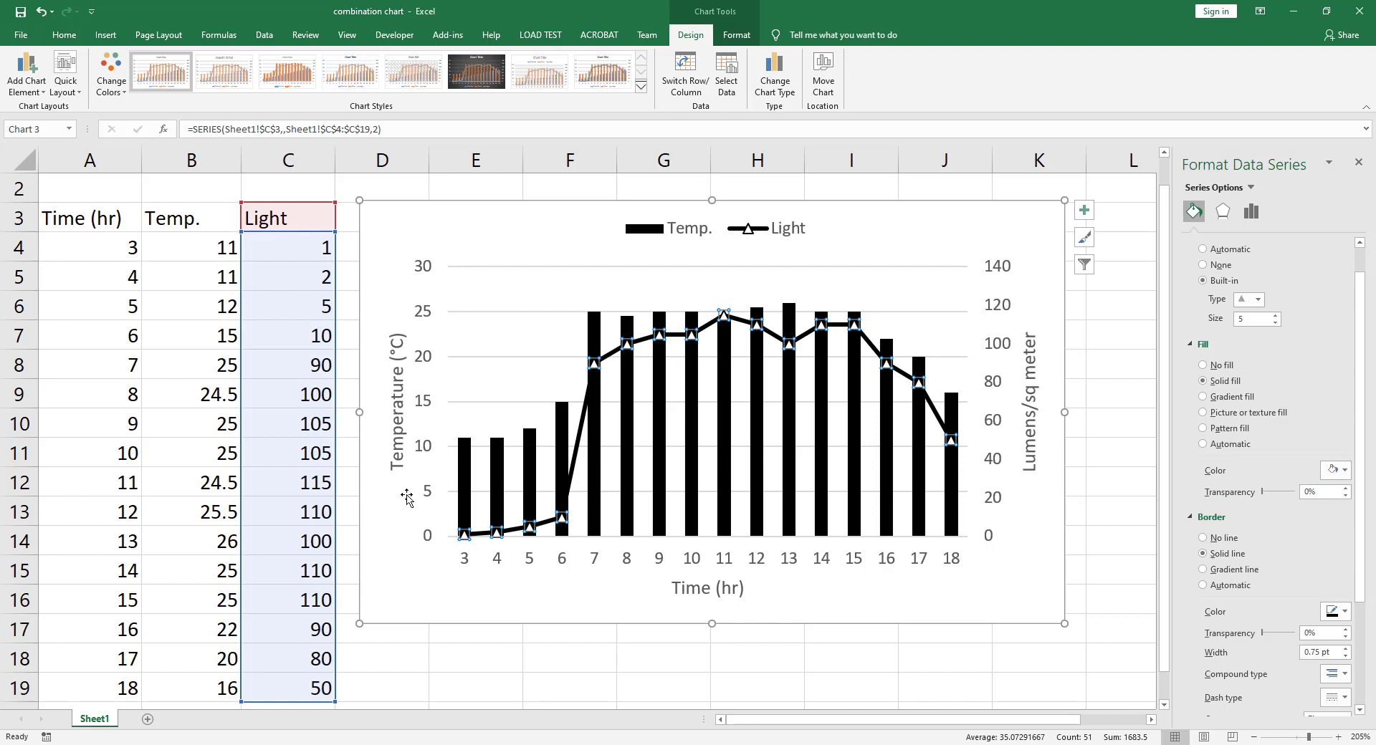
pyautogui.moveTo(997, 270)
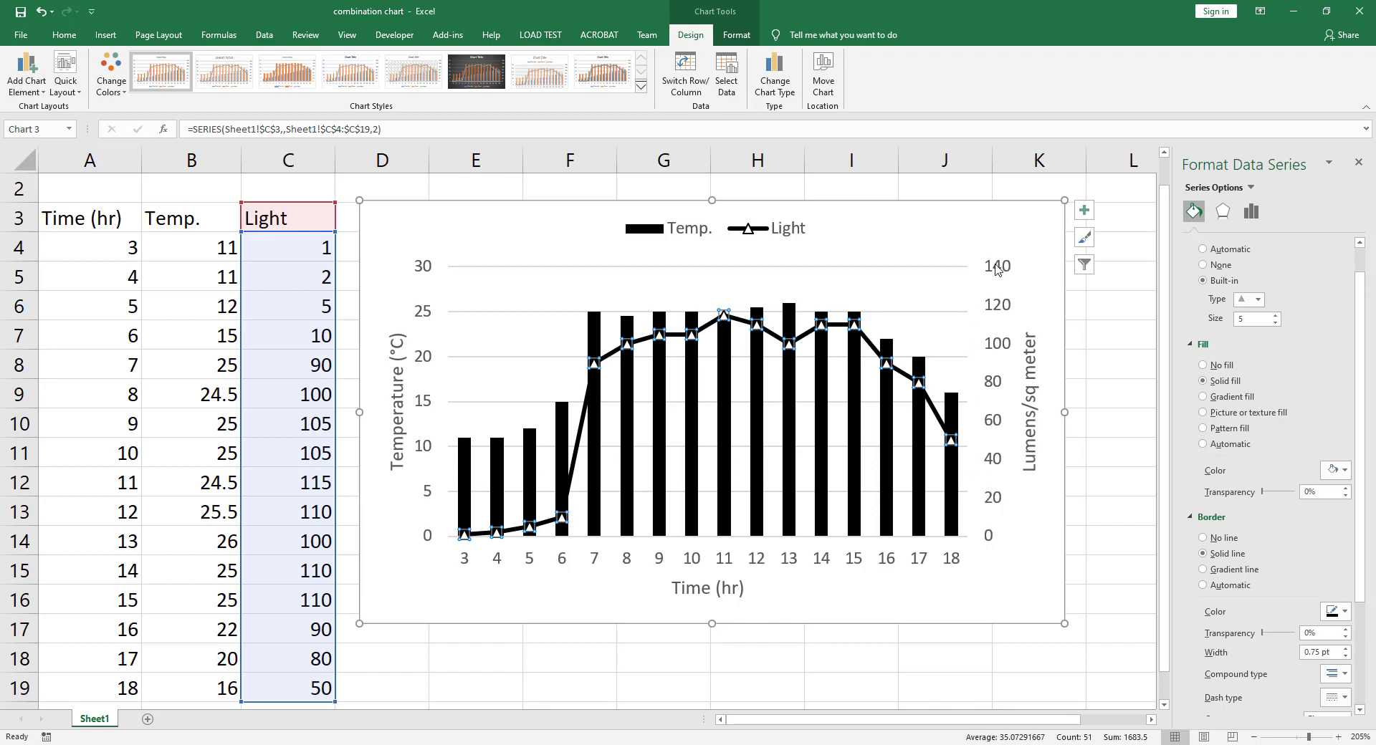
pyautogui.moveTo(1003, 271)
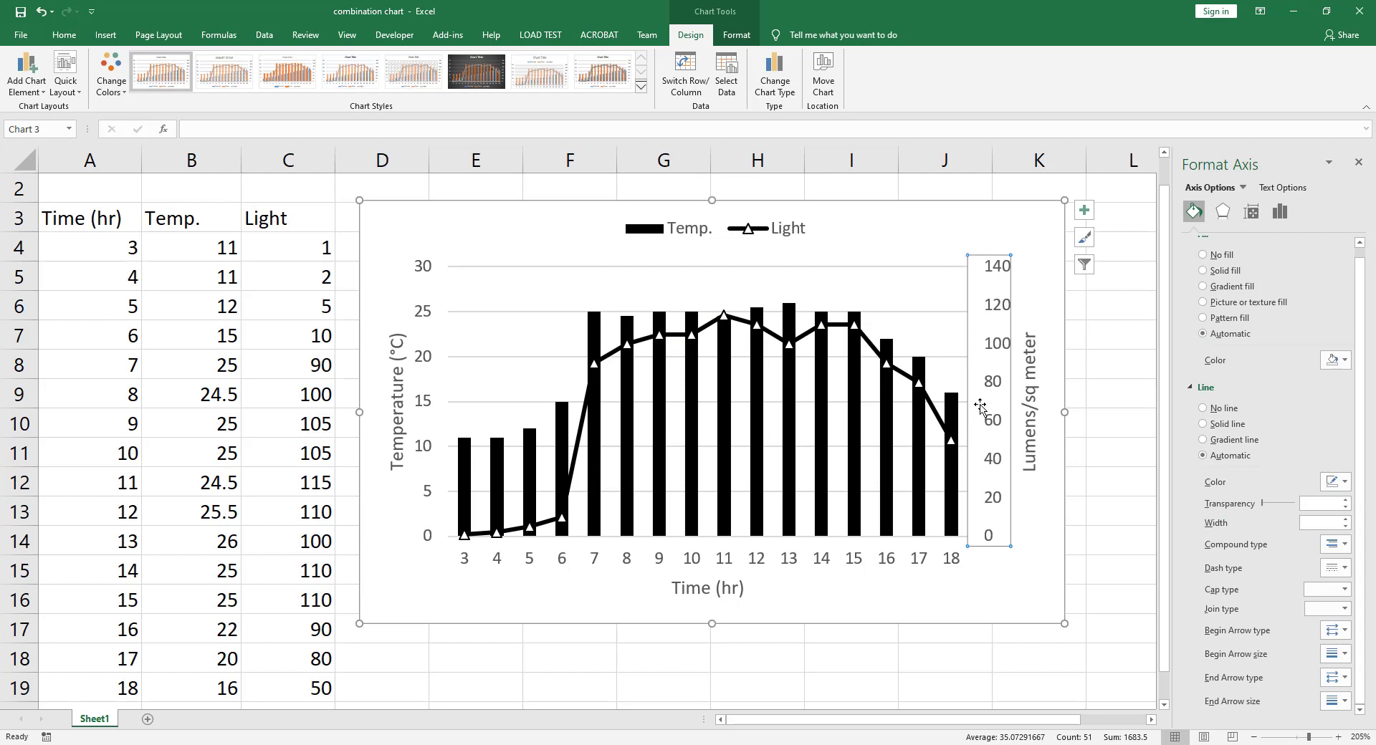
# Set the secondary Lumens axis bounds to minimum 0 and maximum 150
pyautogui.click(1280, 210)
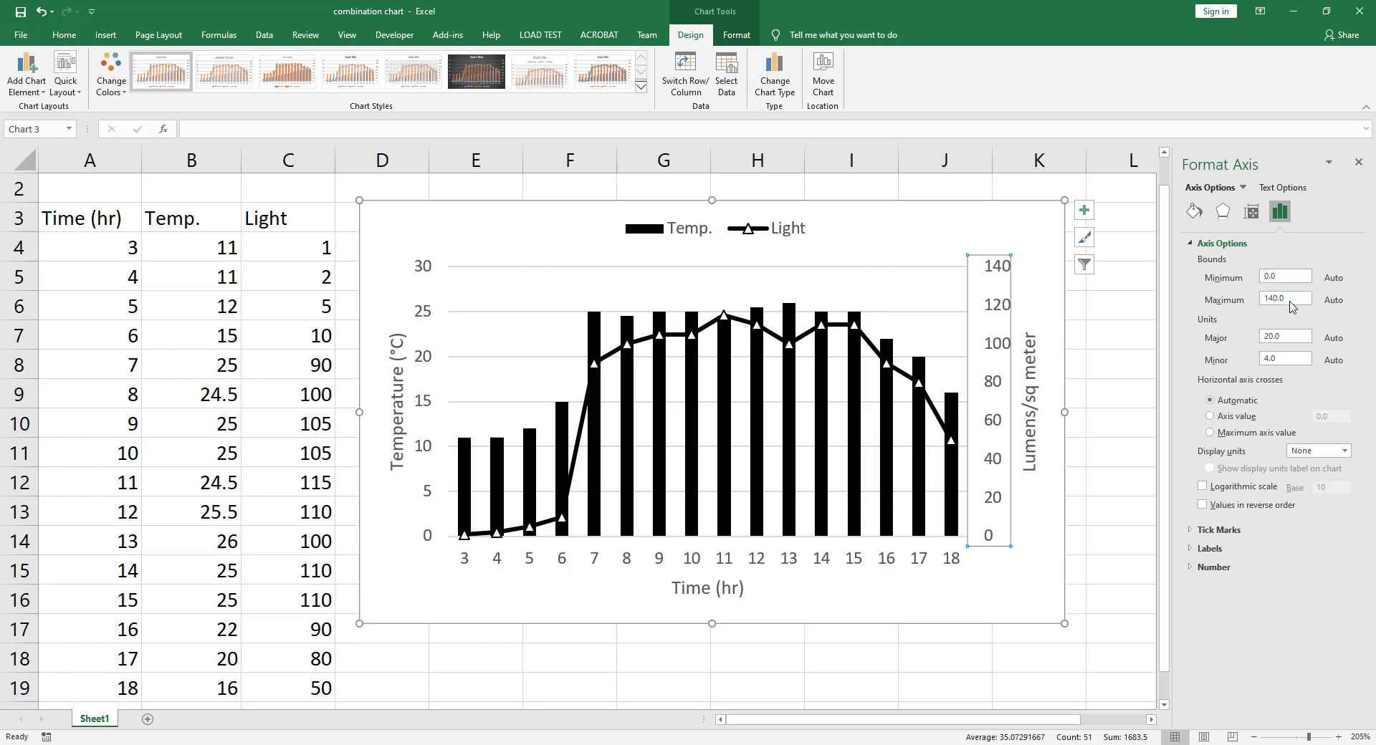
pyautogui.write('150.0')
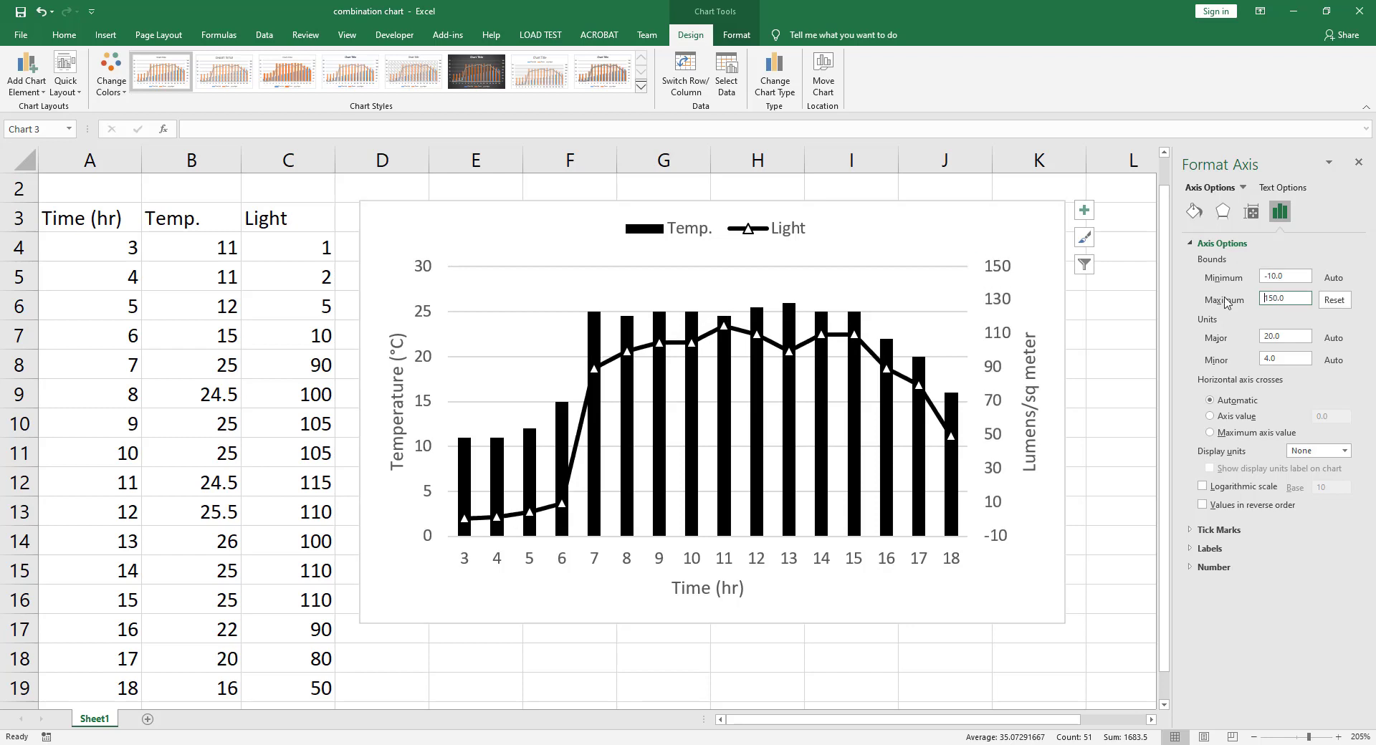
pyautogui.write('0.0')
pyautogui.click(1286, 336)
pyautogui.write('25')
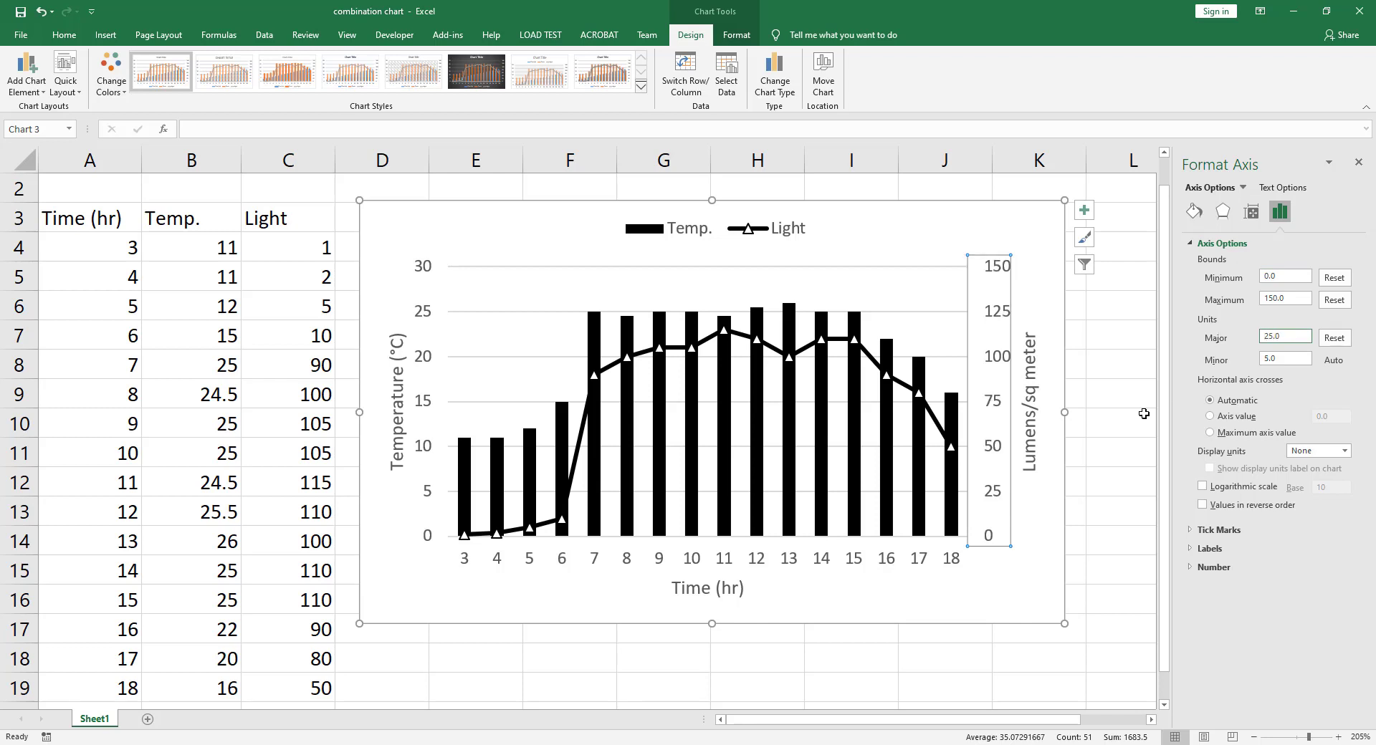
pyautogui.moveTo(441, 490)
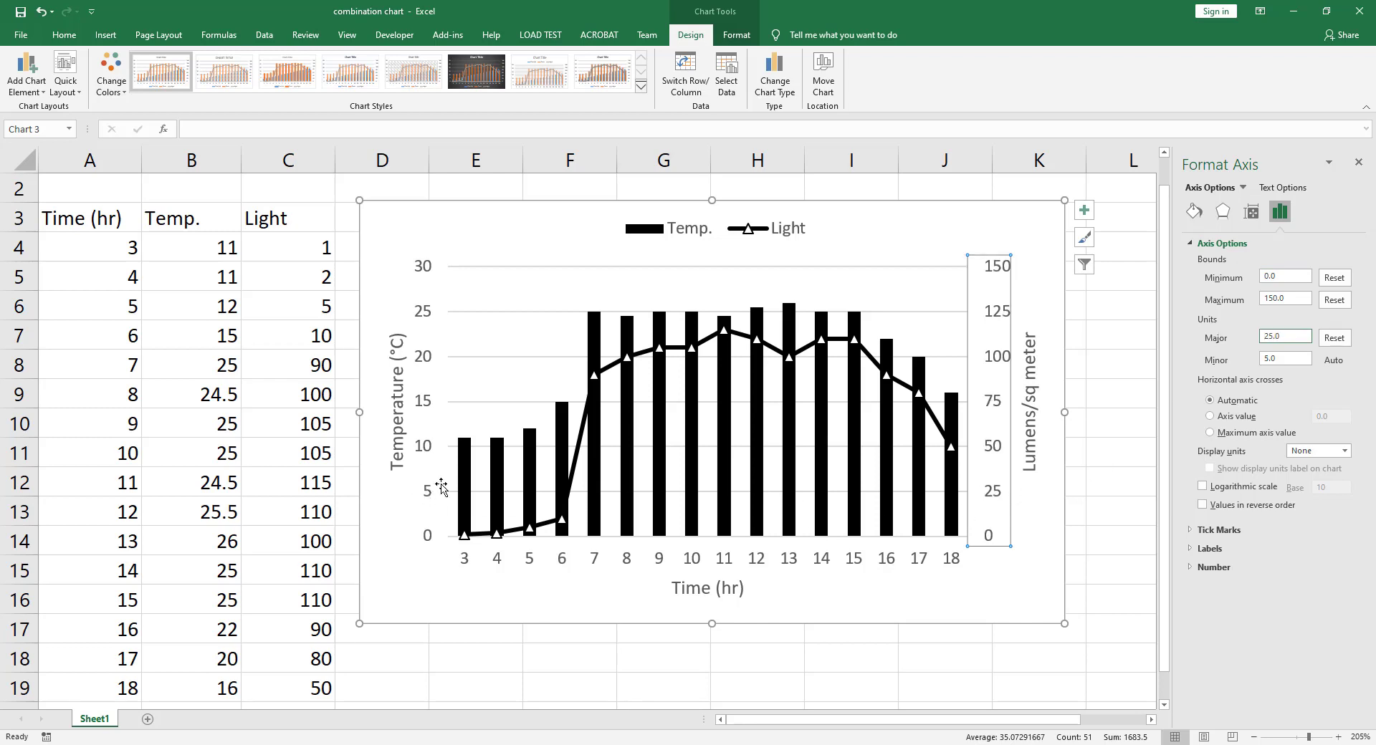
pyautogui.moveTo(916, 453)
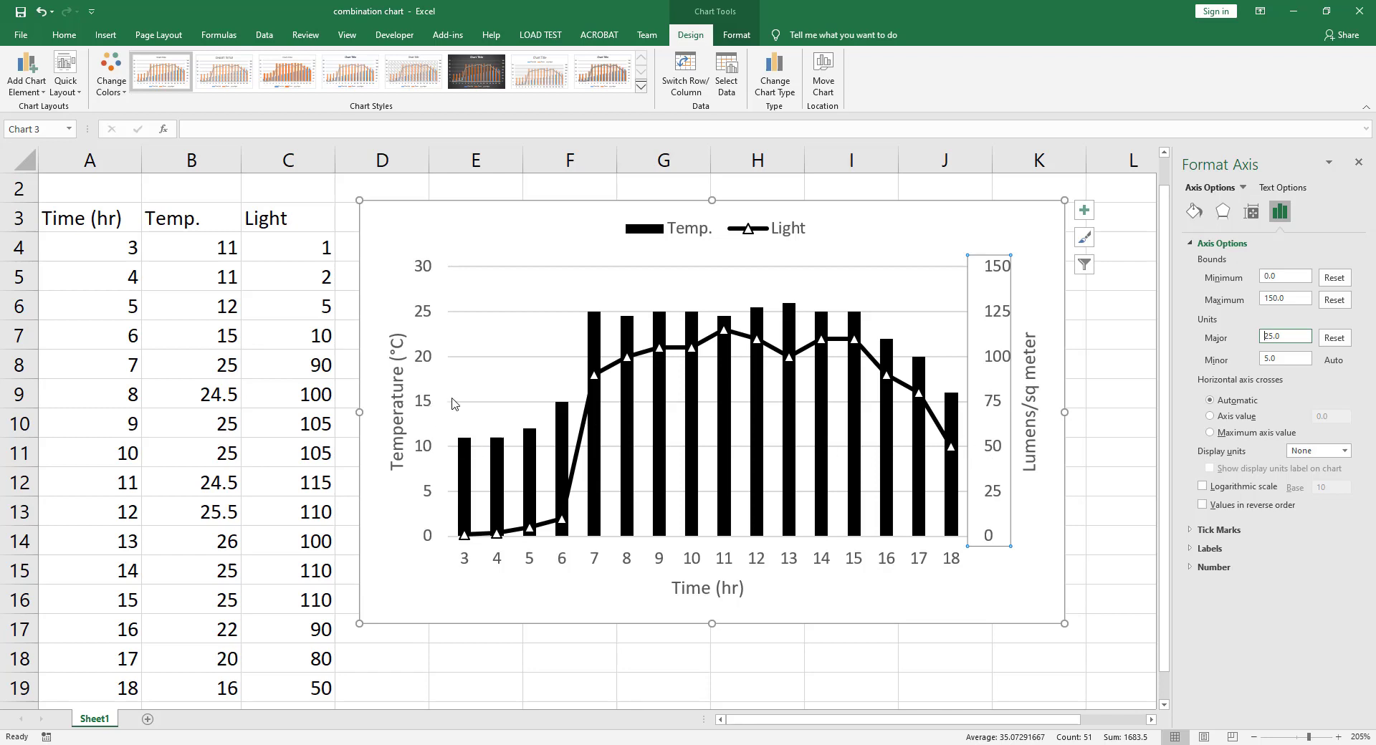
pyautogui.moveTo(1004, 393)
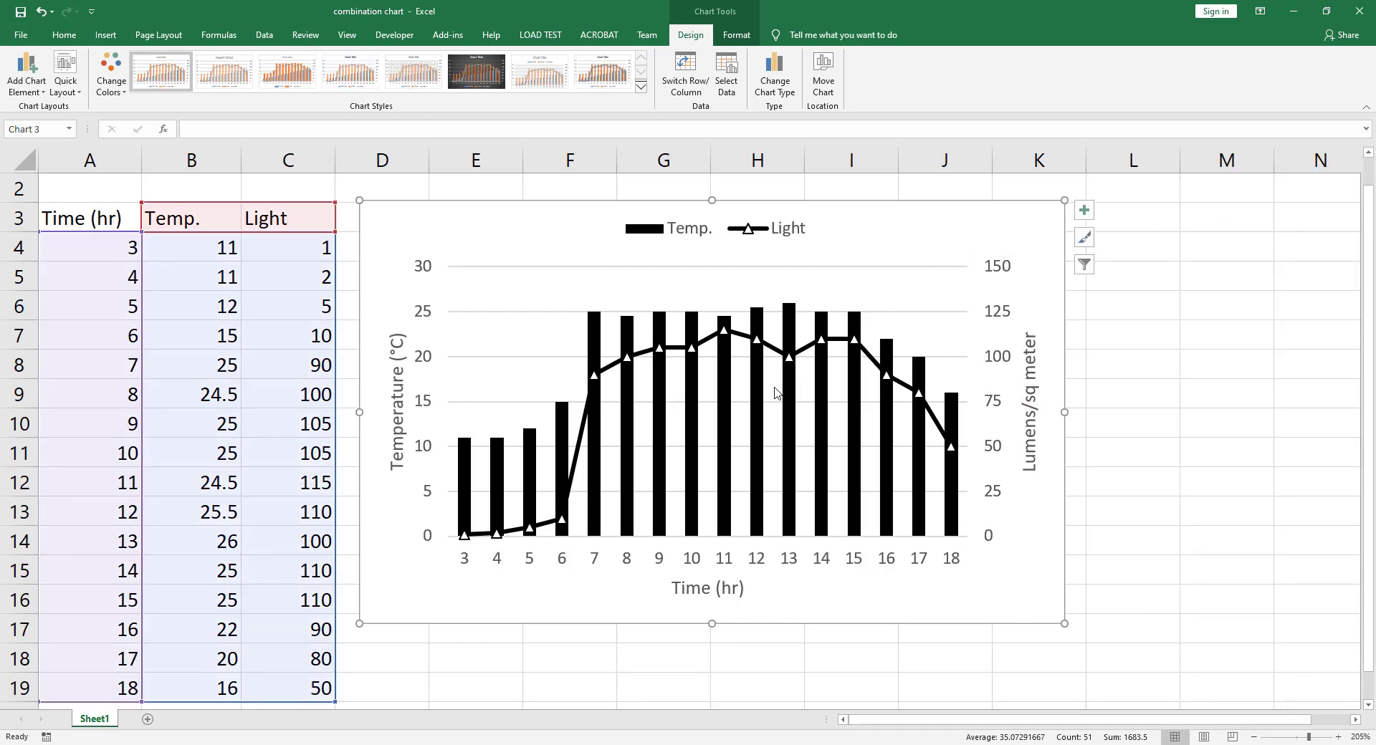
pyautogui.moveTo(587, 430)
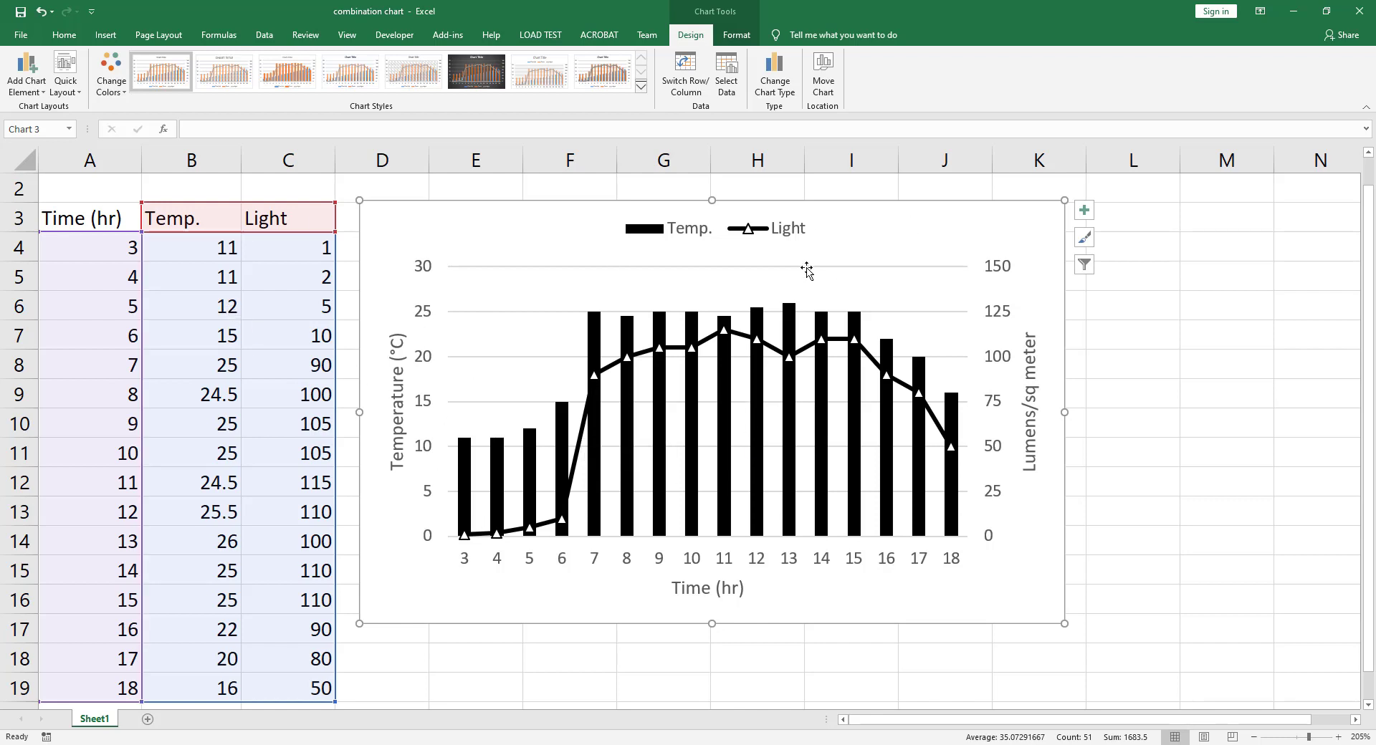
pyautogui.moveTo(825, 368)
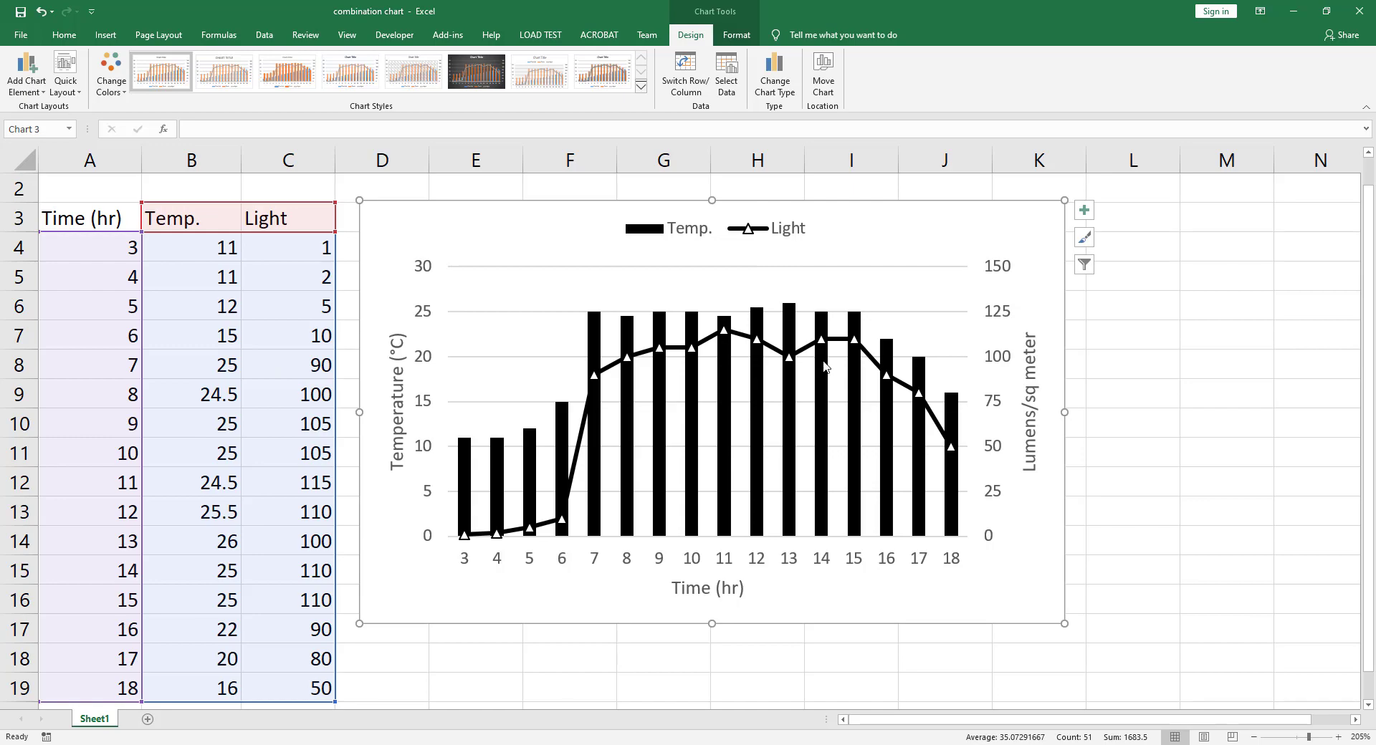